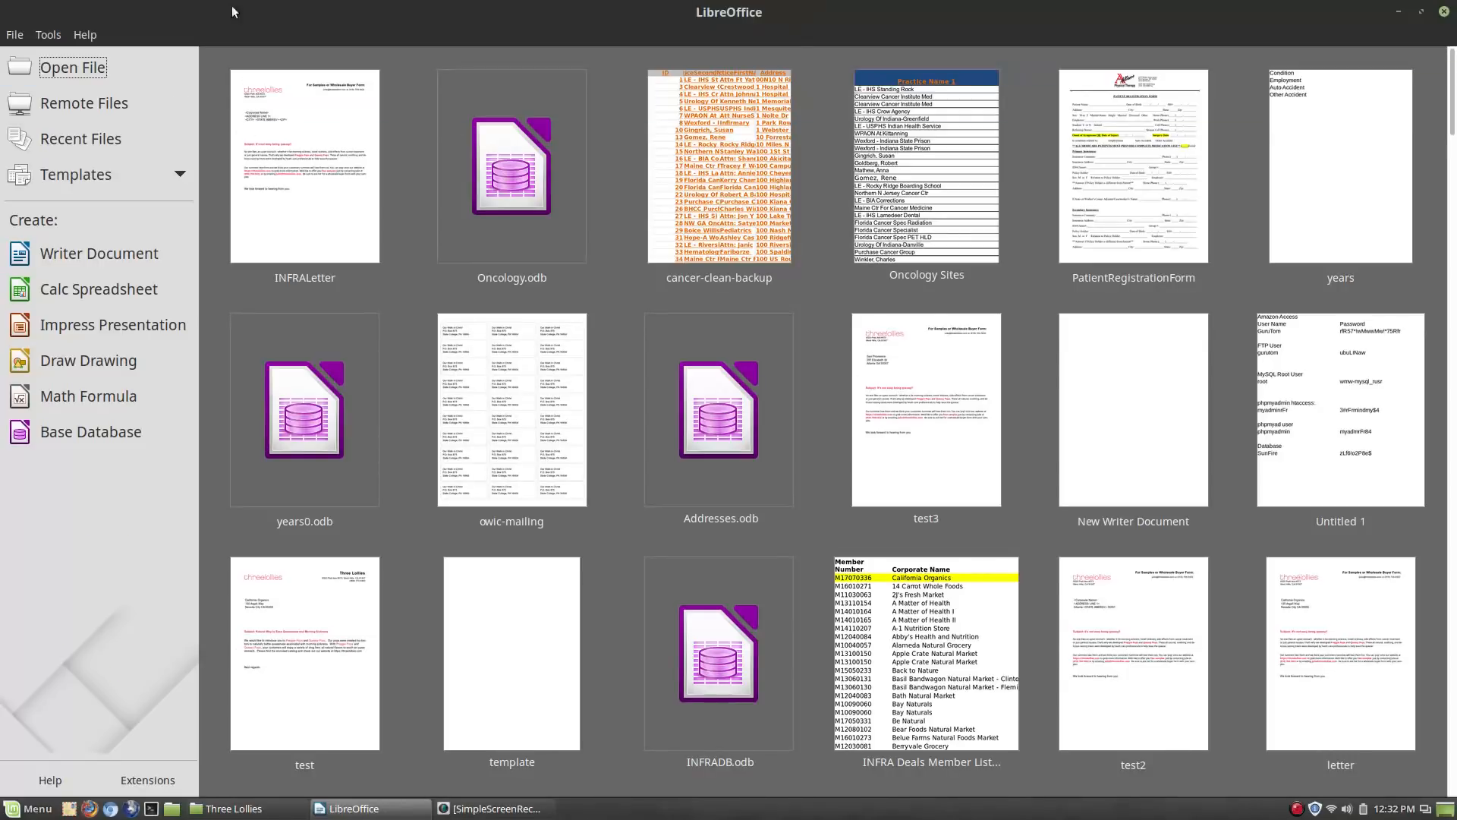
{"action": "mouse_move", "coordinate": [17, 37]}
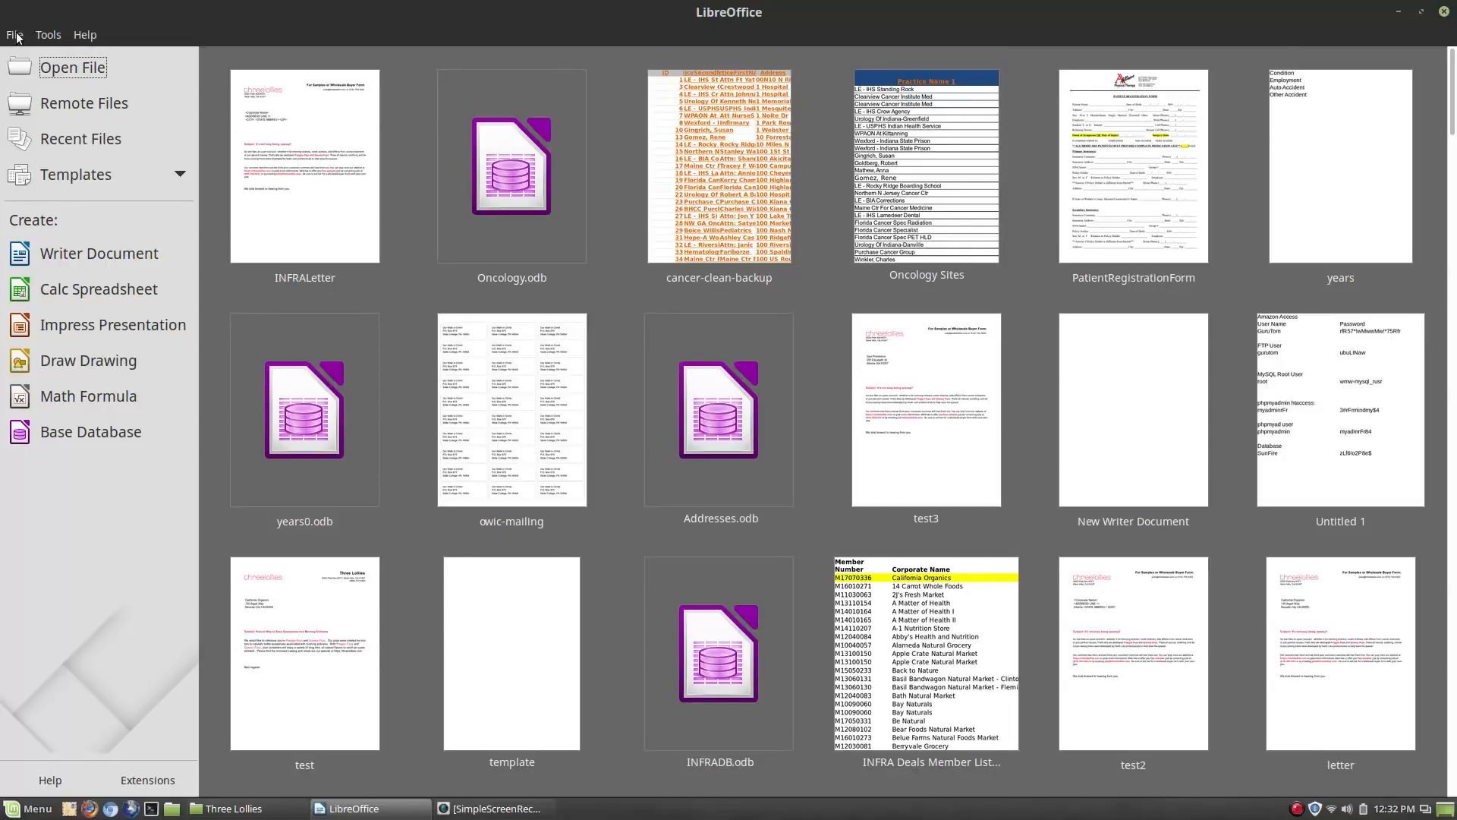
Check the LibreOffice version (5.1.6.2) via About, then show the new-document choices
{"action": "left_click", "coordinate": [12, 33]}
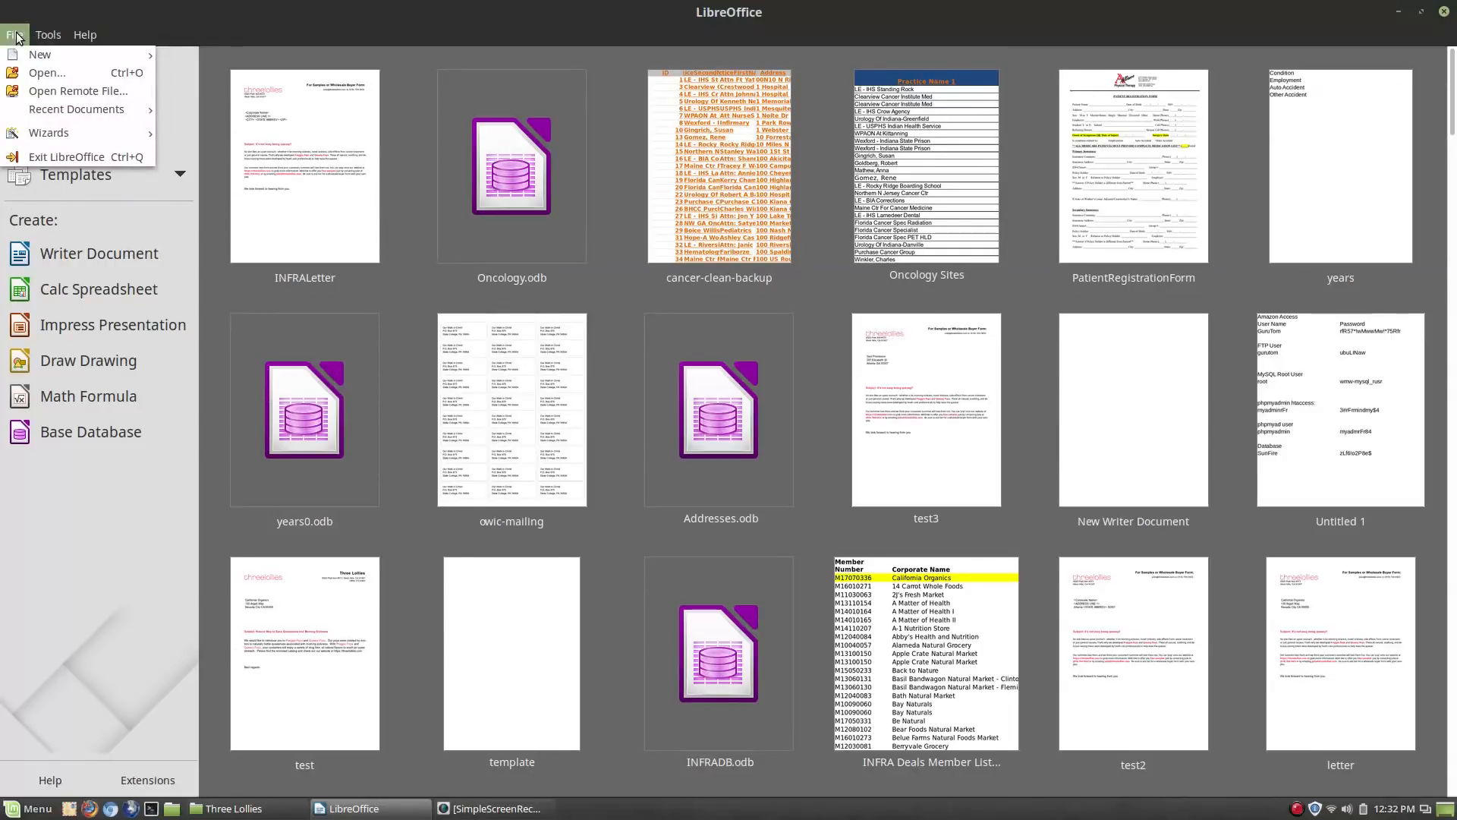
{"action": "left_click", "coordinate": [84, 33]}
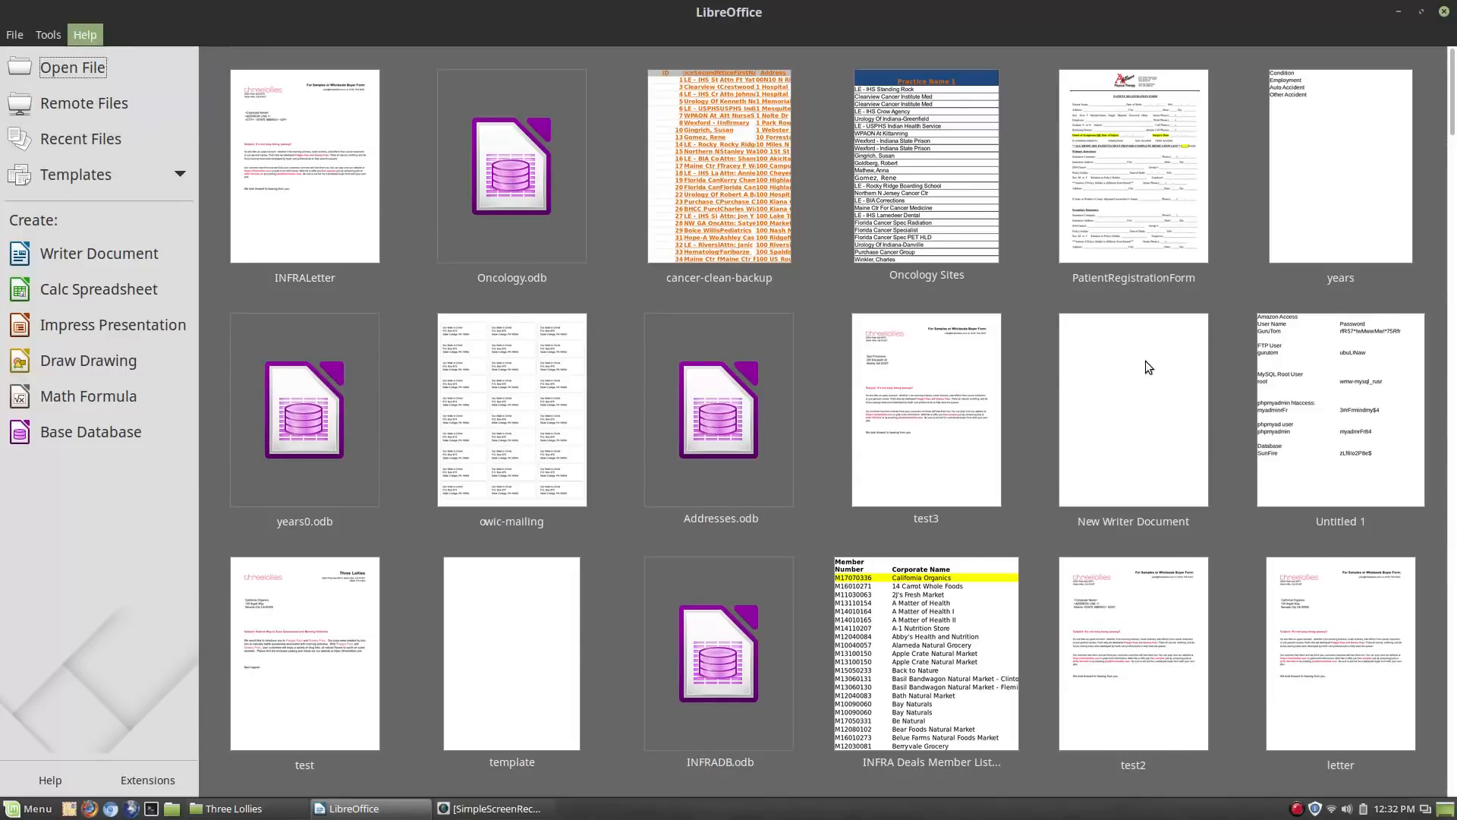
{"action": "left_click", "coordinate": [84, 33]}
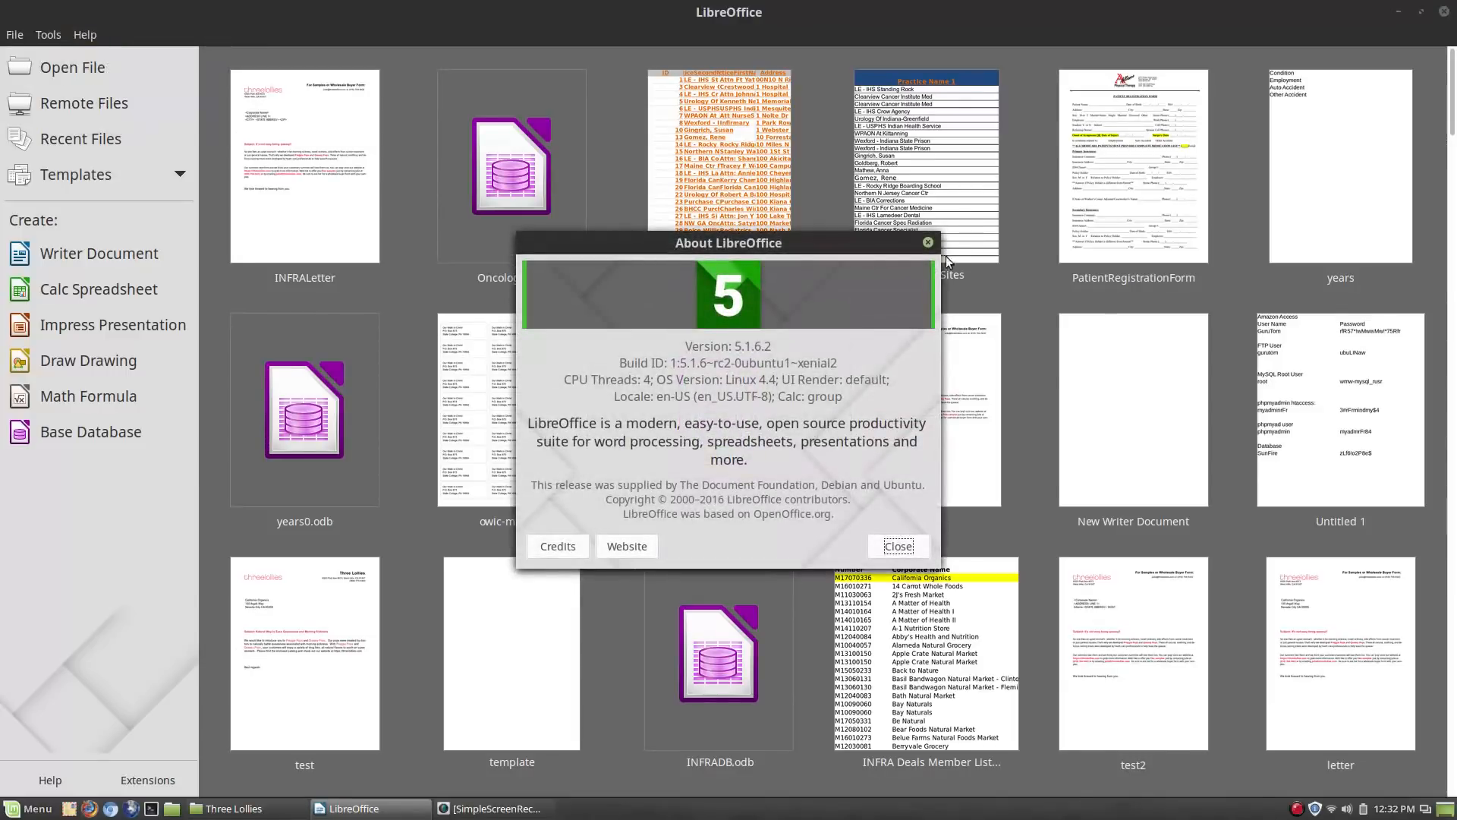
{"action": "left_click", "coordinate": [899, 545]}
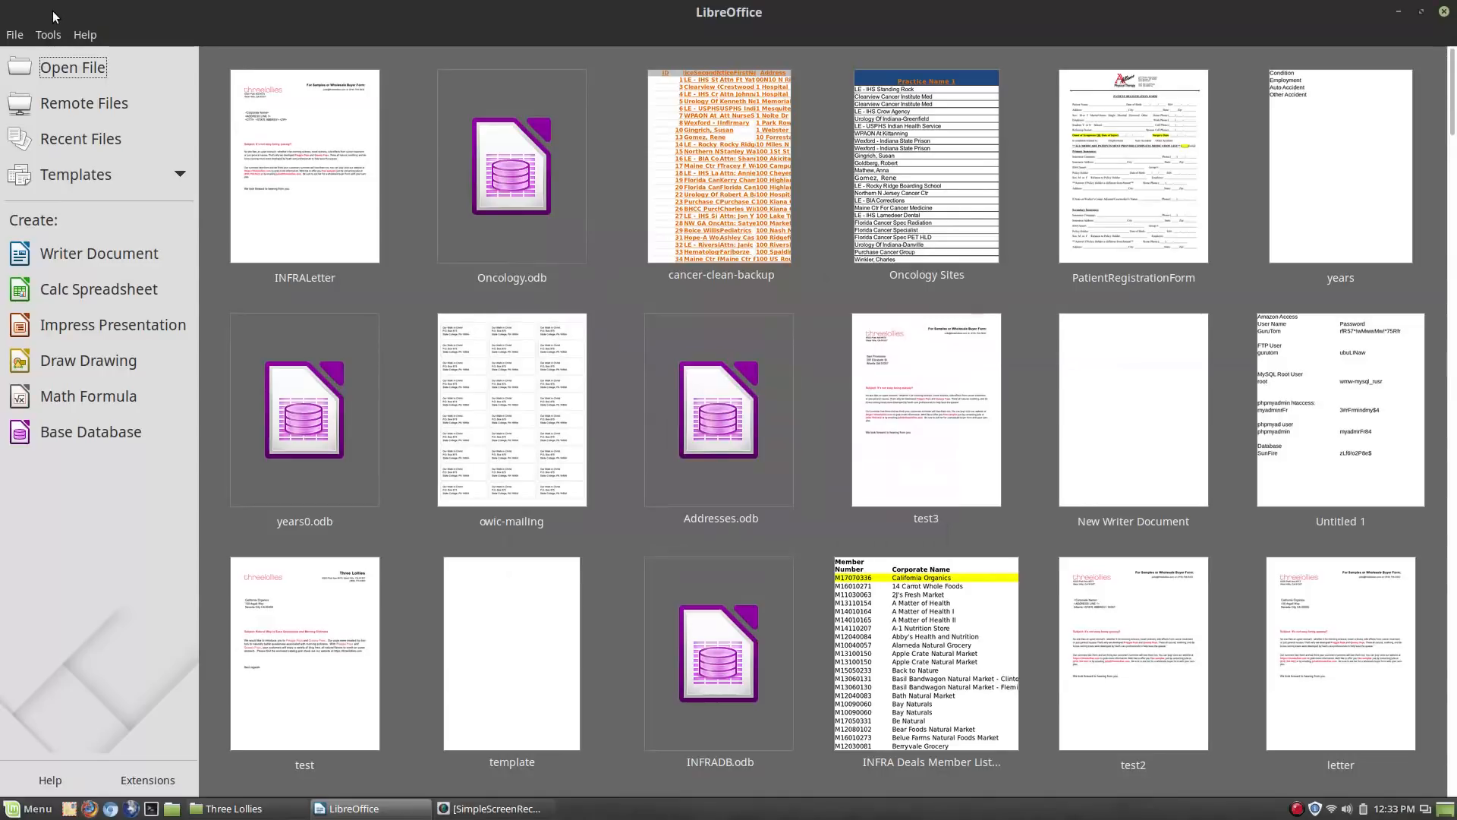
{"action": "left_click", "coordinate": [14, 35]}
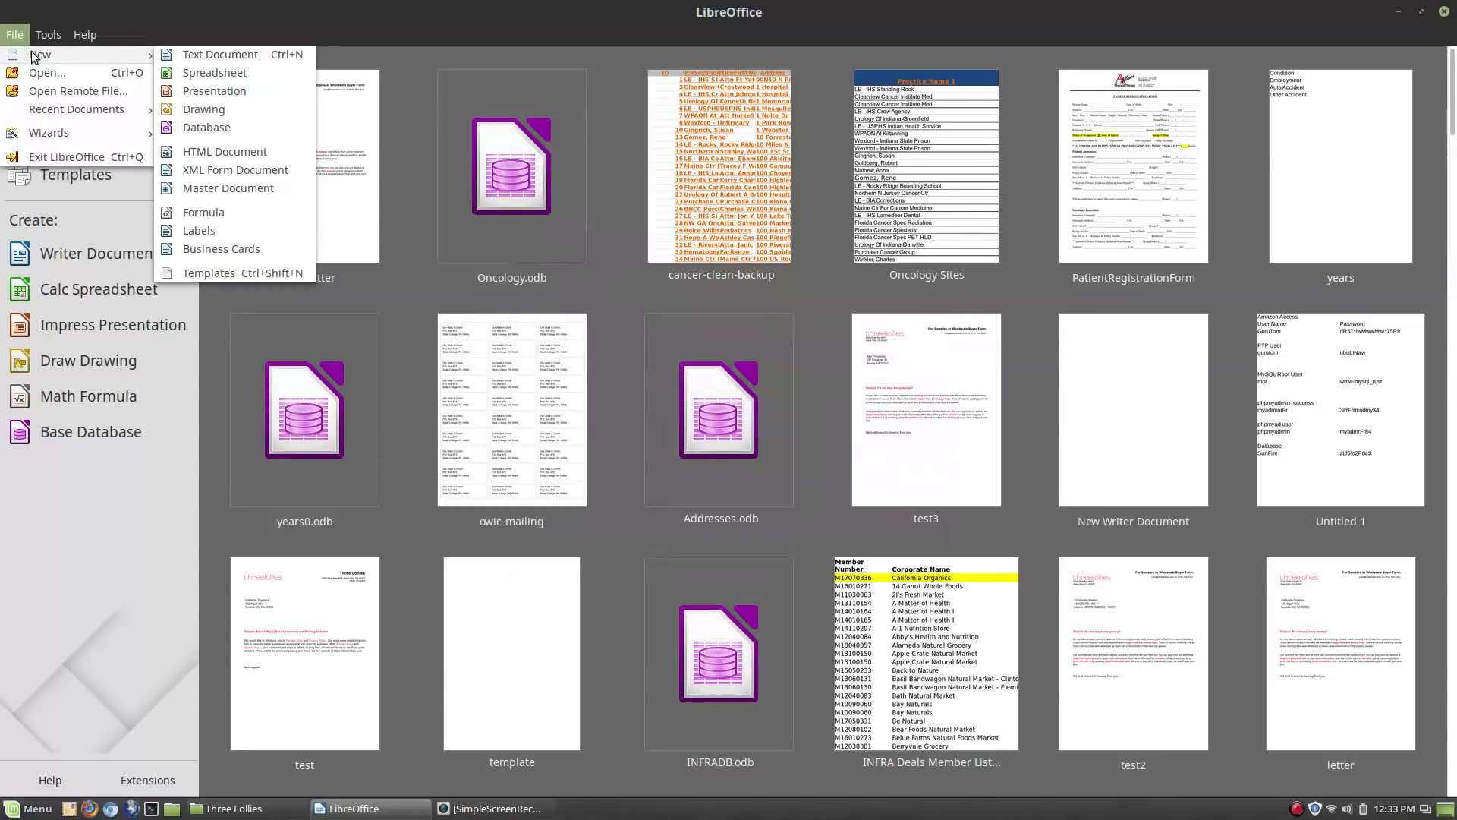
{"action": "mouse_move", "coordinate": [200, 231]}
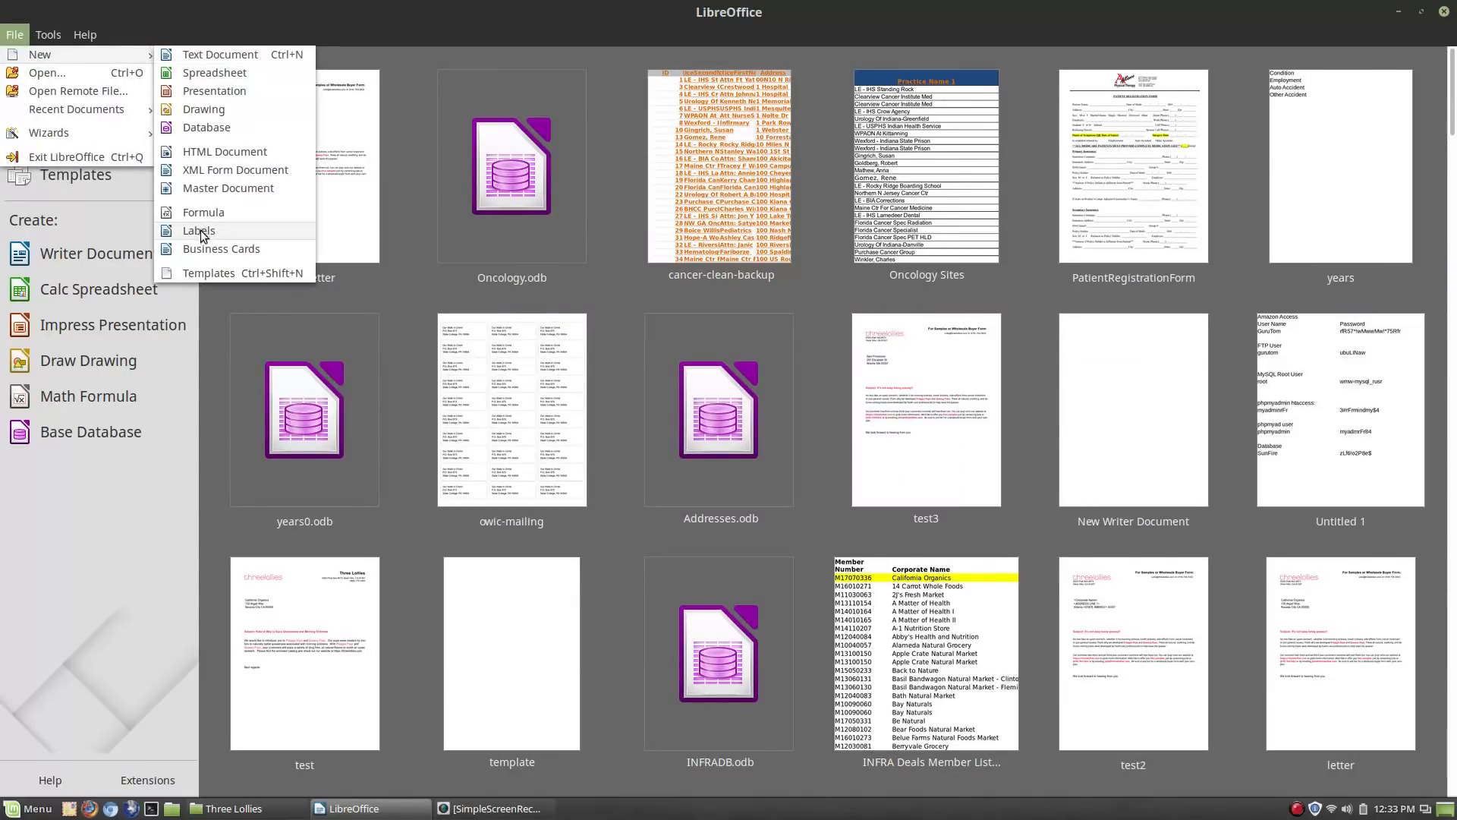
Start a new Labels sheet with Avery Letter Size 8167 Ink Jet Return Address stock, 4 × 20
{"action": "left_click", "coordinate": [198, 231]}
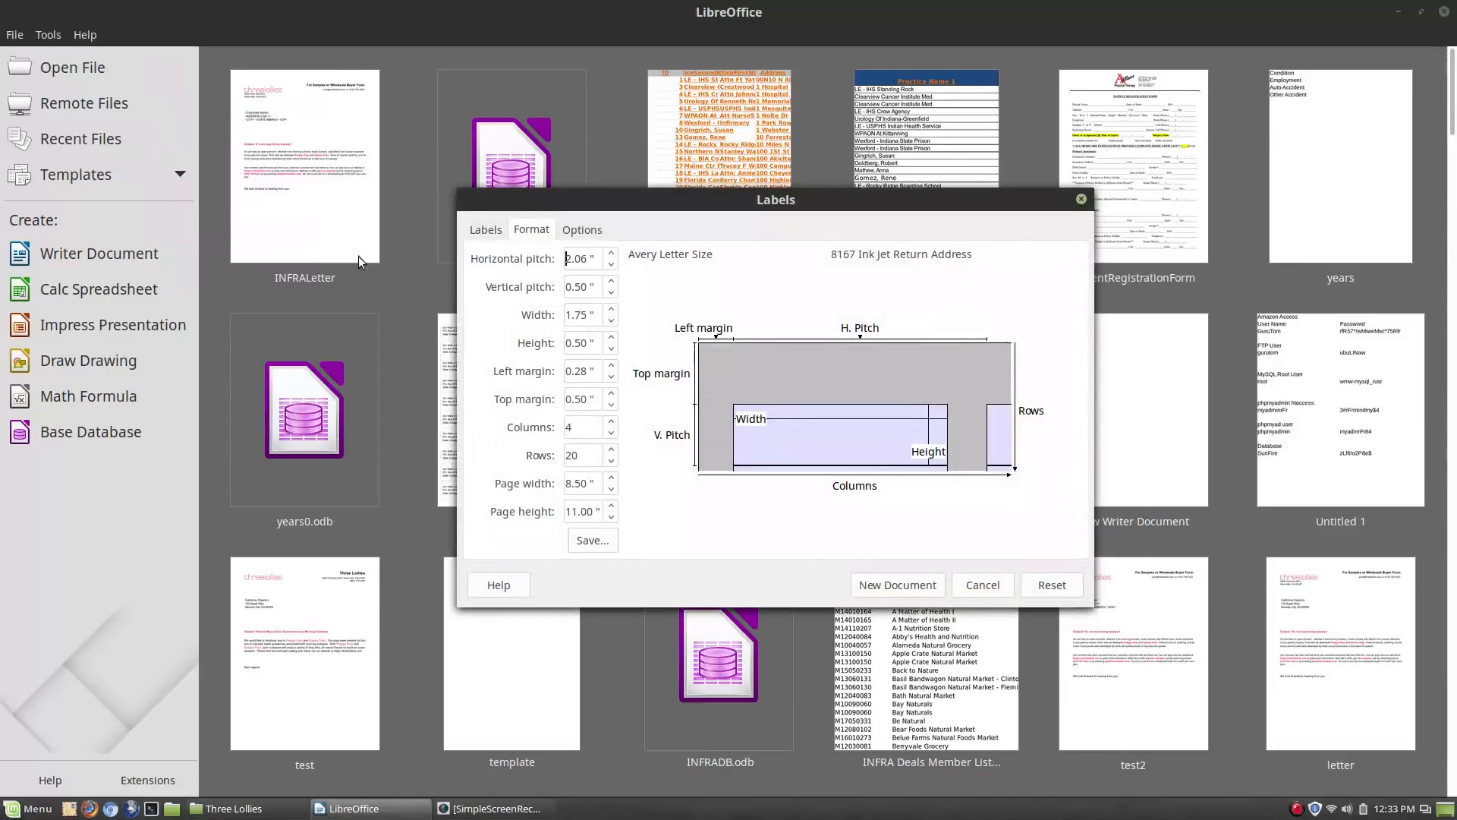
{"action": "left_click", "coordinate": [486, 229]}
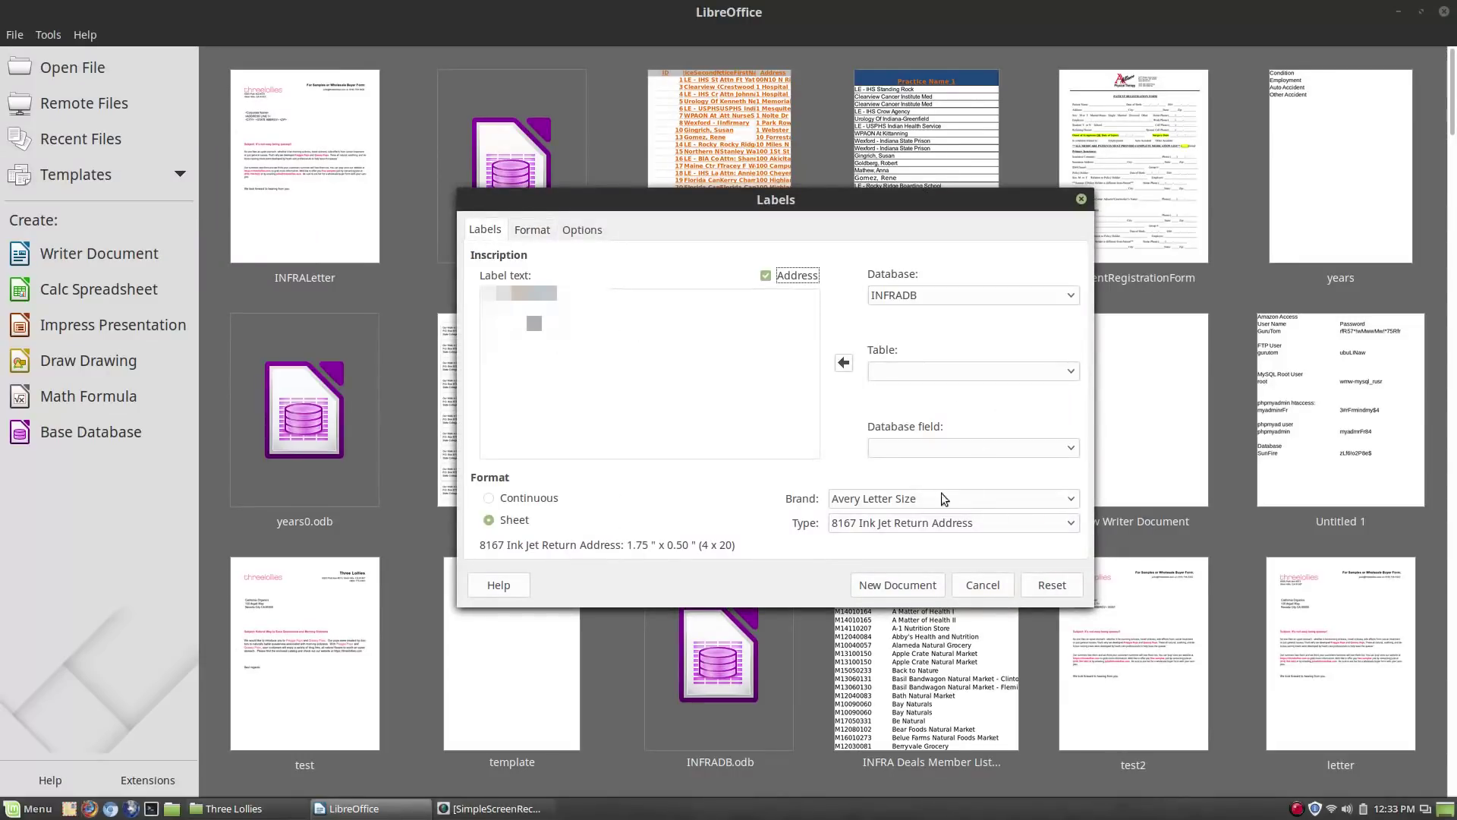
{"action": "mouse_move", "coordinate": [648, 535]}
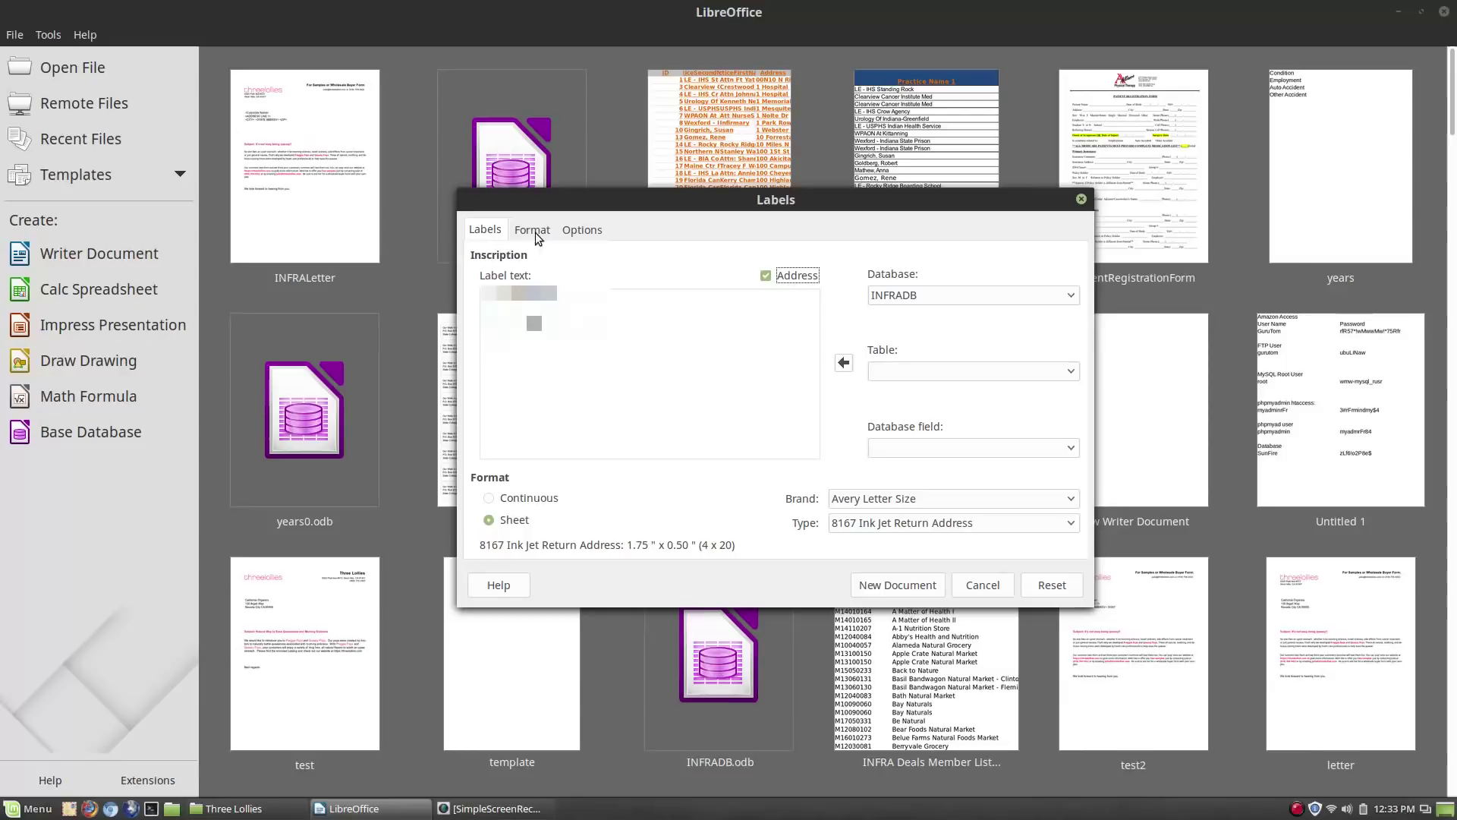
{"action": "left_click", "coordinate": [1069, 522]}
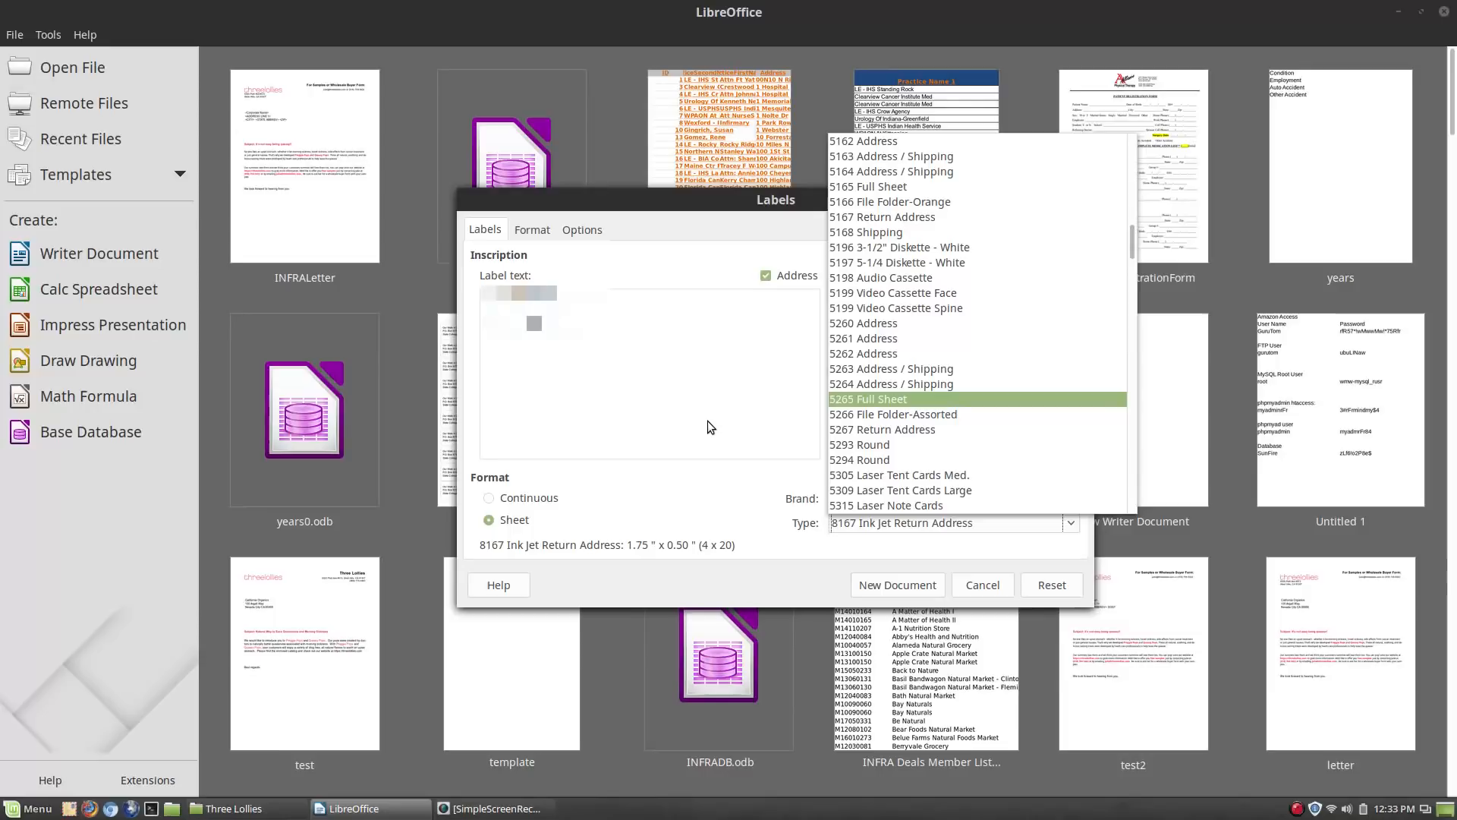
{"action": "mouse_move", "coordinate": [715, 491]}
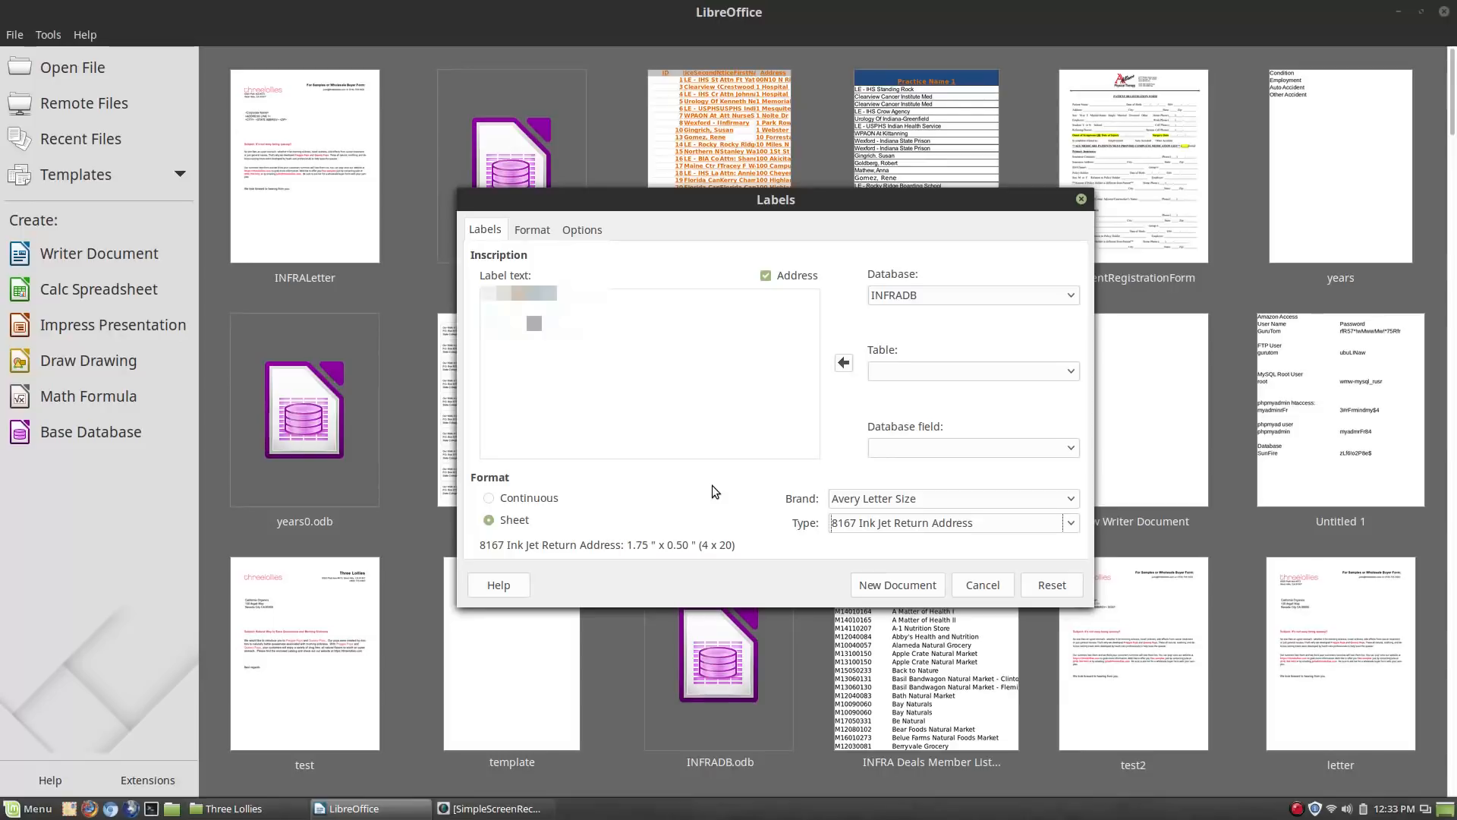
{"action": "left_click", "coordinate": [531, 229]}
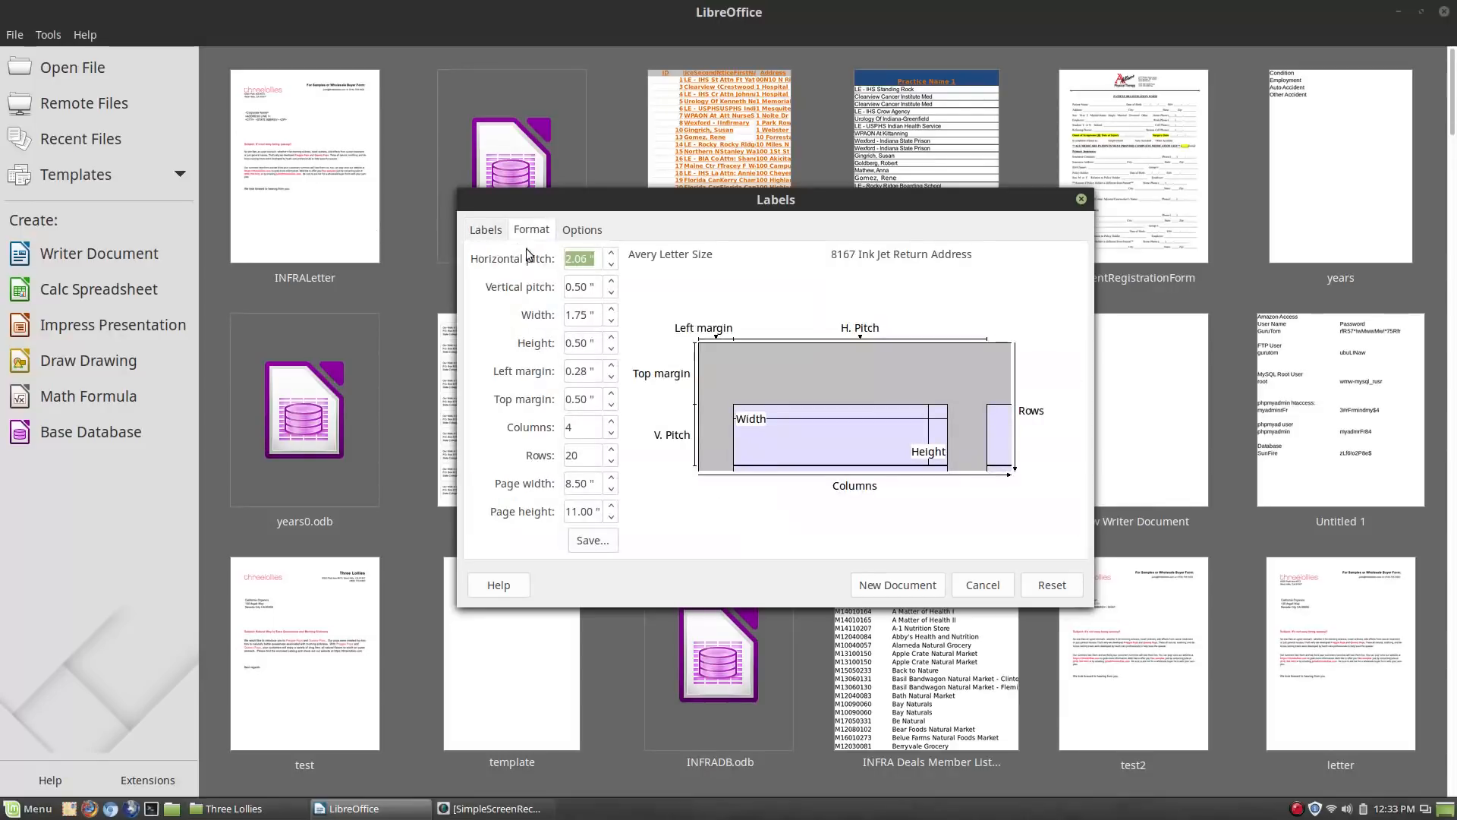
{"action": "left_click", "coordinate": [1070, 522]}
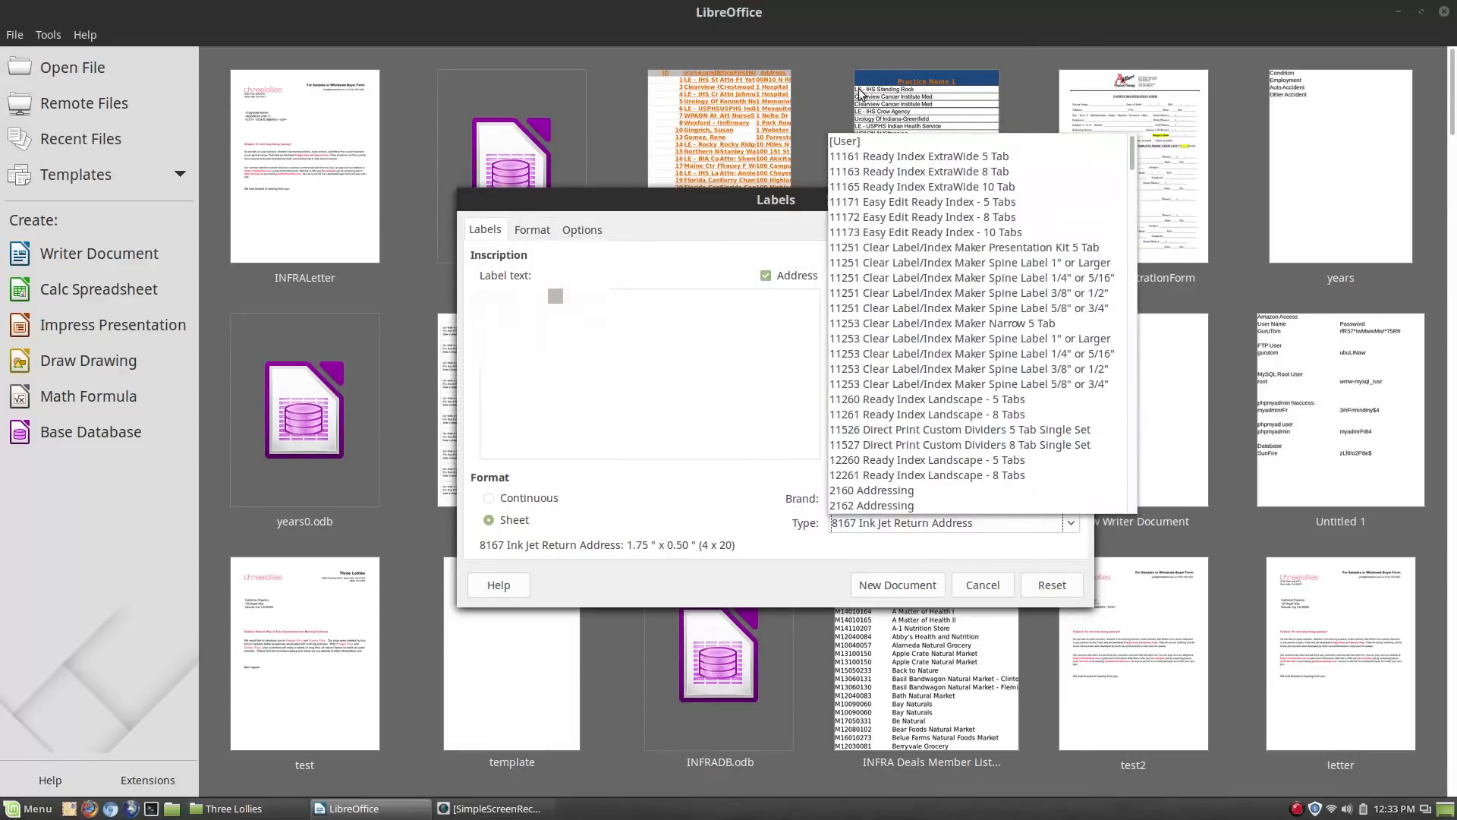
Switch the label type to a custom [User] stock, keeping 1.75 × 0.50 inch, 4 × 20
{"action": "left_click", "coordinate": [532, 229]}
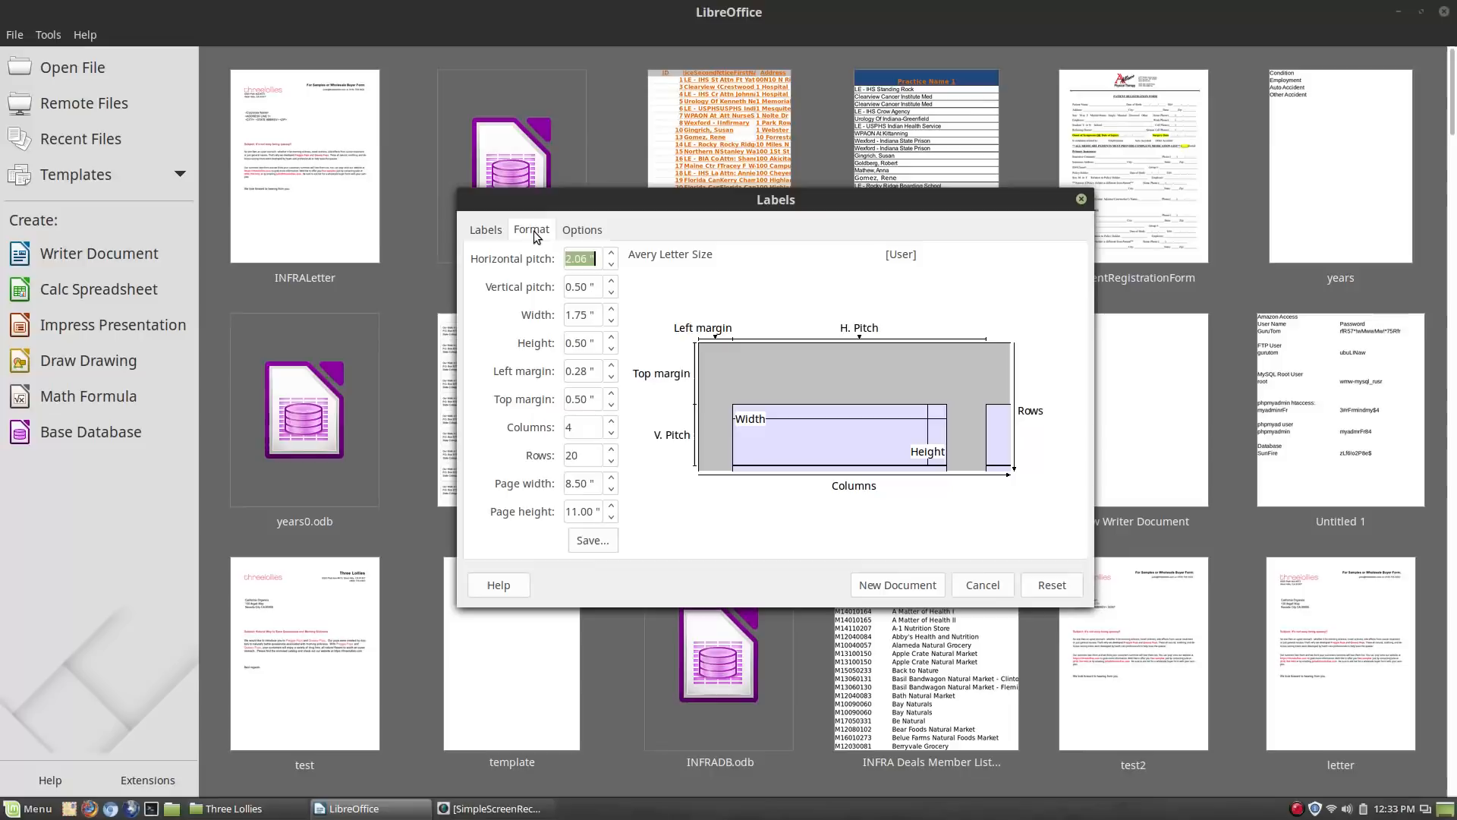
{"action": "mouse_move", "coordinate": [695, 416]}
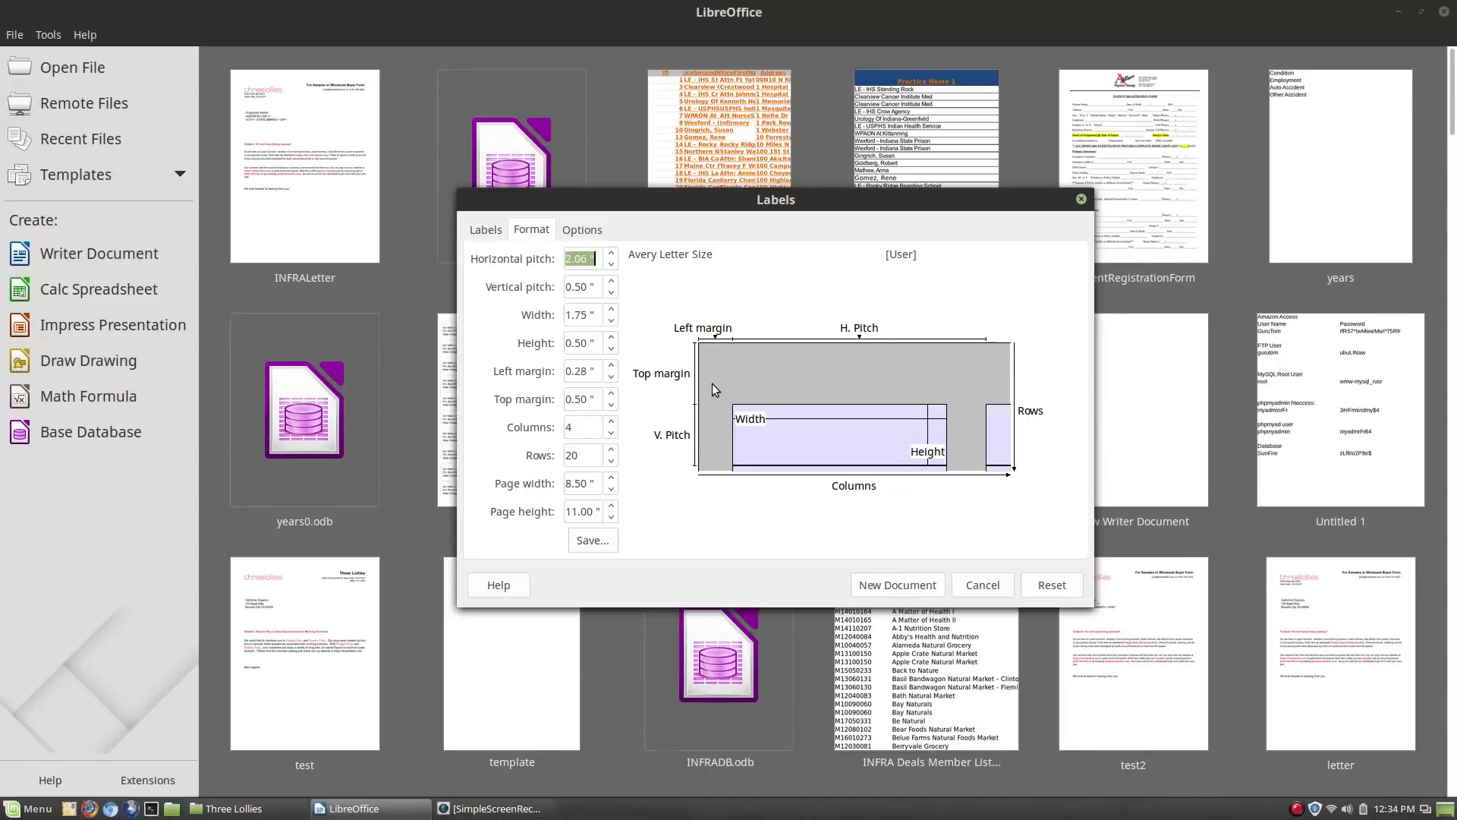
{"action": "mouse_move", "coordinate": [419, 185]}
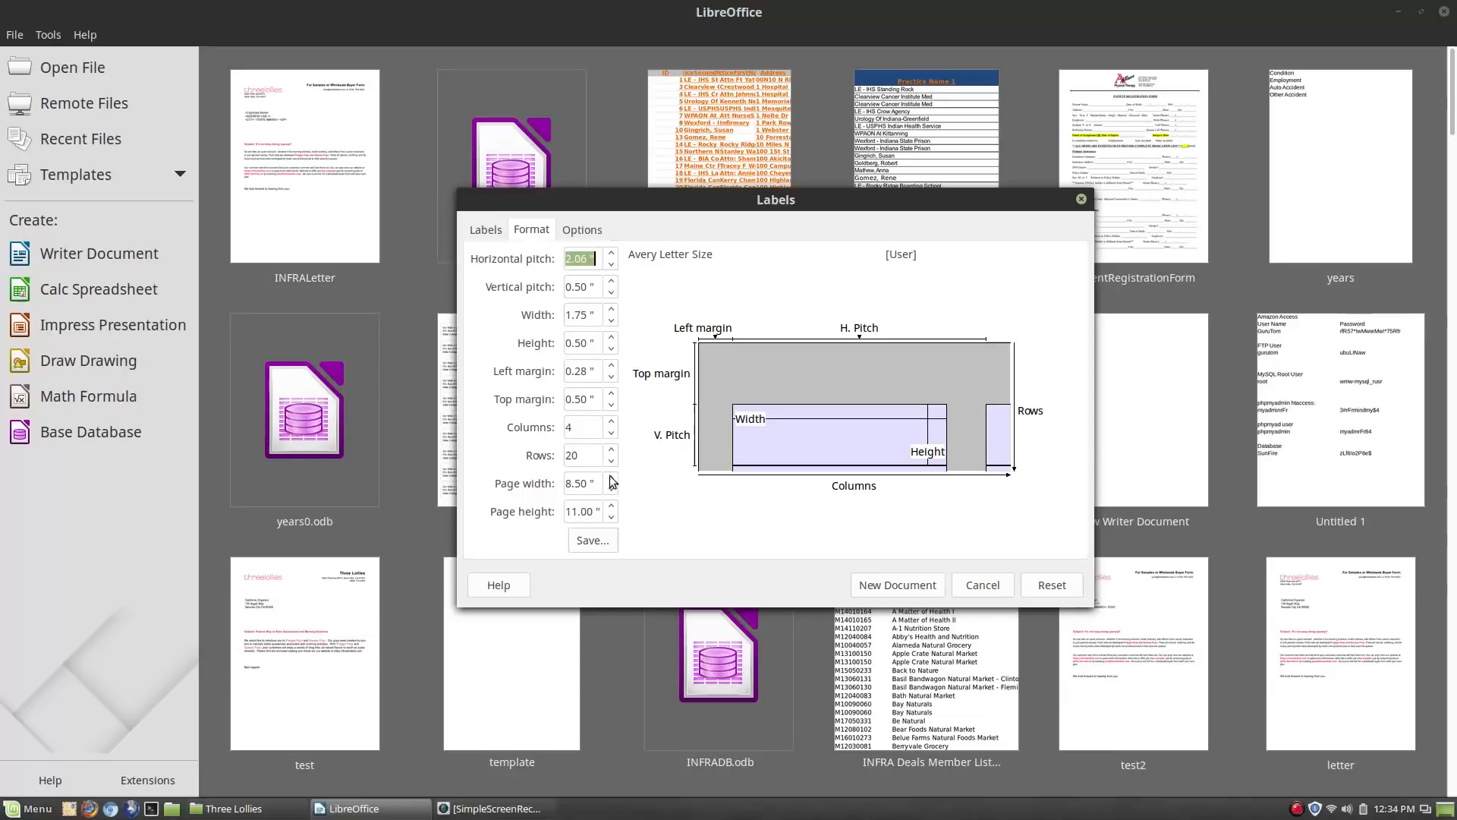
Lower the custom layout to 15 rows and begin editing the label height
{"action": "left_click", "coordinate": [580, 456]}
{"action": "type", "text": "15"}
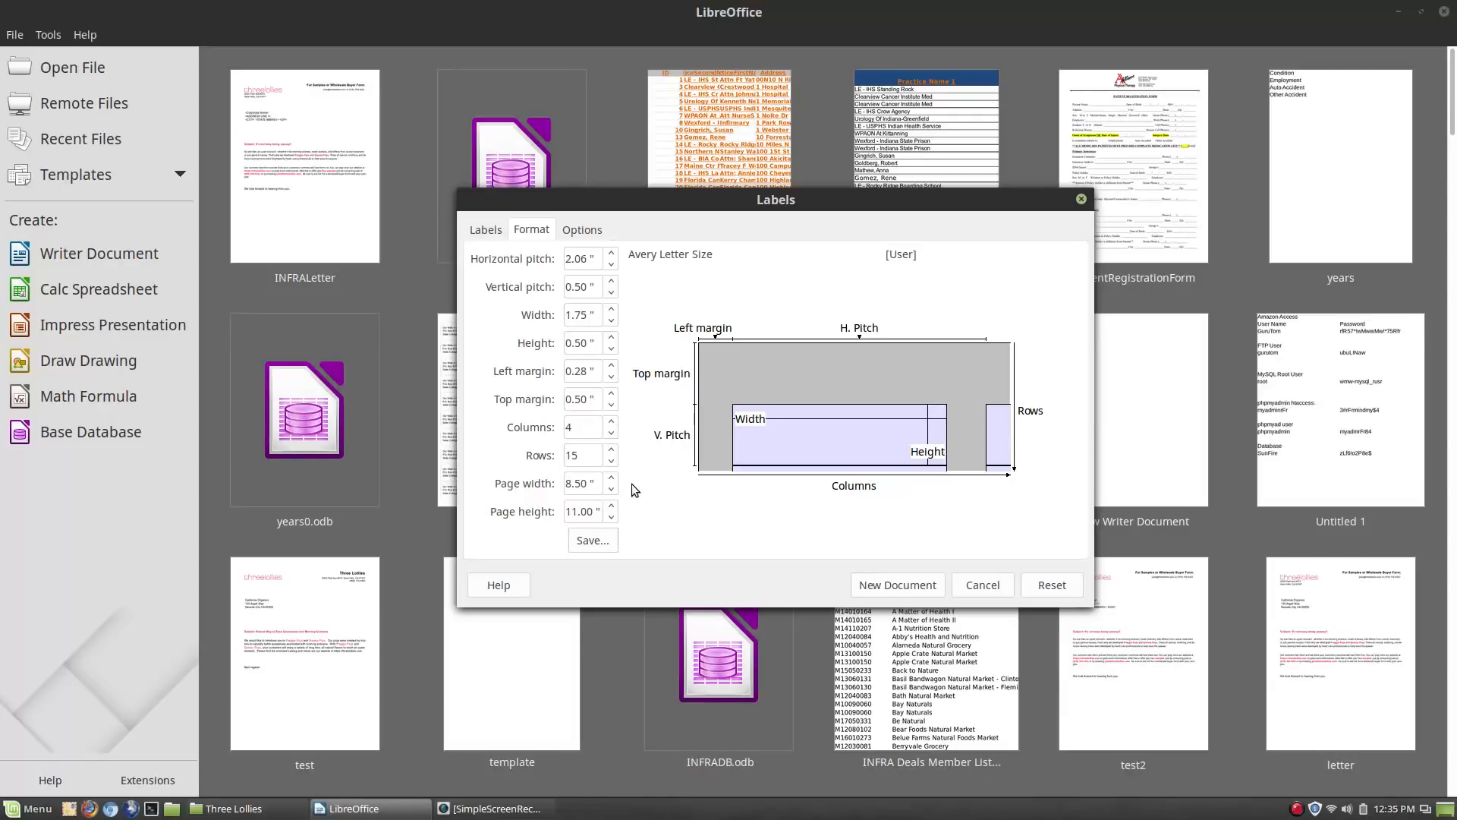
{"action": "left_click", "coordinate": [583, 455]}
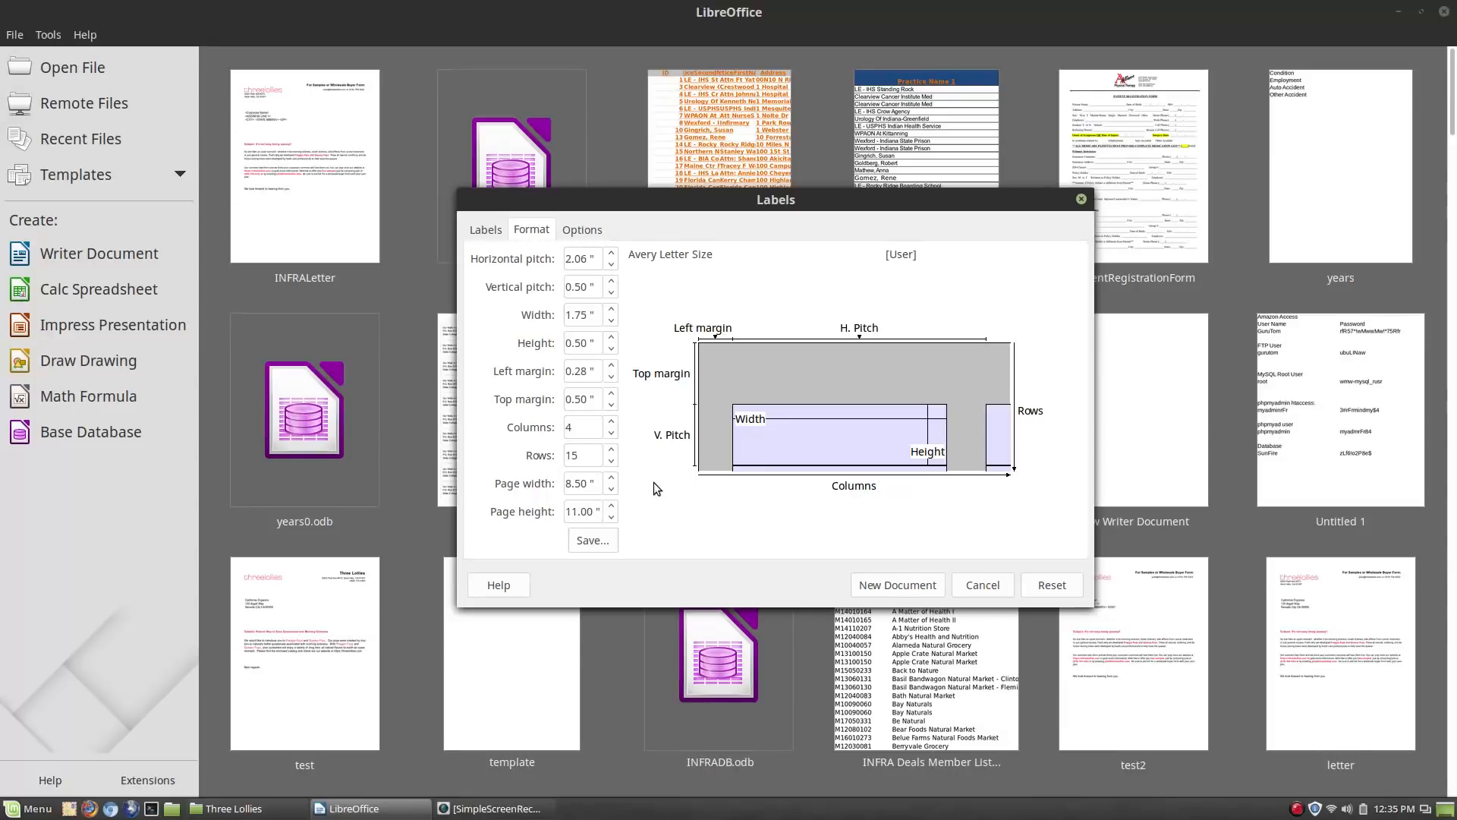
{"action": "left_click", "coordinate": [582, 455]}
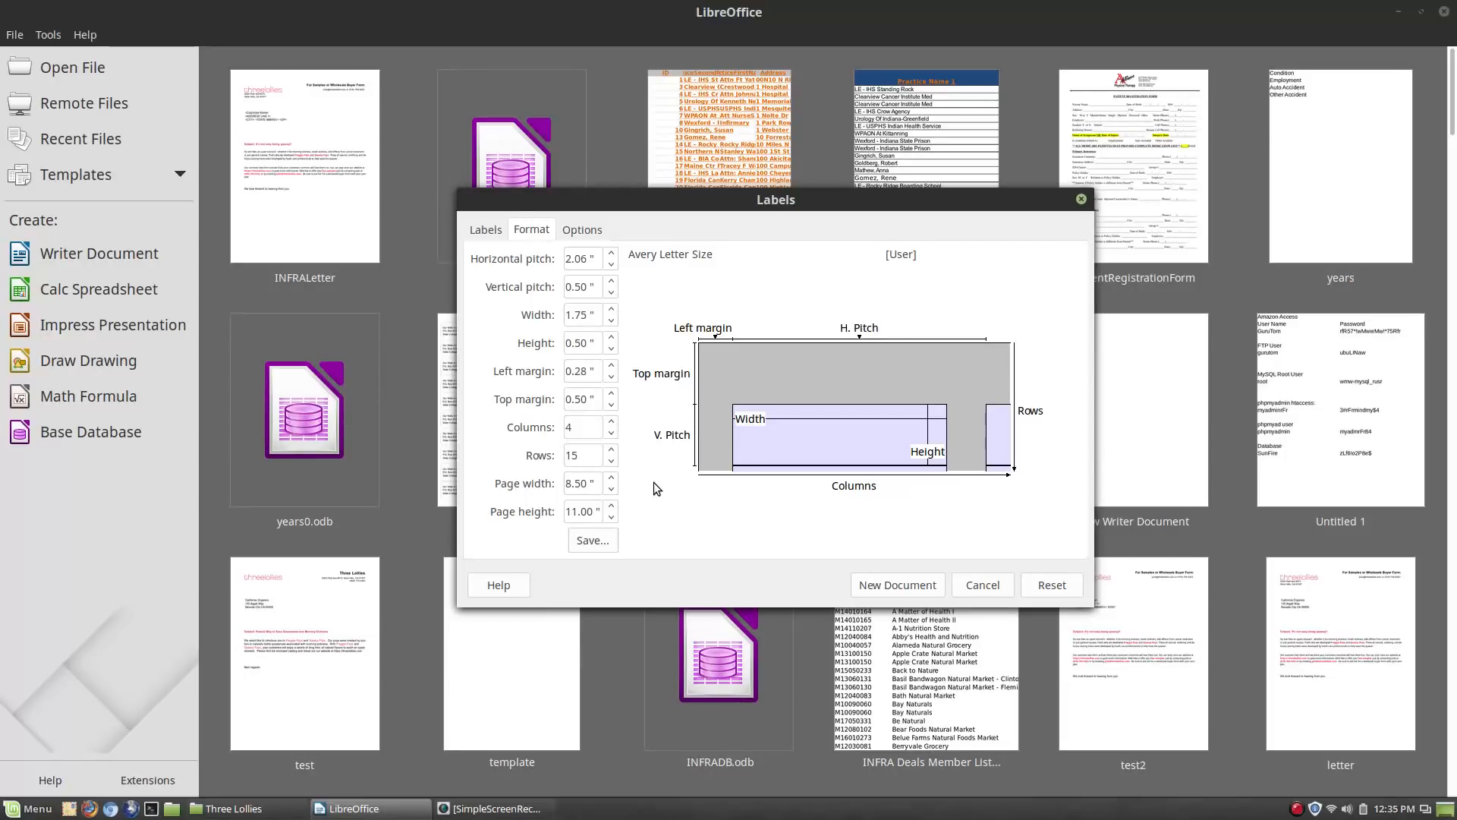
{"action": "left_click", "coordinate": [579, 456]}
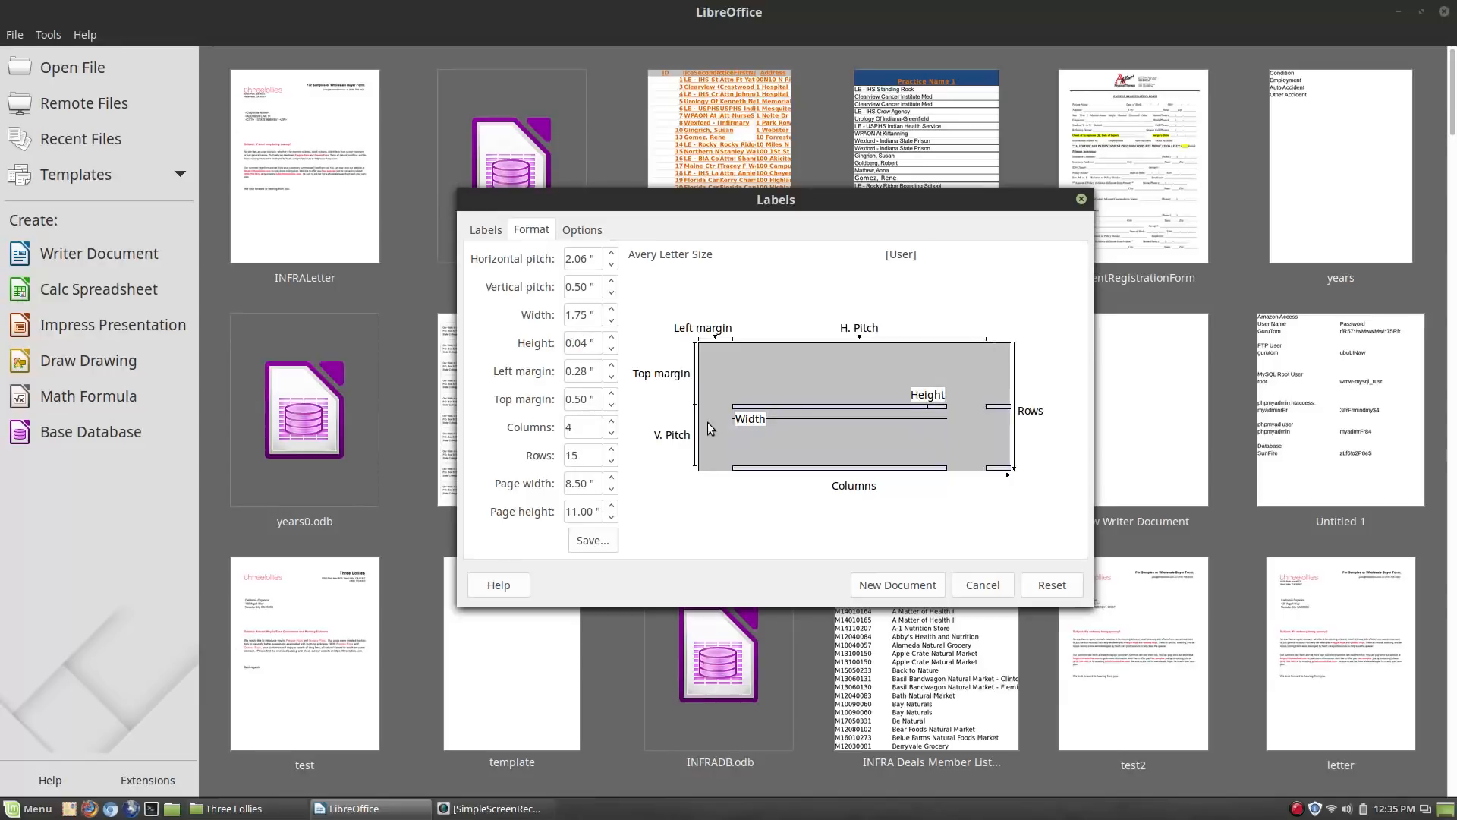
Raise the vertical pitch from 0.50 to about 0.67 inch
{"action": "type", "text": "0.50"}
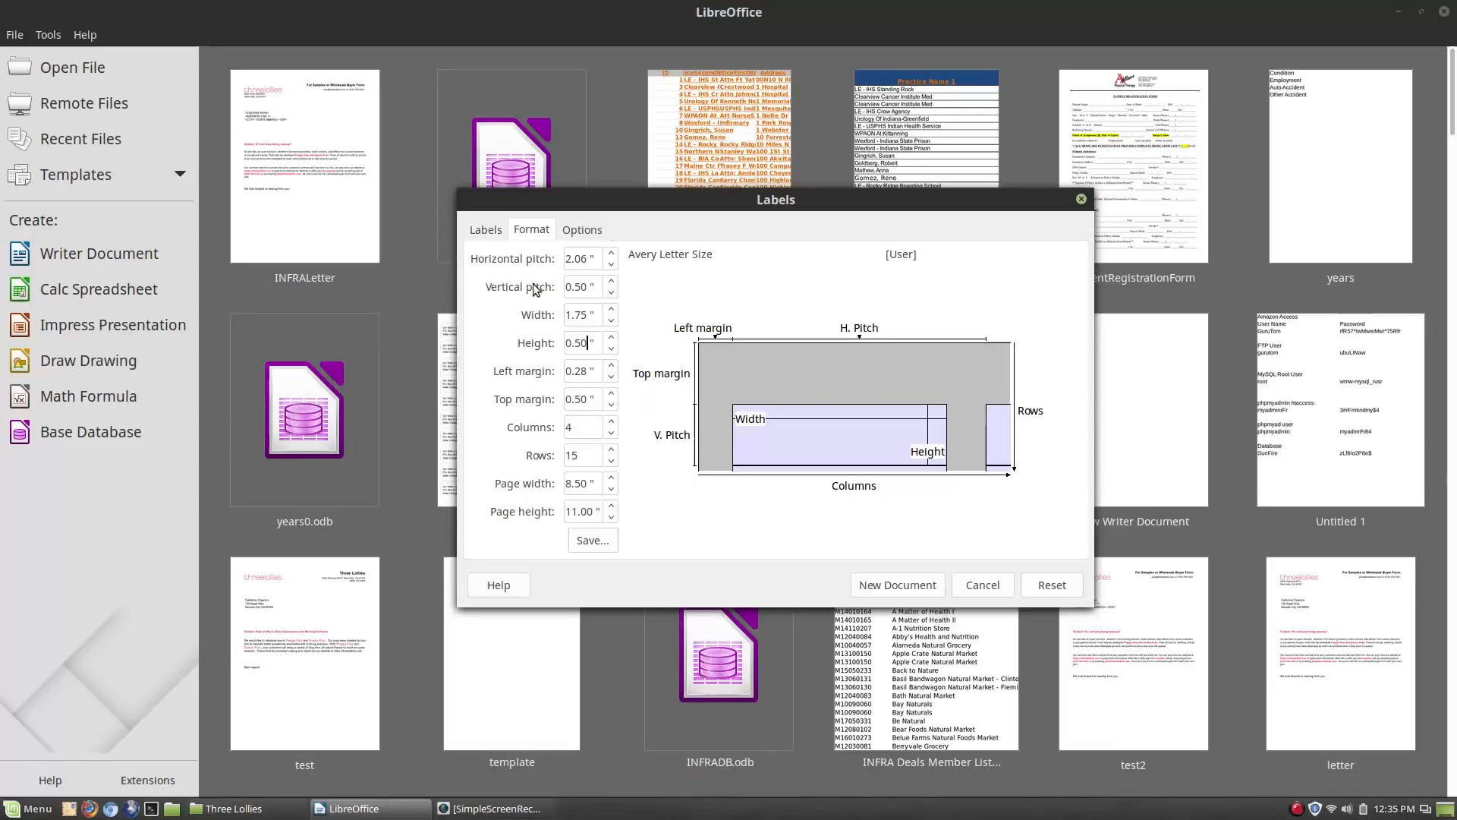
{"action": "left_click", "coordinate": [611, 282]}
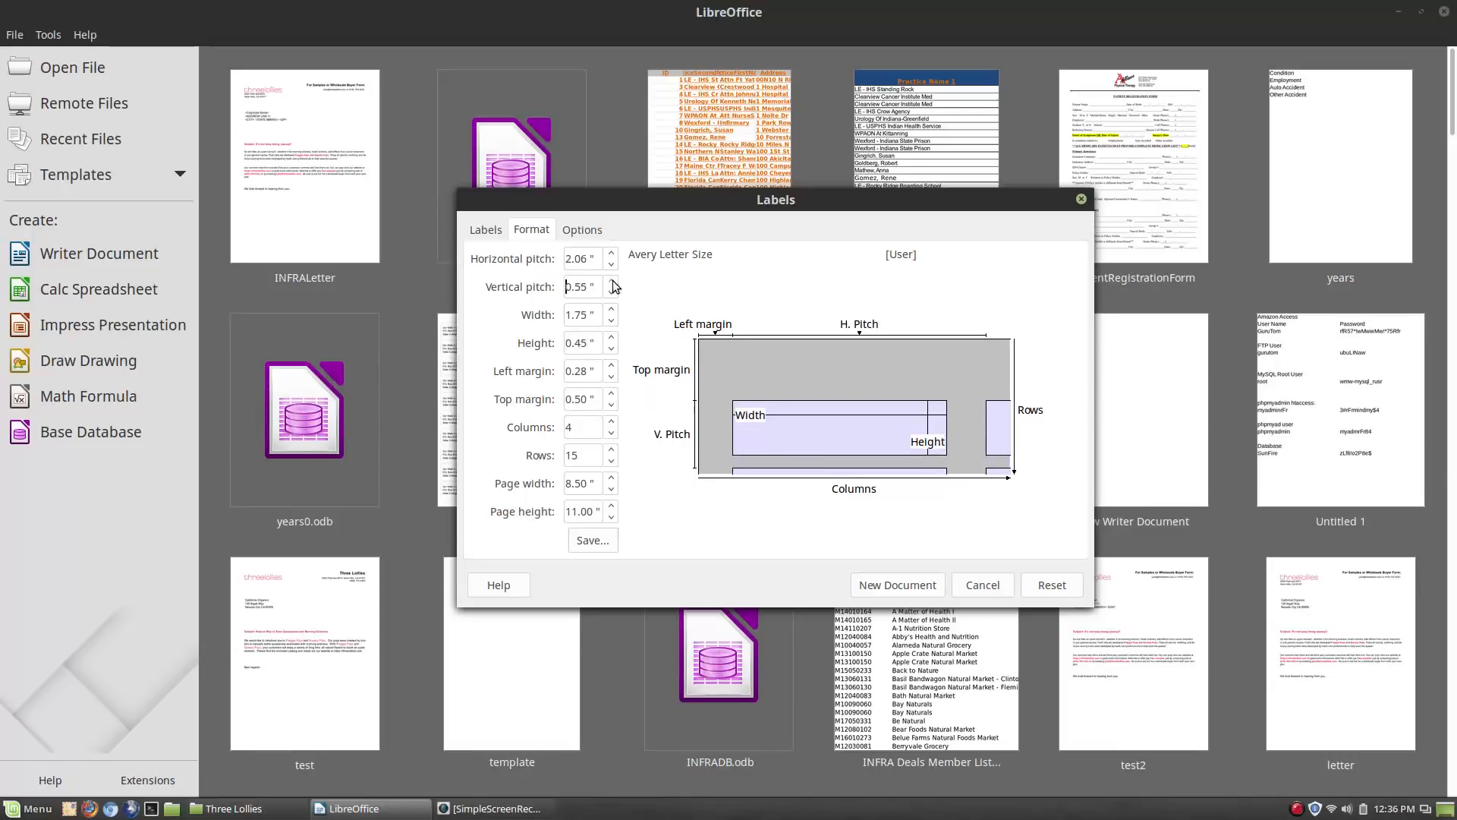
{"action": "left_click", "coordinate": [611, 282]}
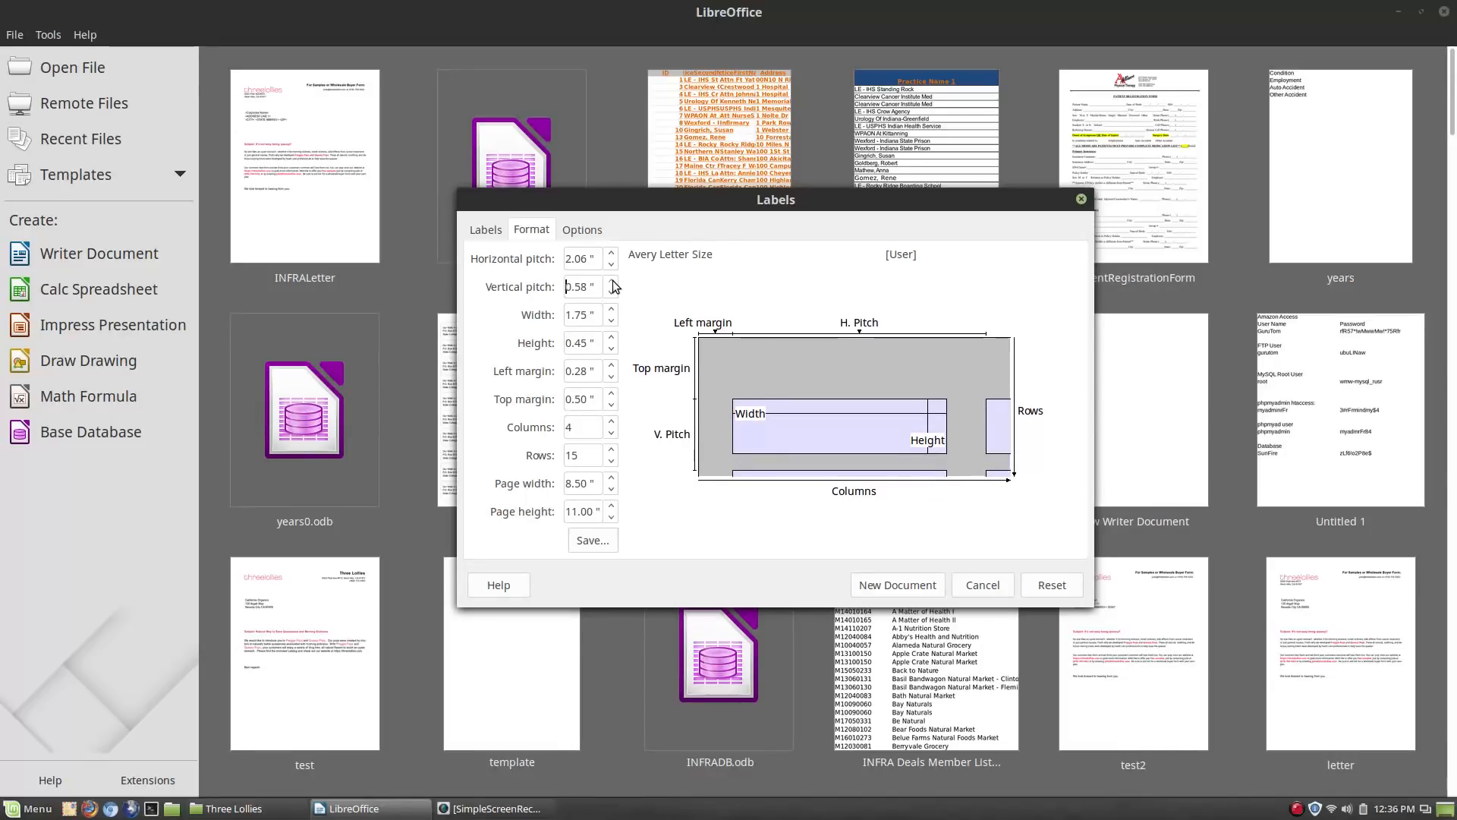
{"action": "left_click", "coordinate": [610, 283]}
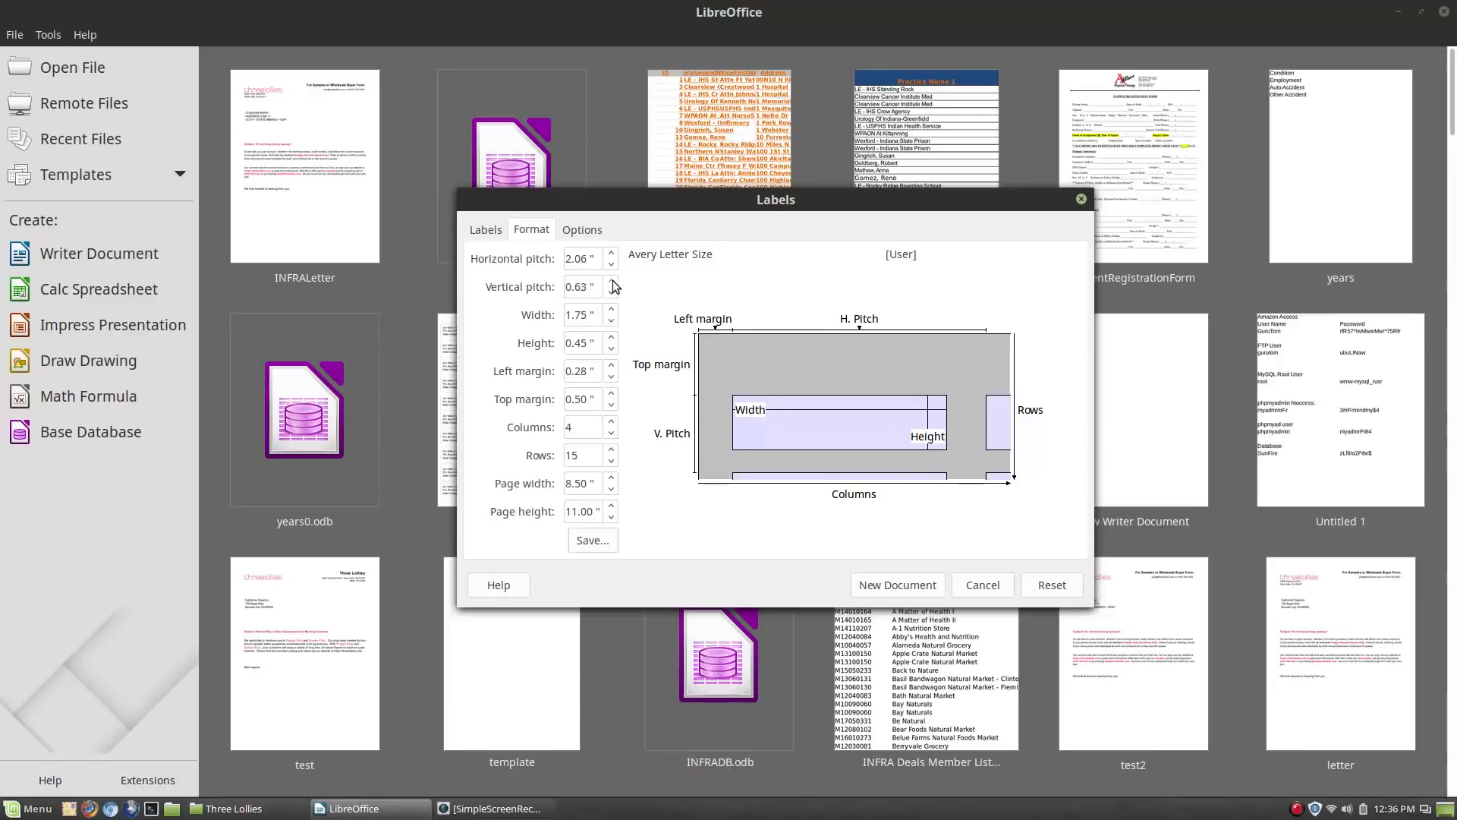
{"action": "left_click", "coordinate": [610, 281]}
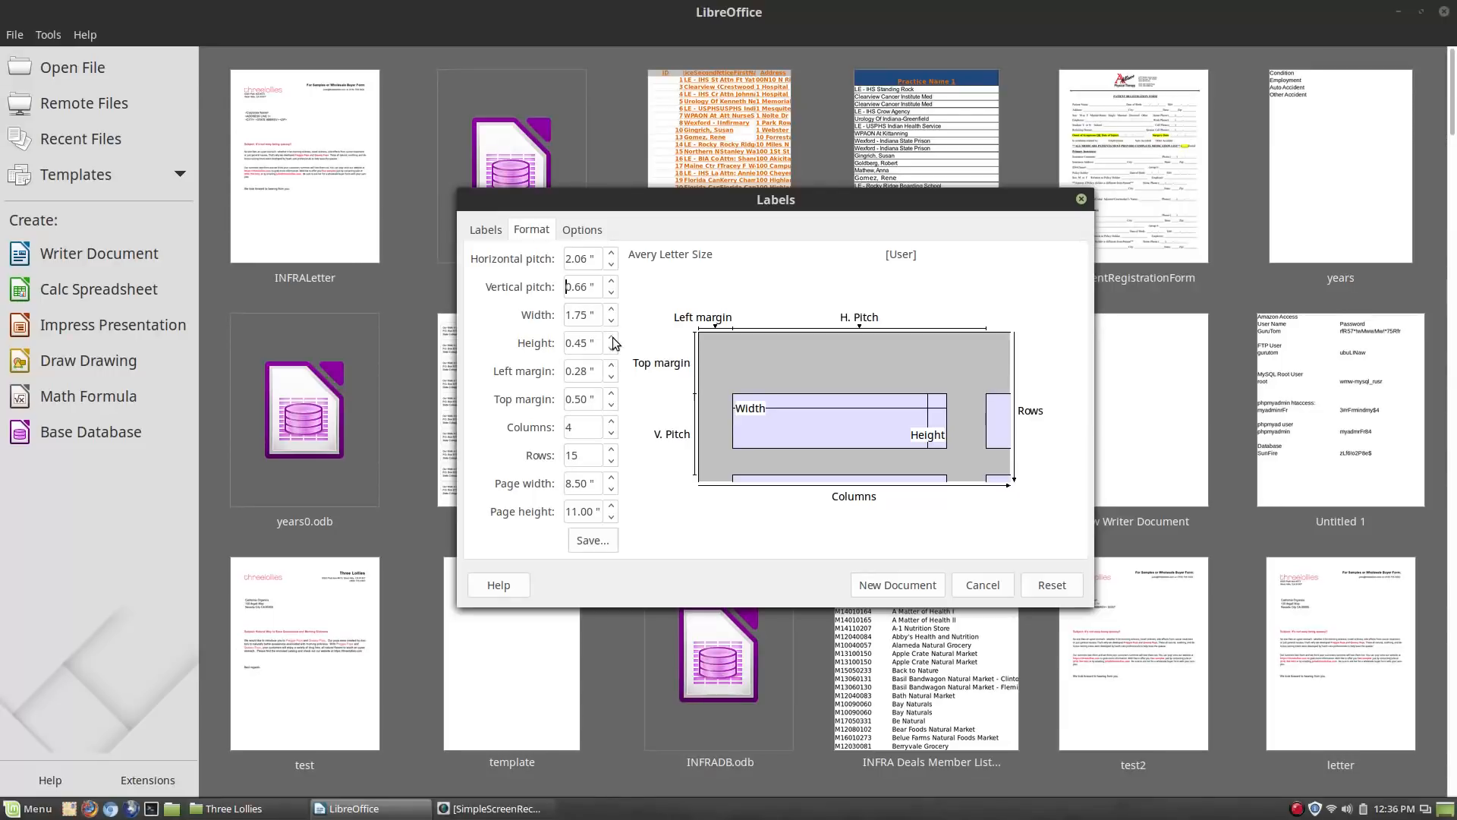
Raise the label height from 0.52 to 0.67 inch, keeping 4 columns by 15 rows
{"action": "type", "text": "0.52"}
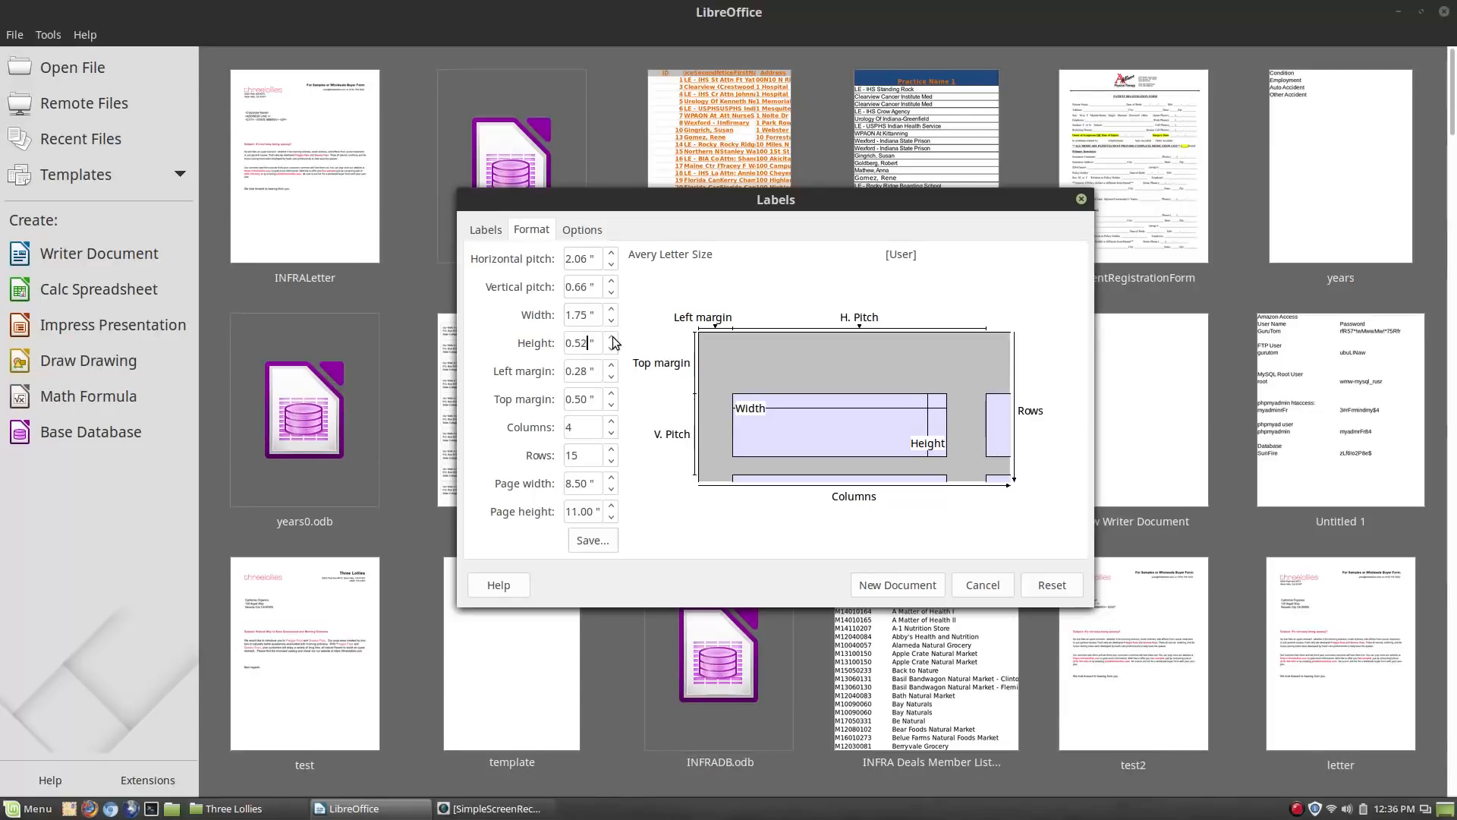
{"action": "left_click", "coordinate": [610, 337]}
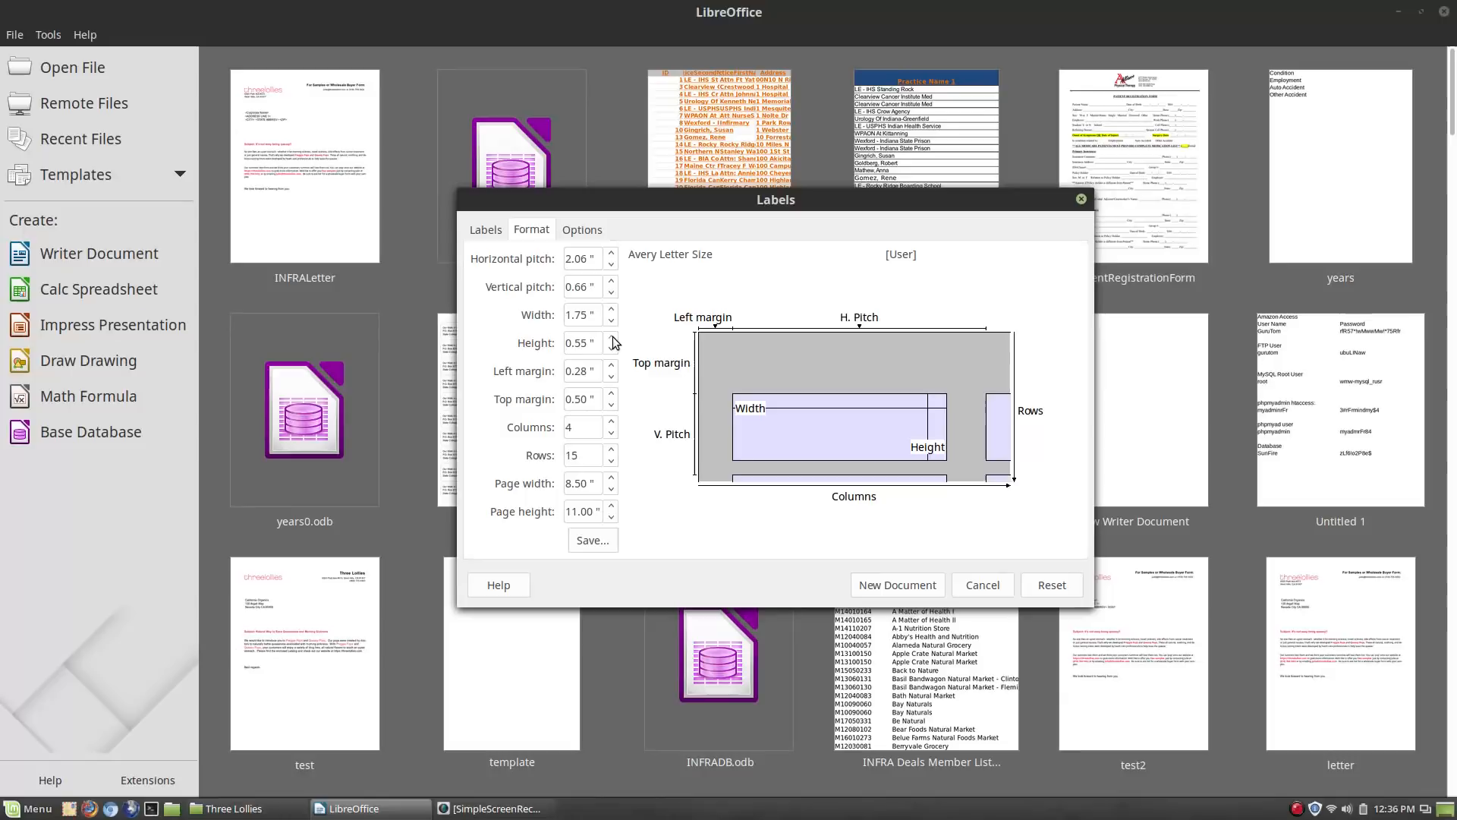
{"action": "left_click", "coordinate": [610, 337]}
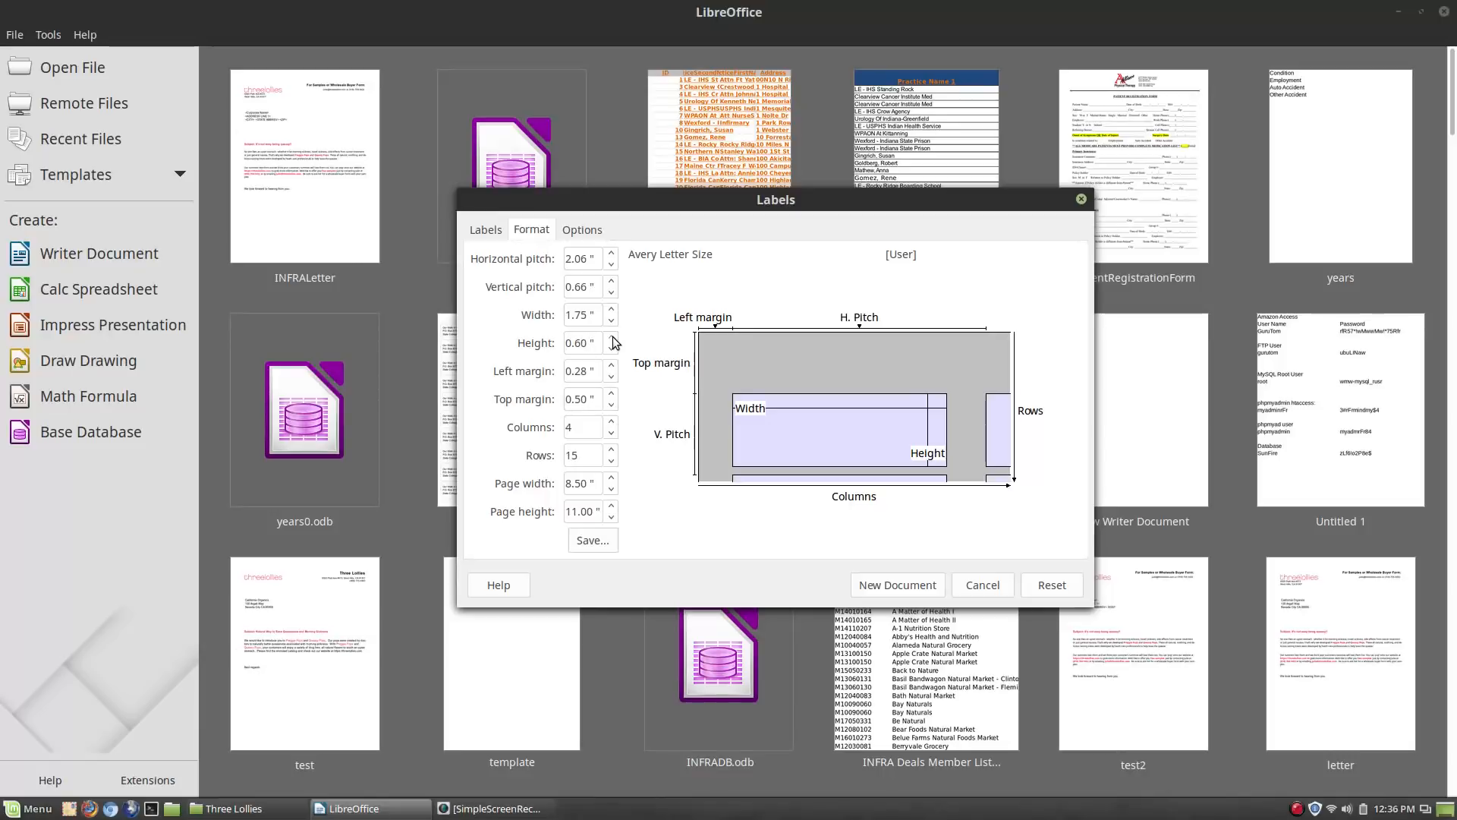
{"action": "left_click", "coordinate": [611, 337]}
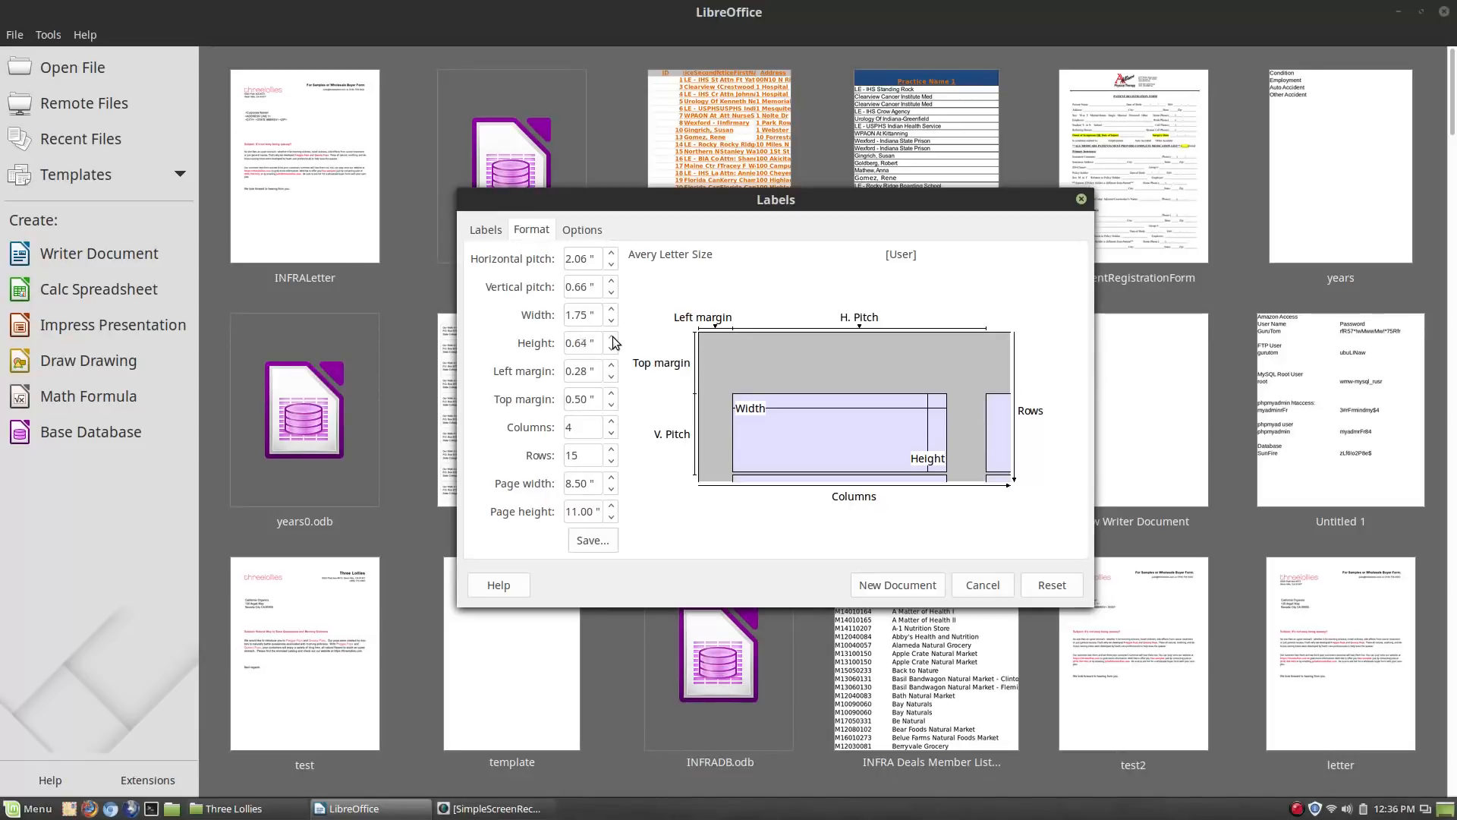
{"action": "left_click", "coordinate": [610, 337]}
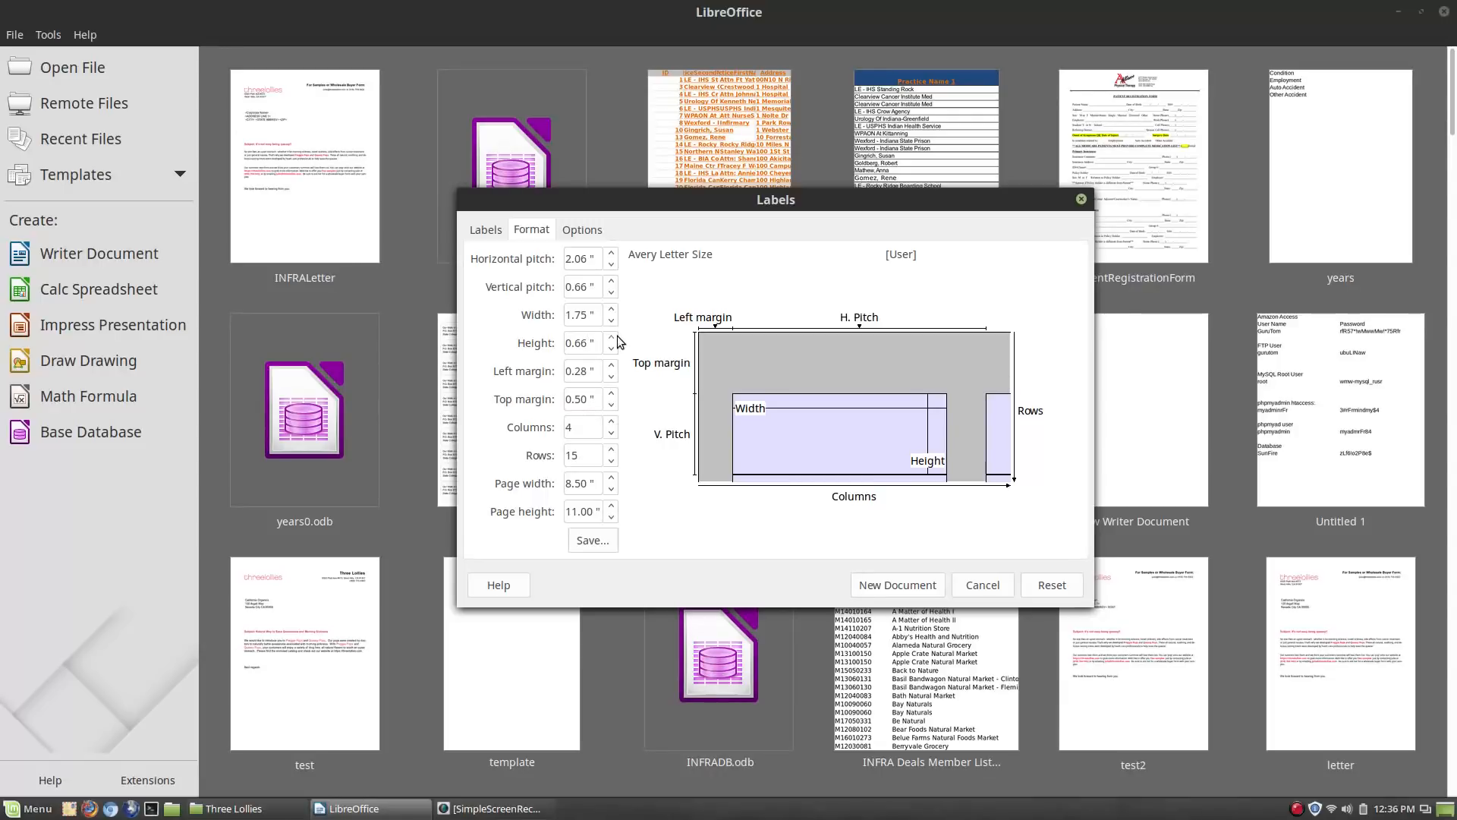
{"action": "left_click", "coordinate": [583, 343]}
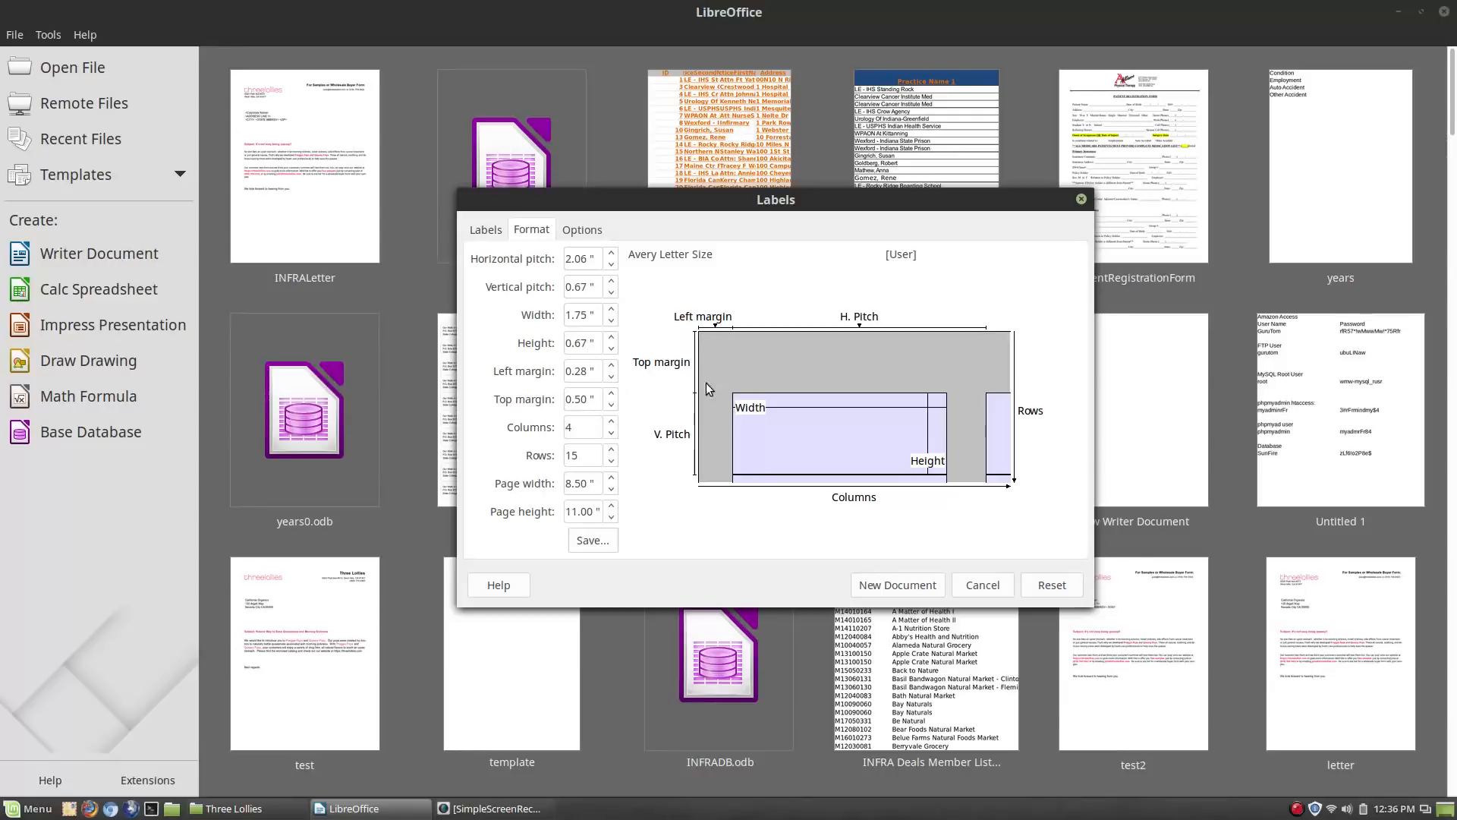
{"action": "mouse_move", "coordinate": [674, 349]}
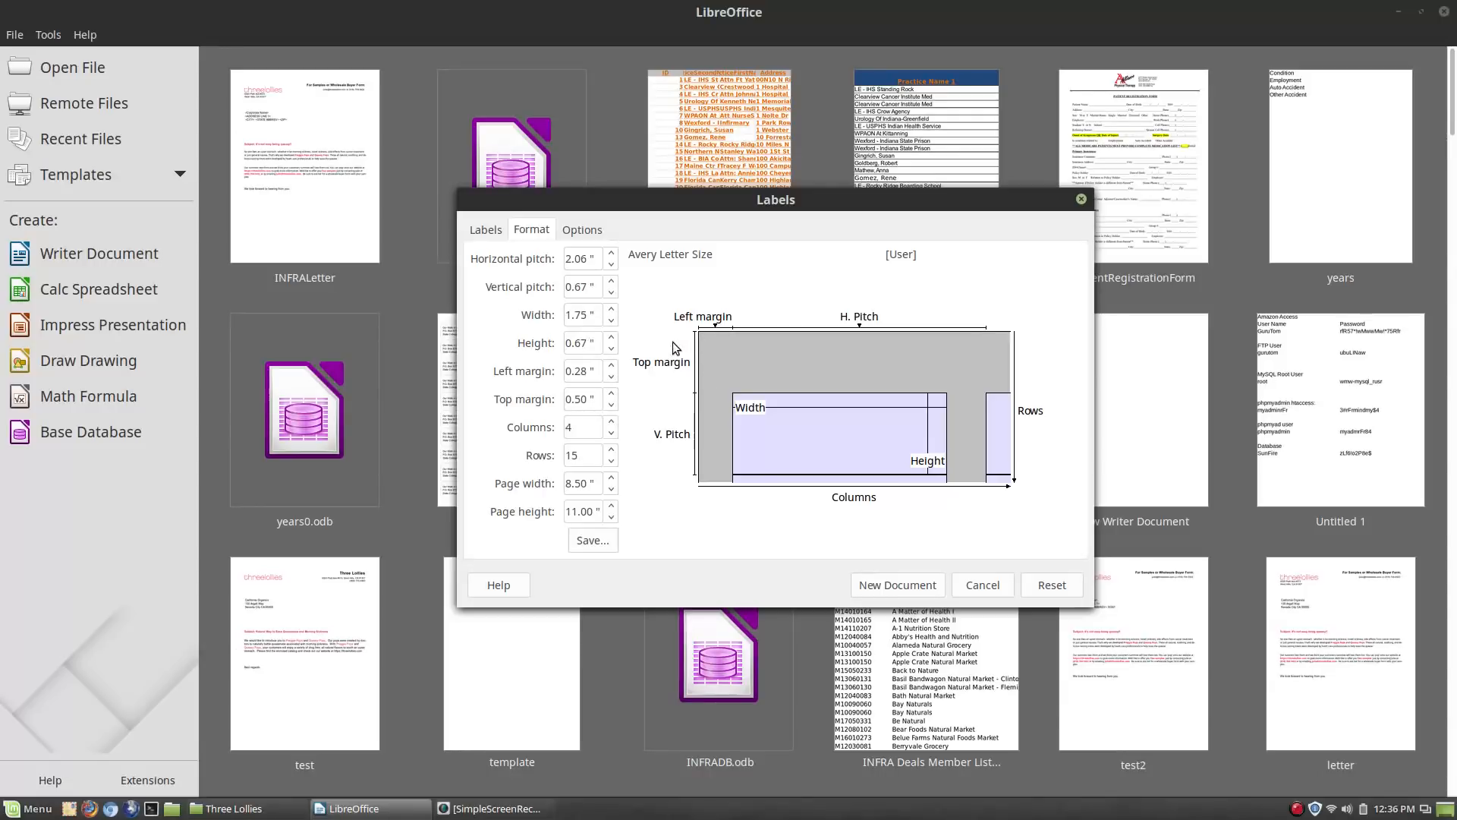
{"action": "left_click", "coordinate": [580, 343]}
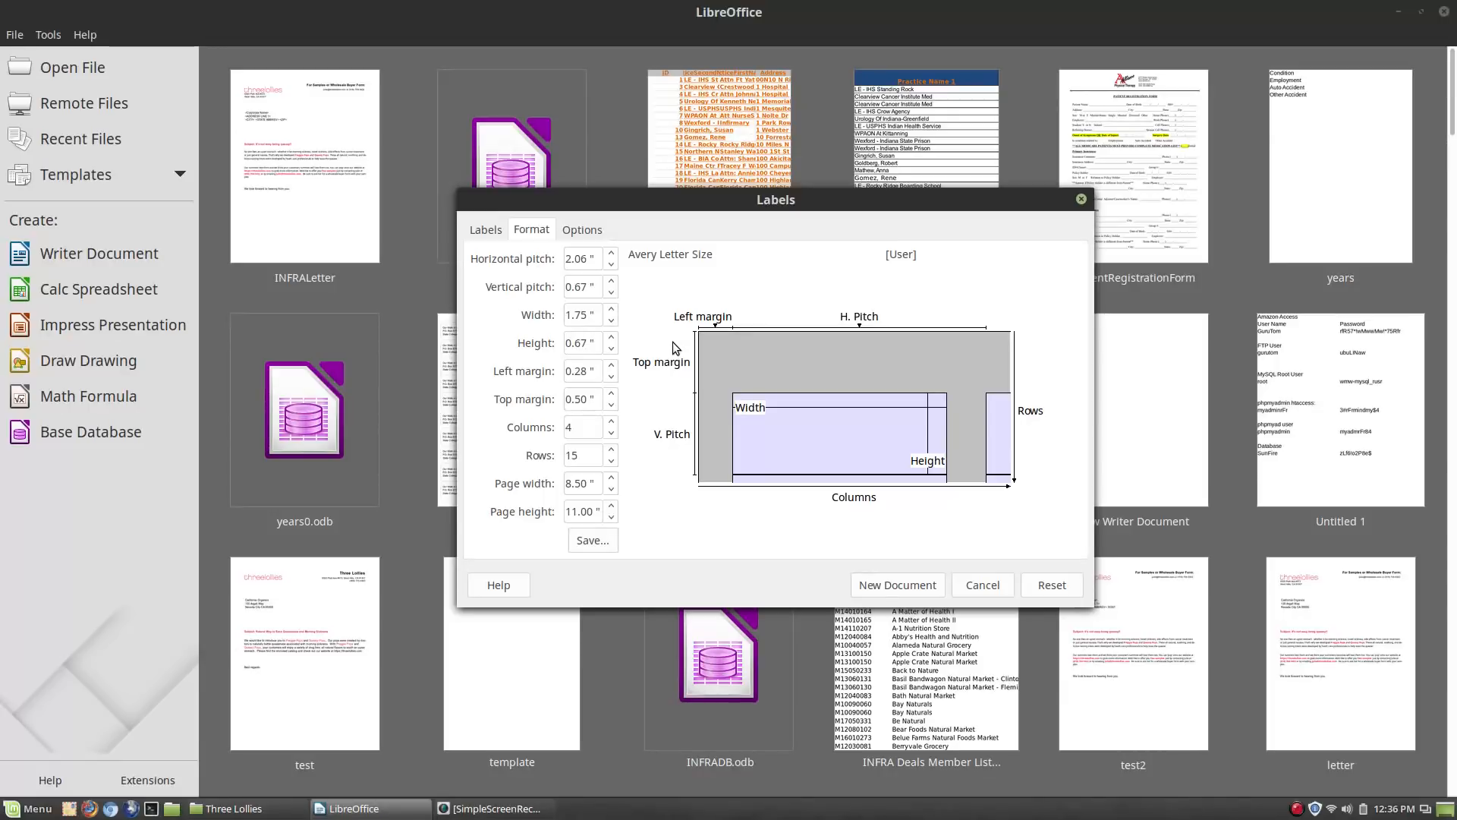
Set the left margin to 0.25 inch and return to the label text entry
{"action": "left_click", "coordinate": [583, 343]}
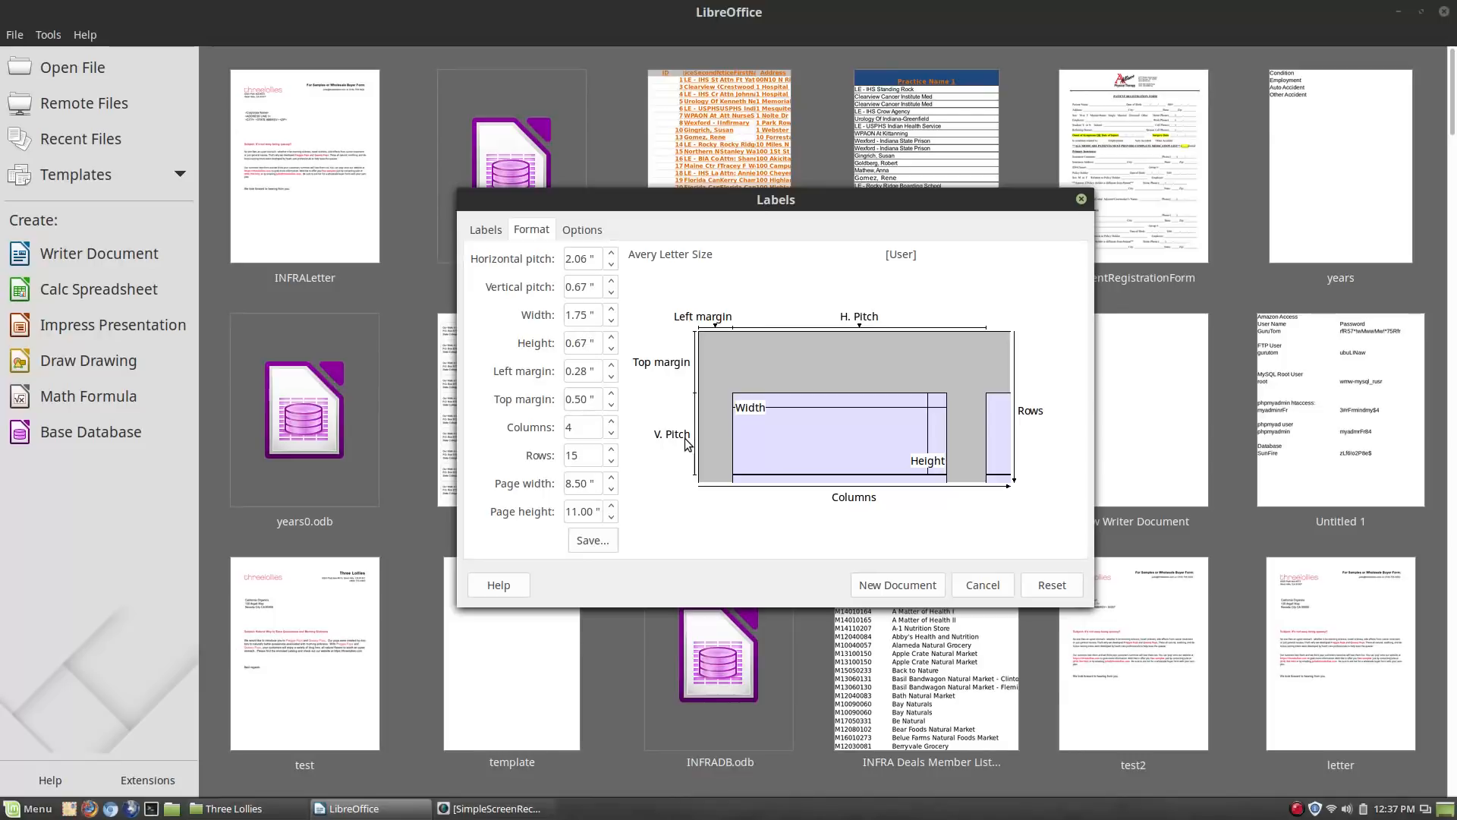
{"action": "left_click", "coordinate": [580, 343]}
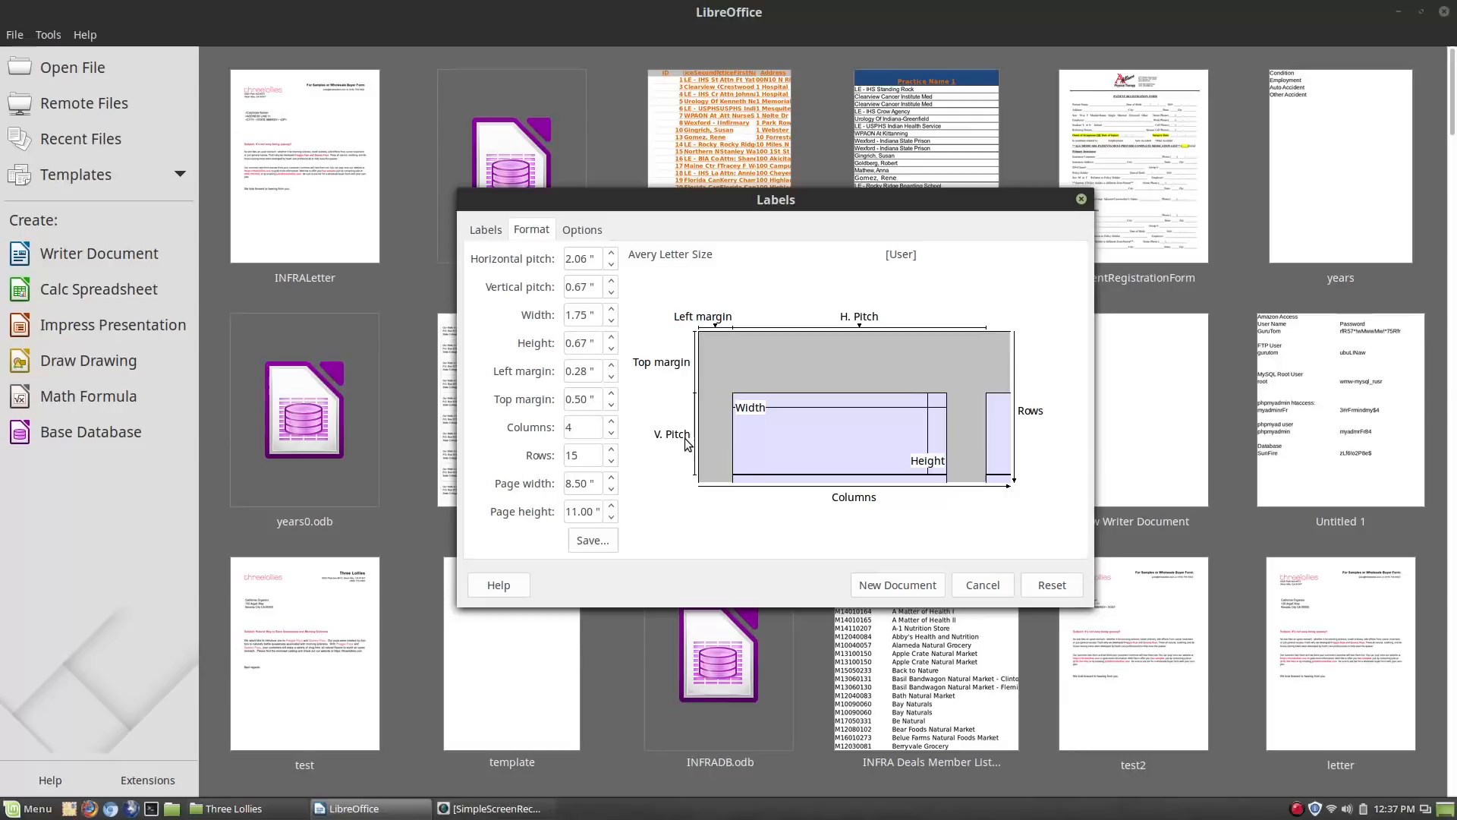
{"action": "left_click", "coordinate": [610, 376]}
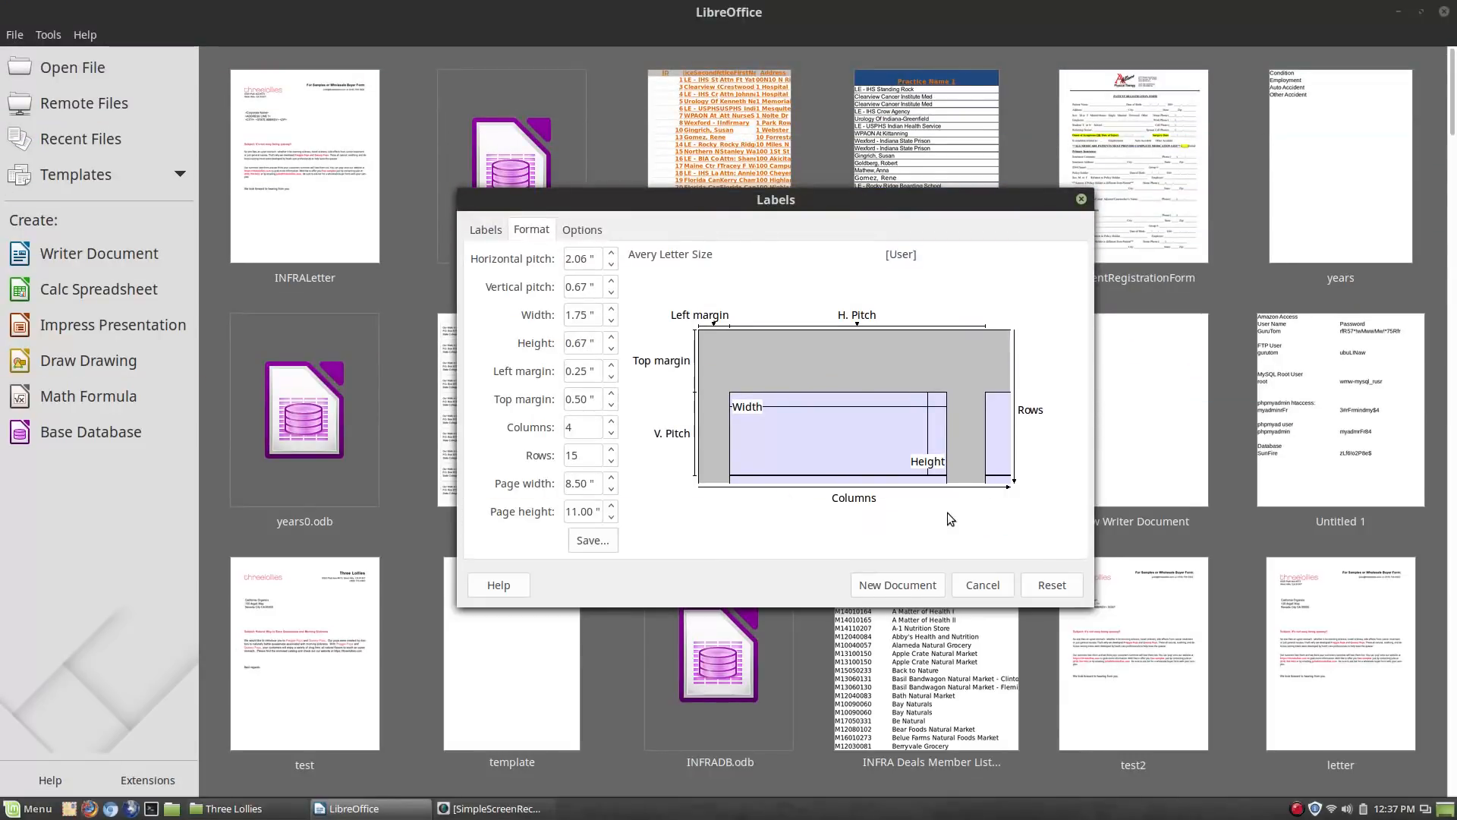
{"action": "mouse_move", "coordinate": [695, 361]}
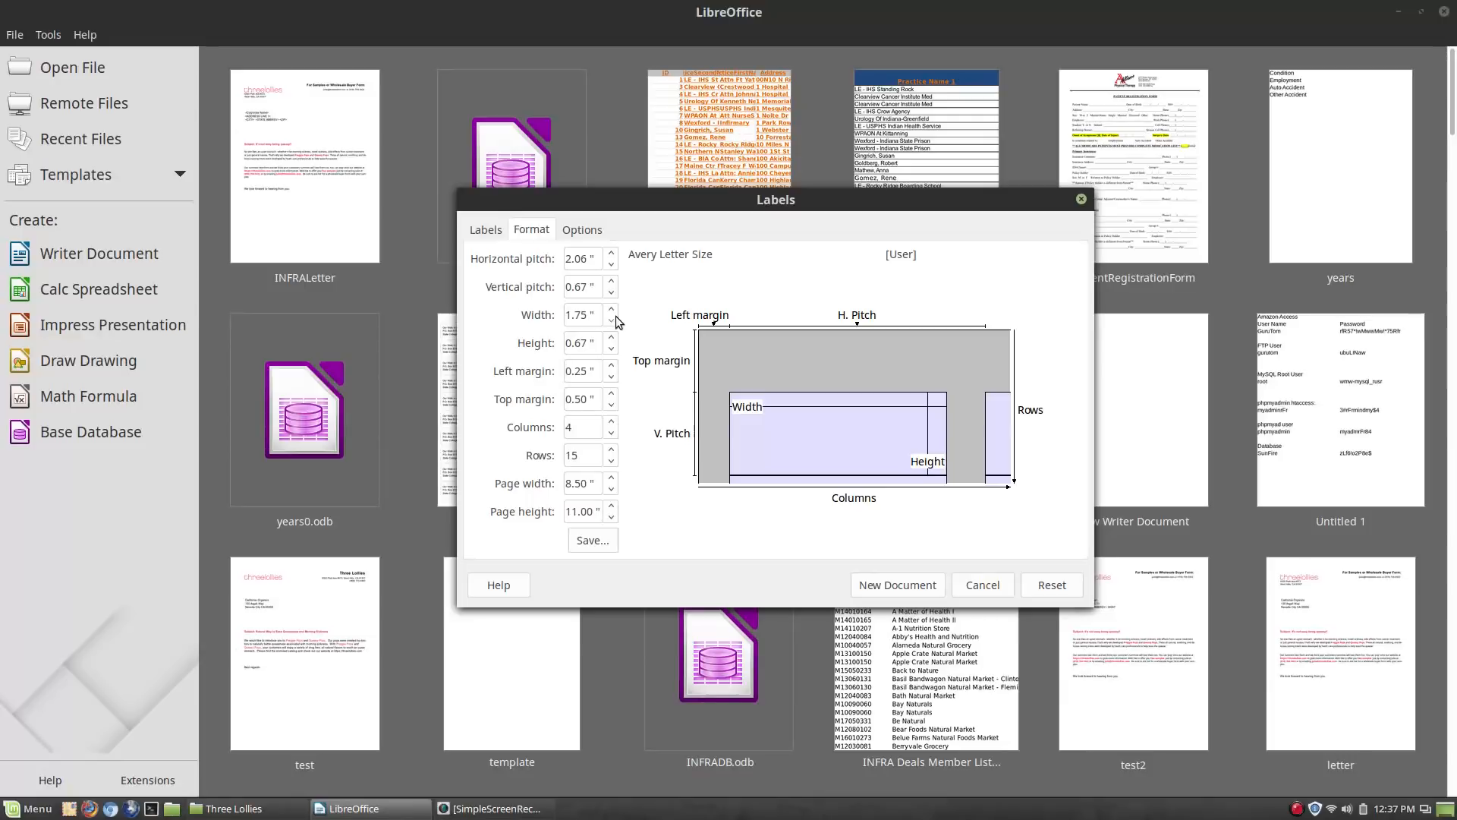
{"action": "left_click", "coordinate": [486, 229]}
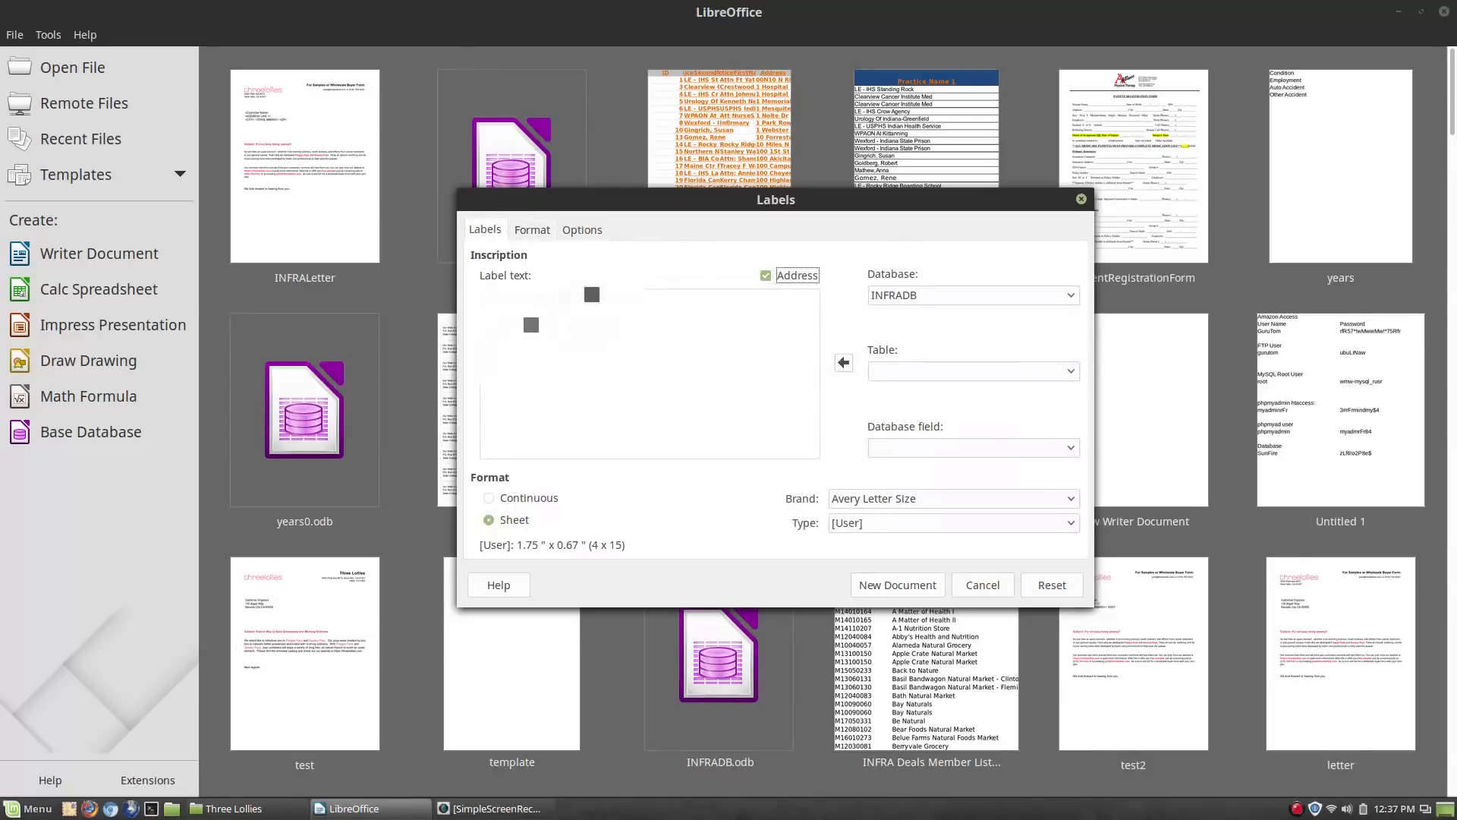
Enter the Three Lollies, 6520 Platt Ave #573, West Hills, CA 91307 return address as label text
{"action": "left_click", "coordinate": [531, 229]}
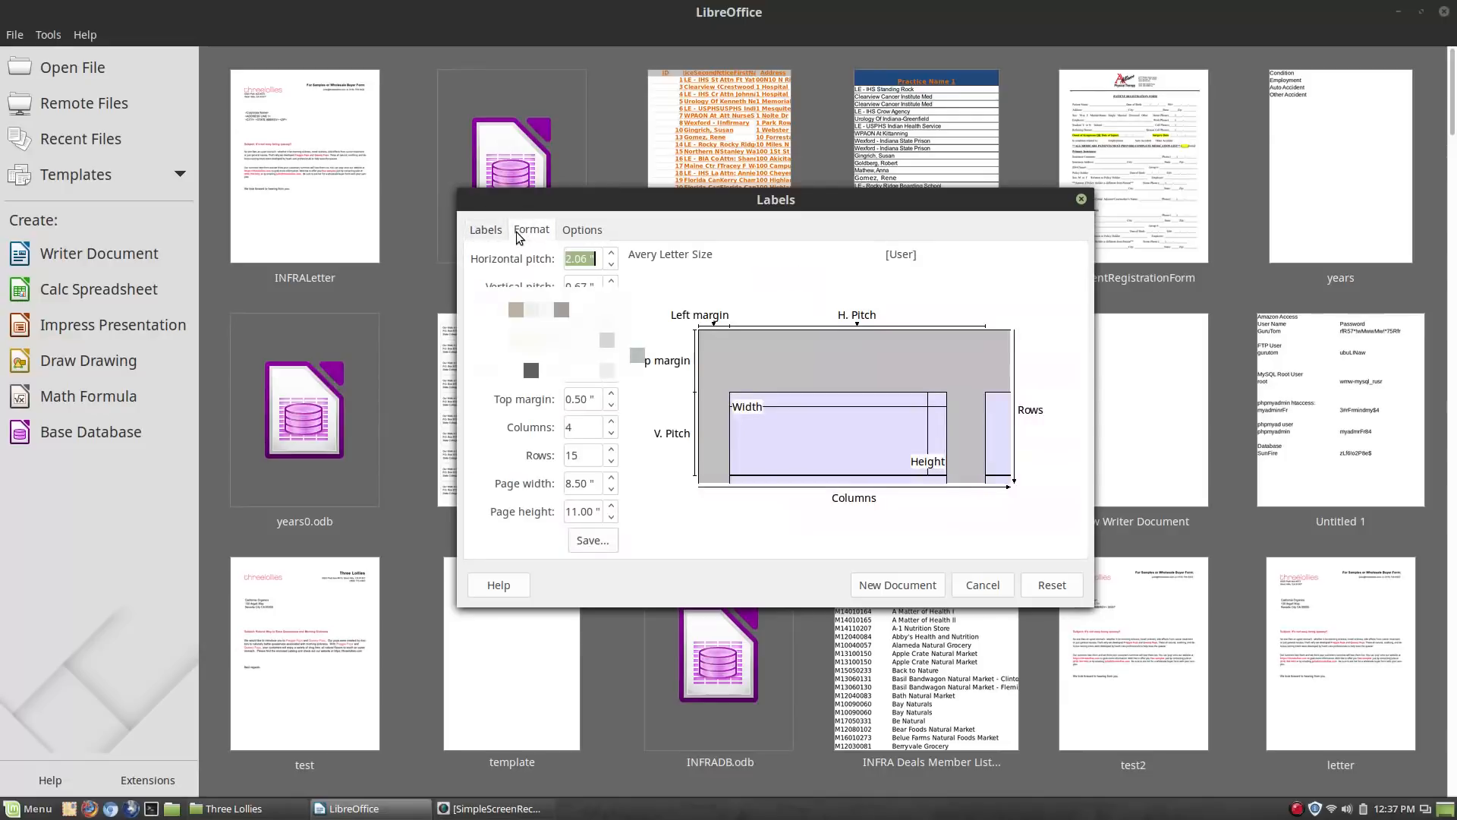
{"action": "left_click", "coordinate": [485, 229]}
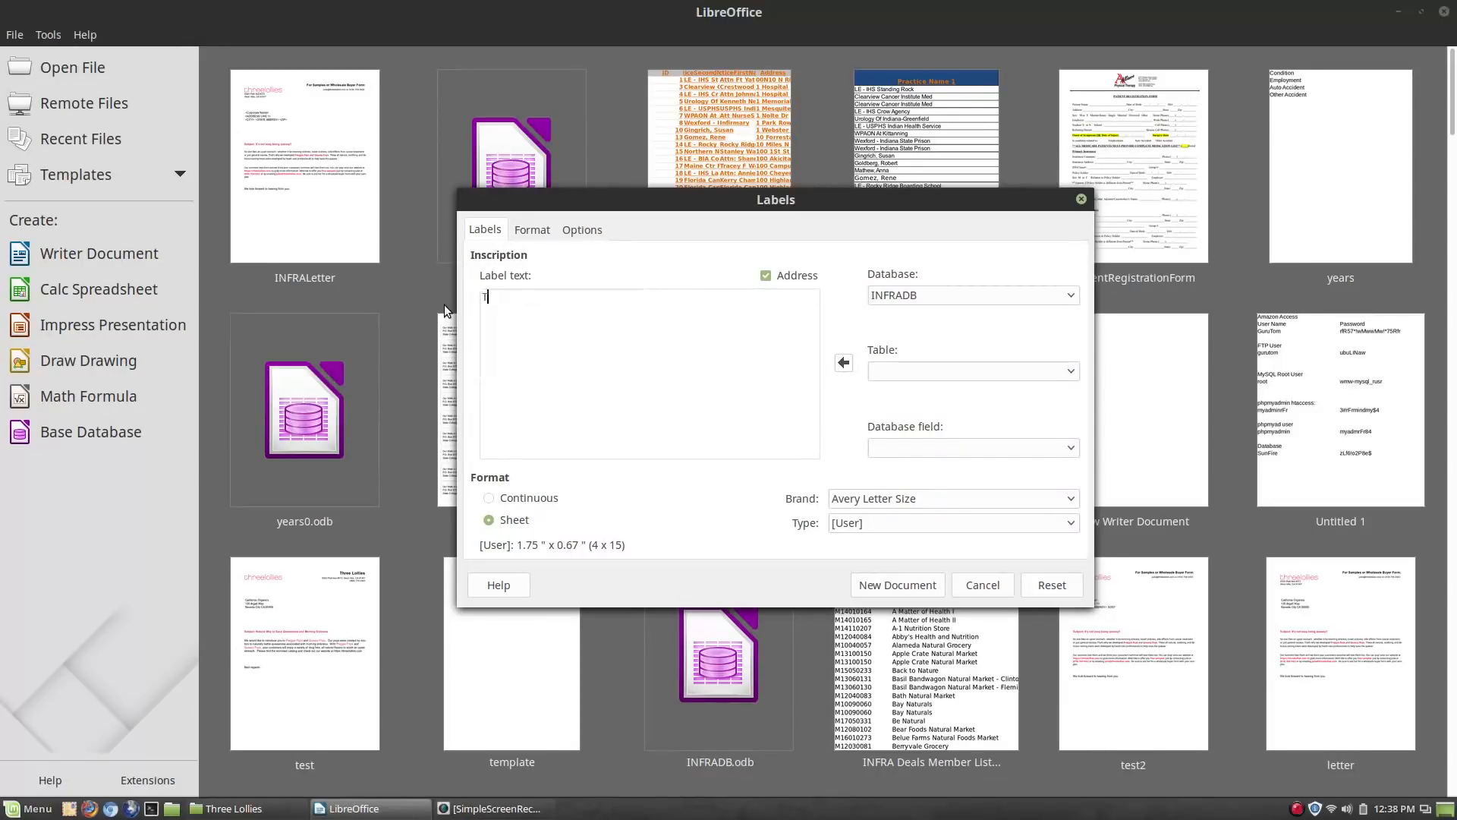
{"action": "type", "text": "hree Lollies"}
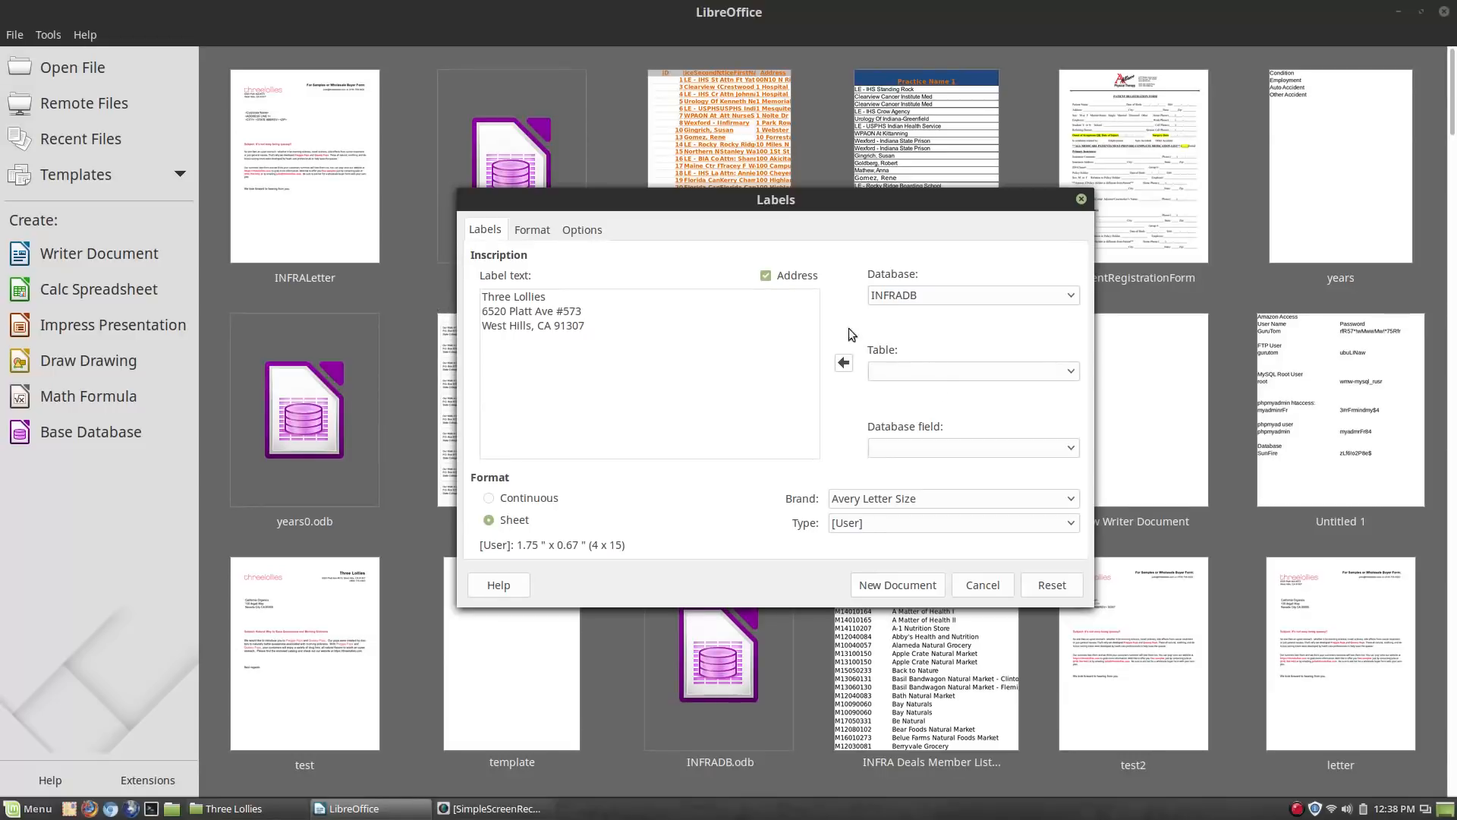
{"action": "left_click", "coordinate": [532, 229]}
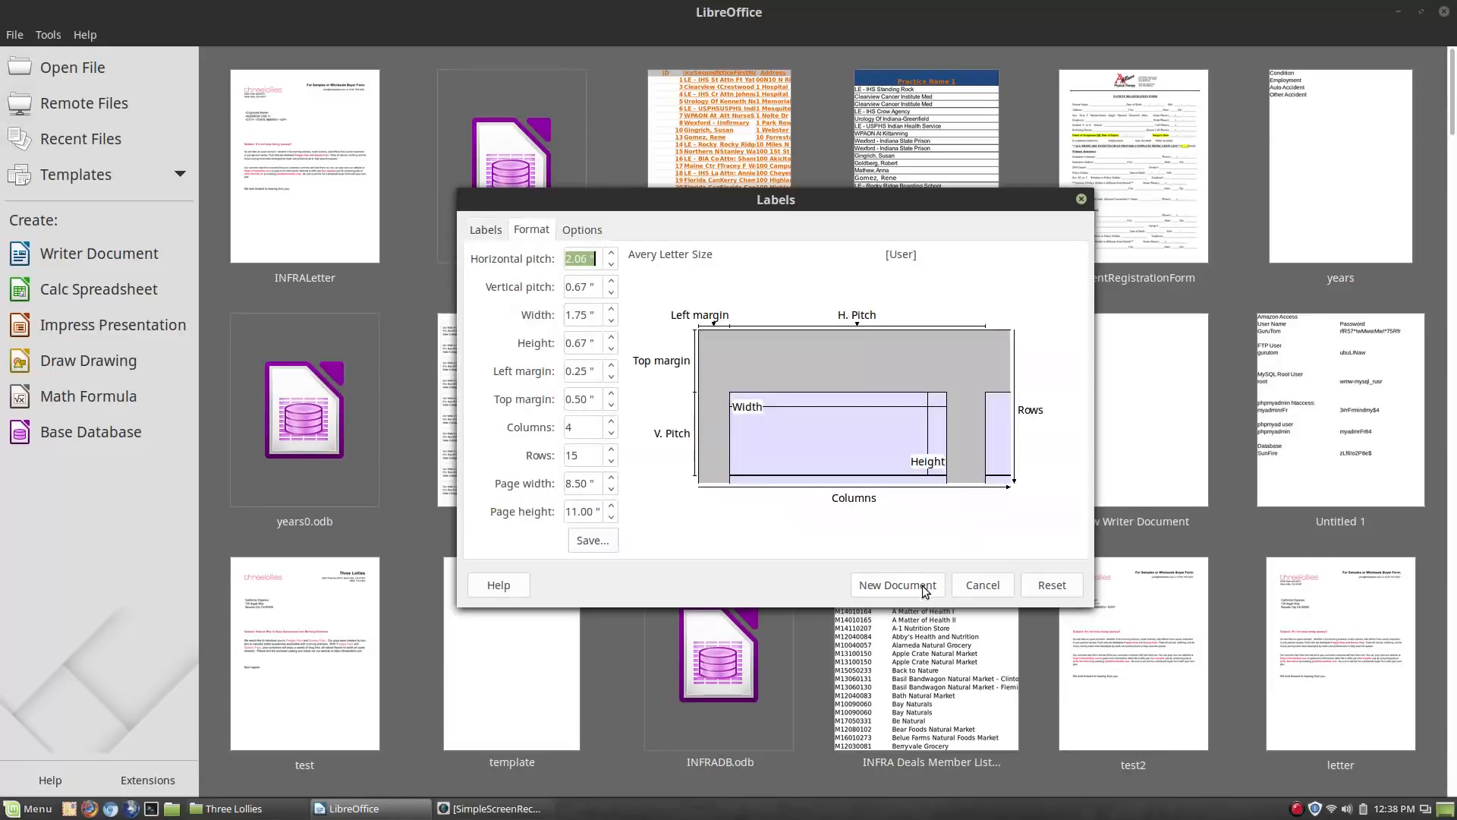
Enable Synchronize contents and create the new label sheet document
{"action": "left_click", "coordinate": [583, 229]}
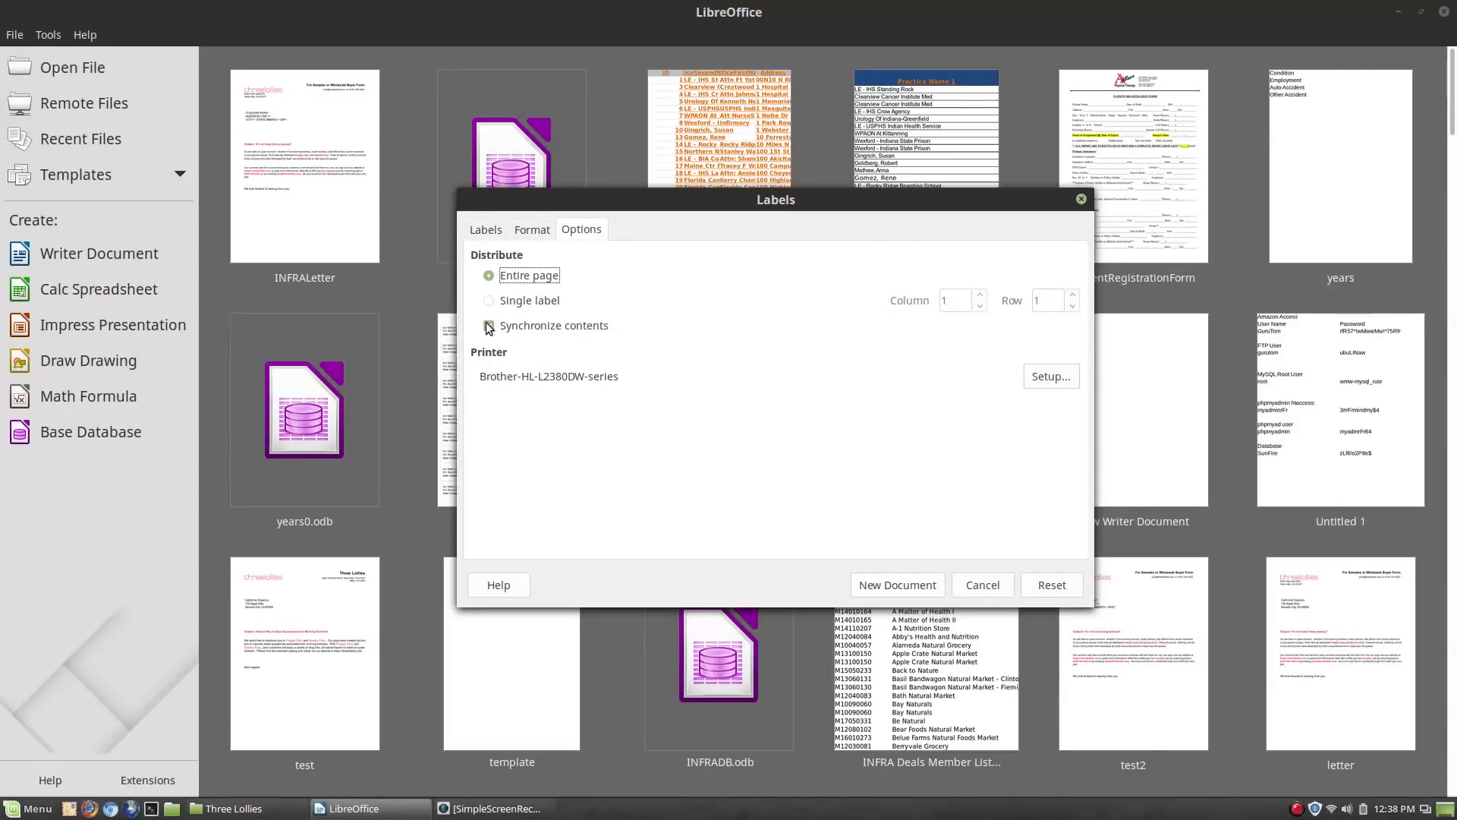
{"action": "left_click", "coordinate": [486, 229]}
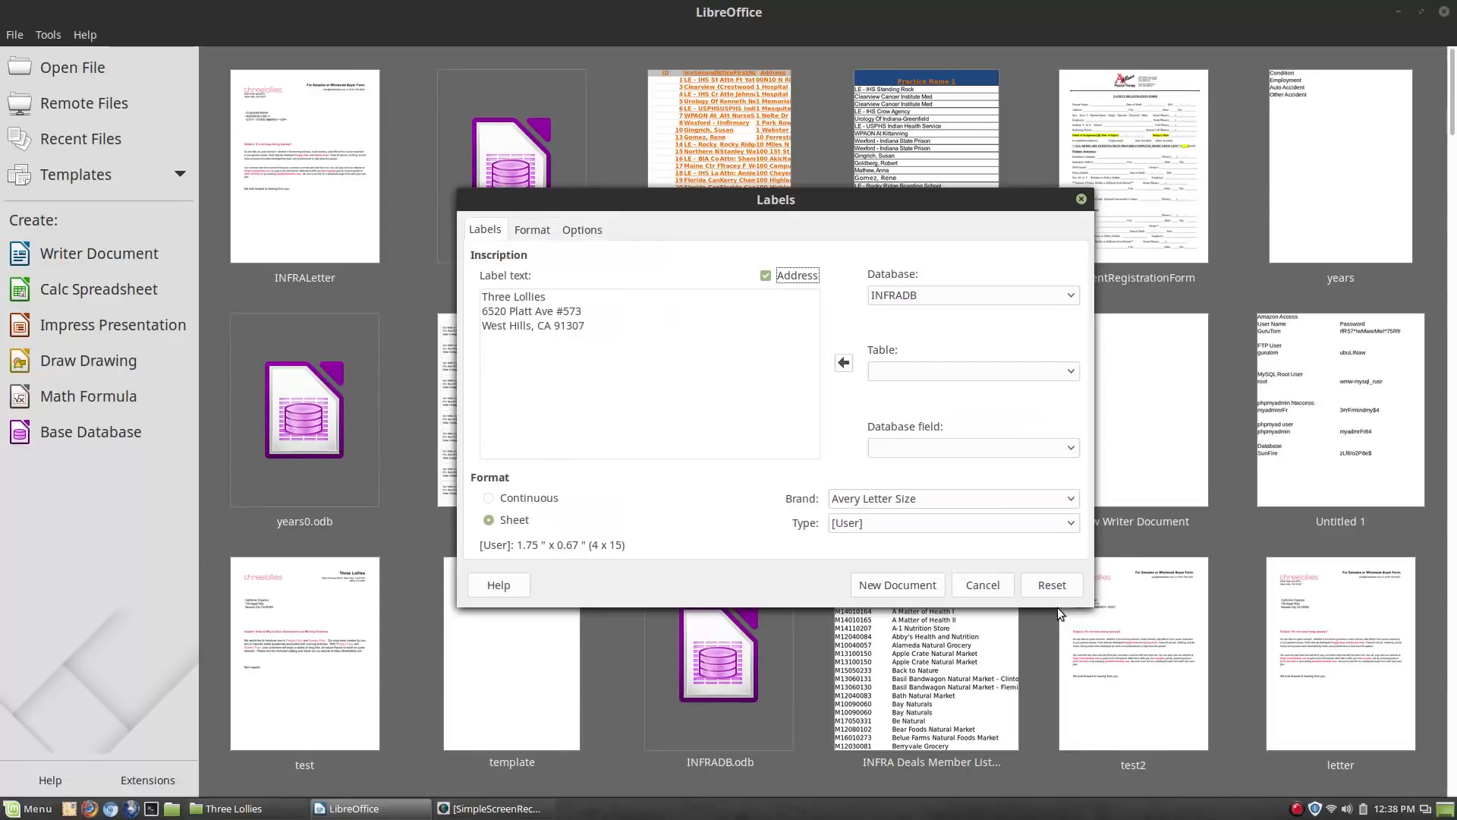
{"action": "left_click", "coordinate": [897, 585]}
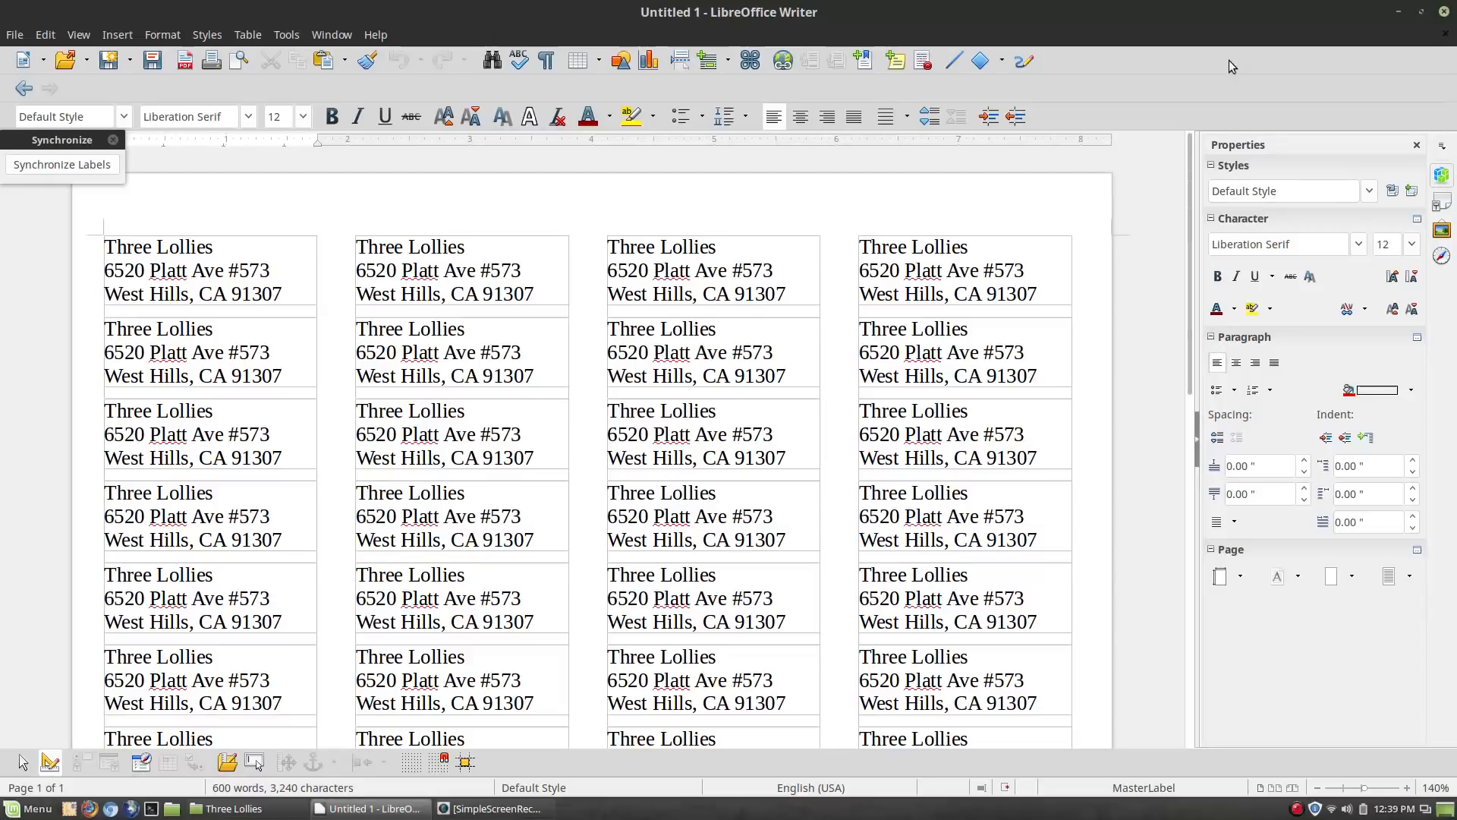
{"action": "mouse_move", "coordinate": [1056, 155]}
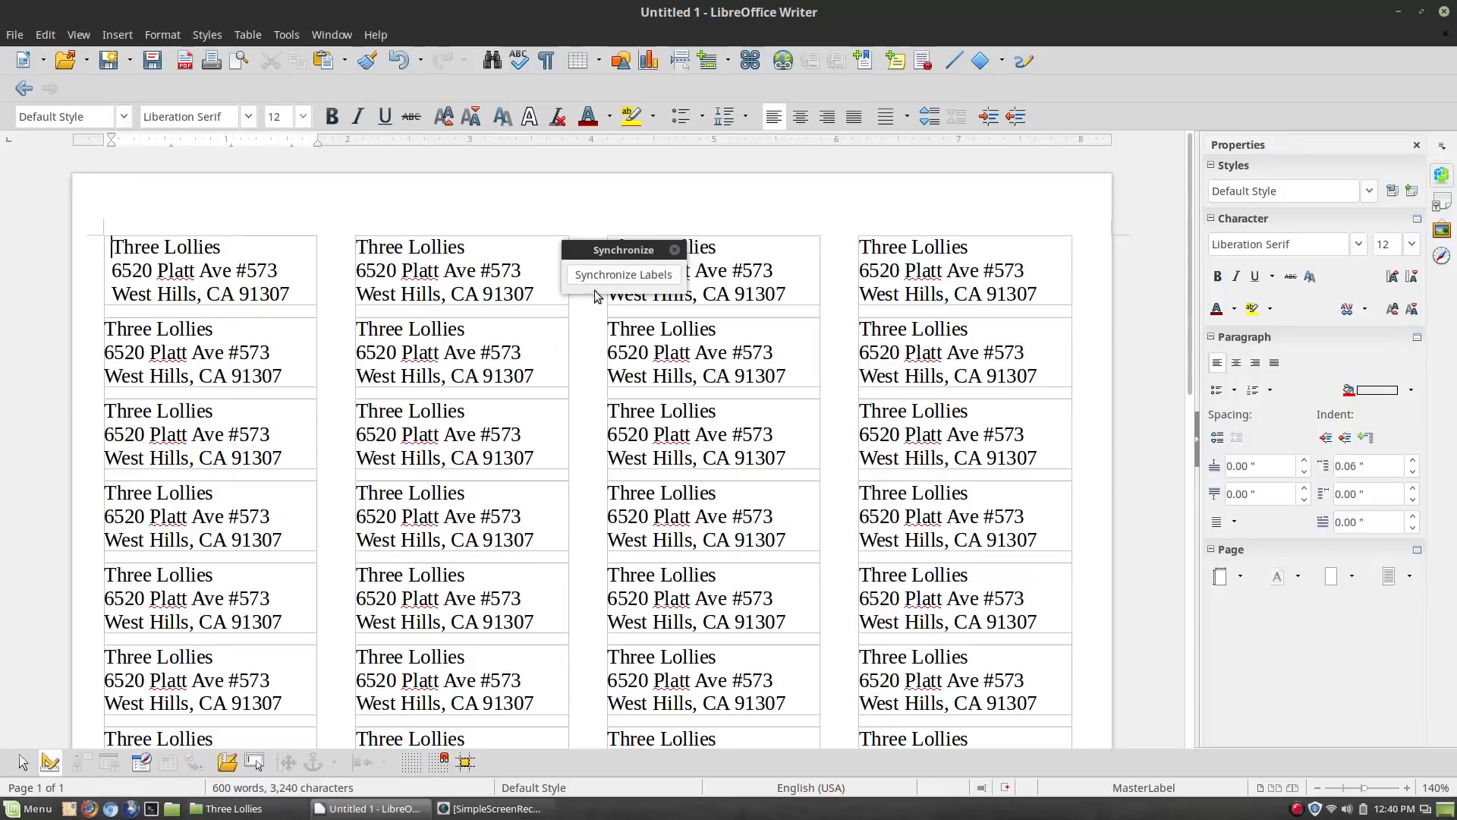
Synchronize the first label's 0.06-inch indent to every label on the sheet
{"action": "left_click", "coordinate": [622, 273]}
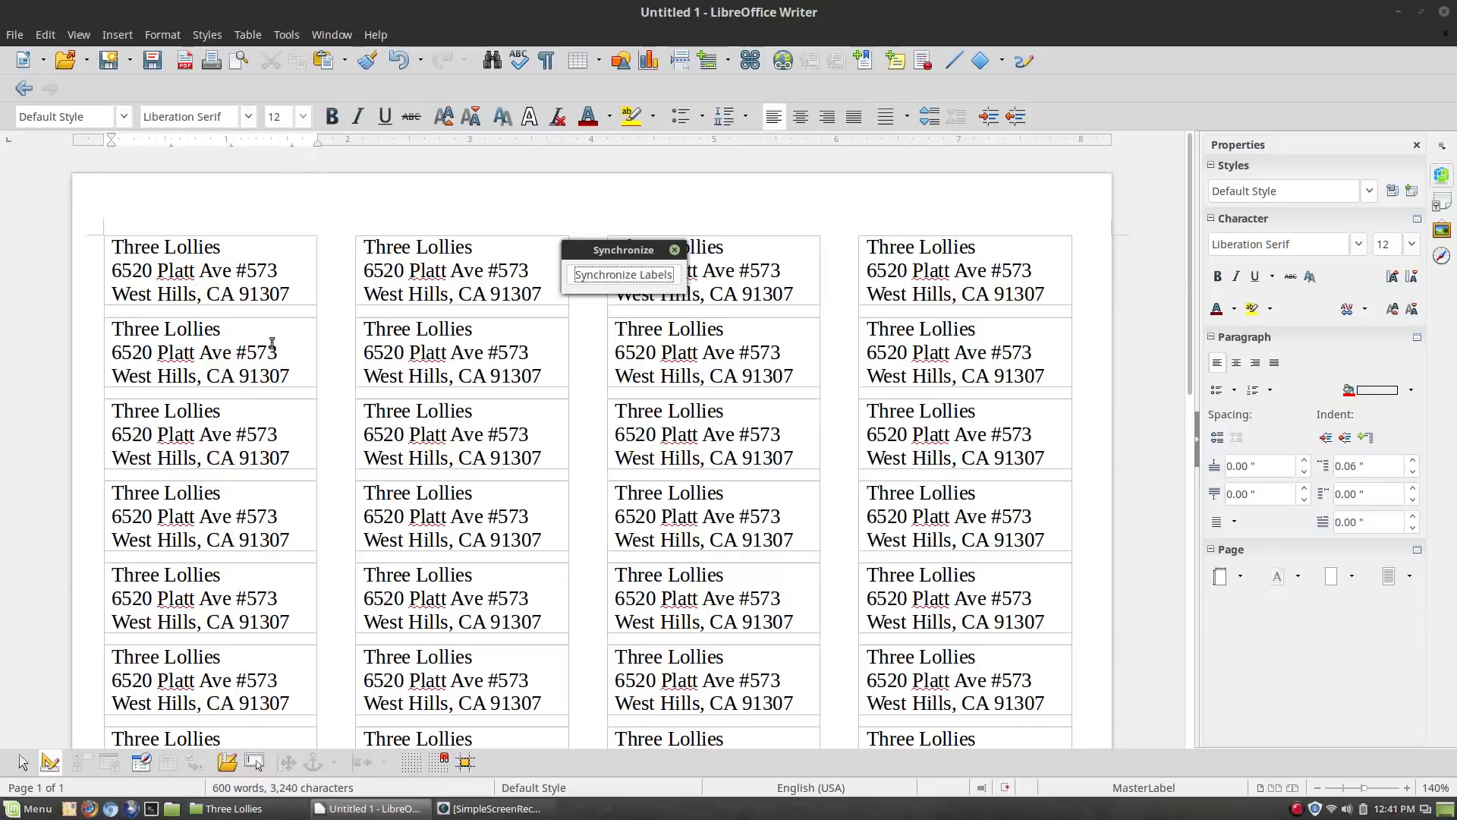
Replace the Three Lollies name line with the threelollieslogoBW.jpg image
{"action": "double_click", "coordinate": [165, 246]}
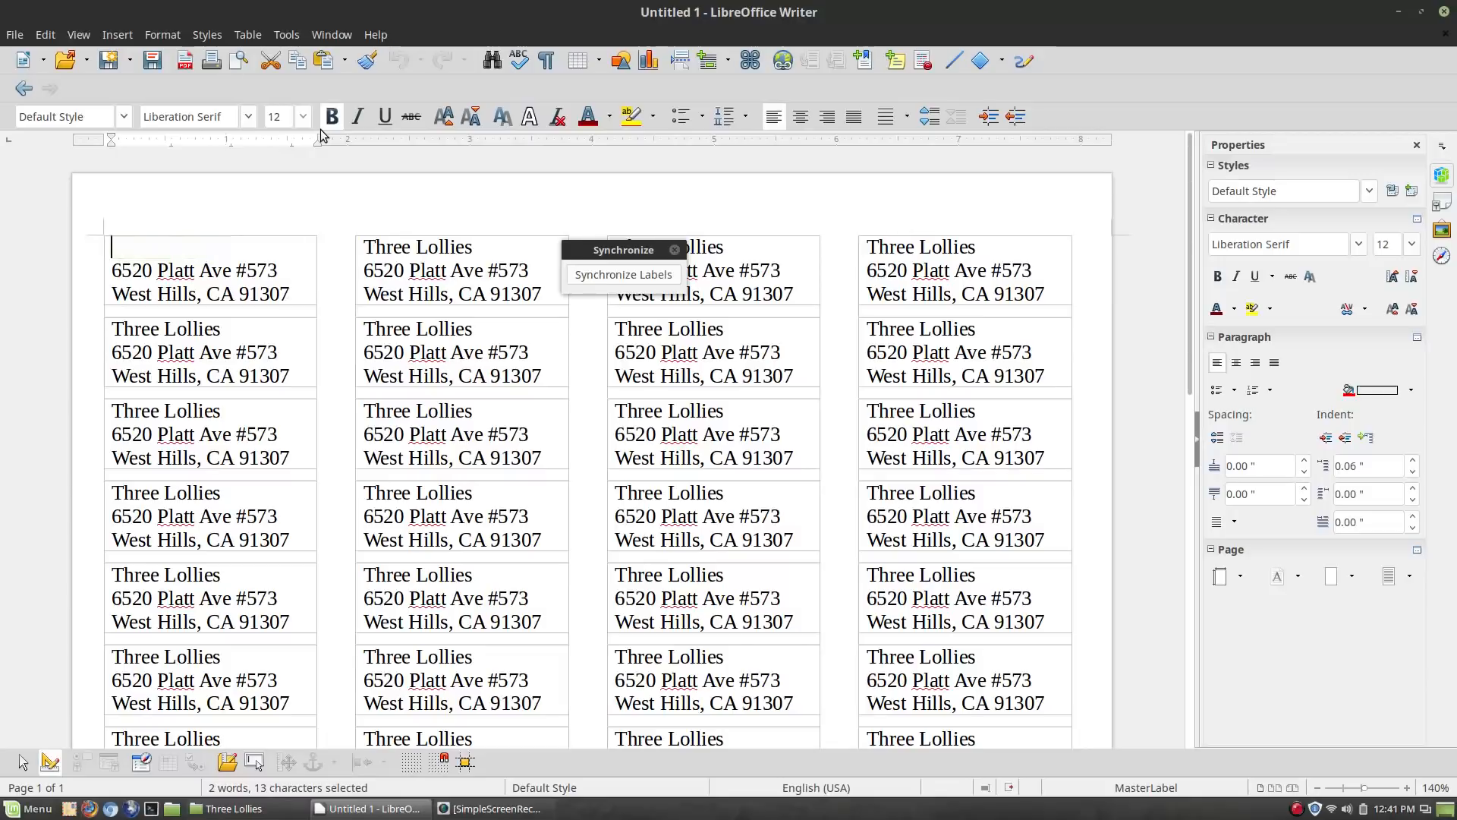
{"action": "left_click", "coordinate": [117, 33]}
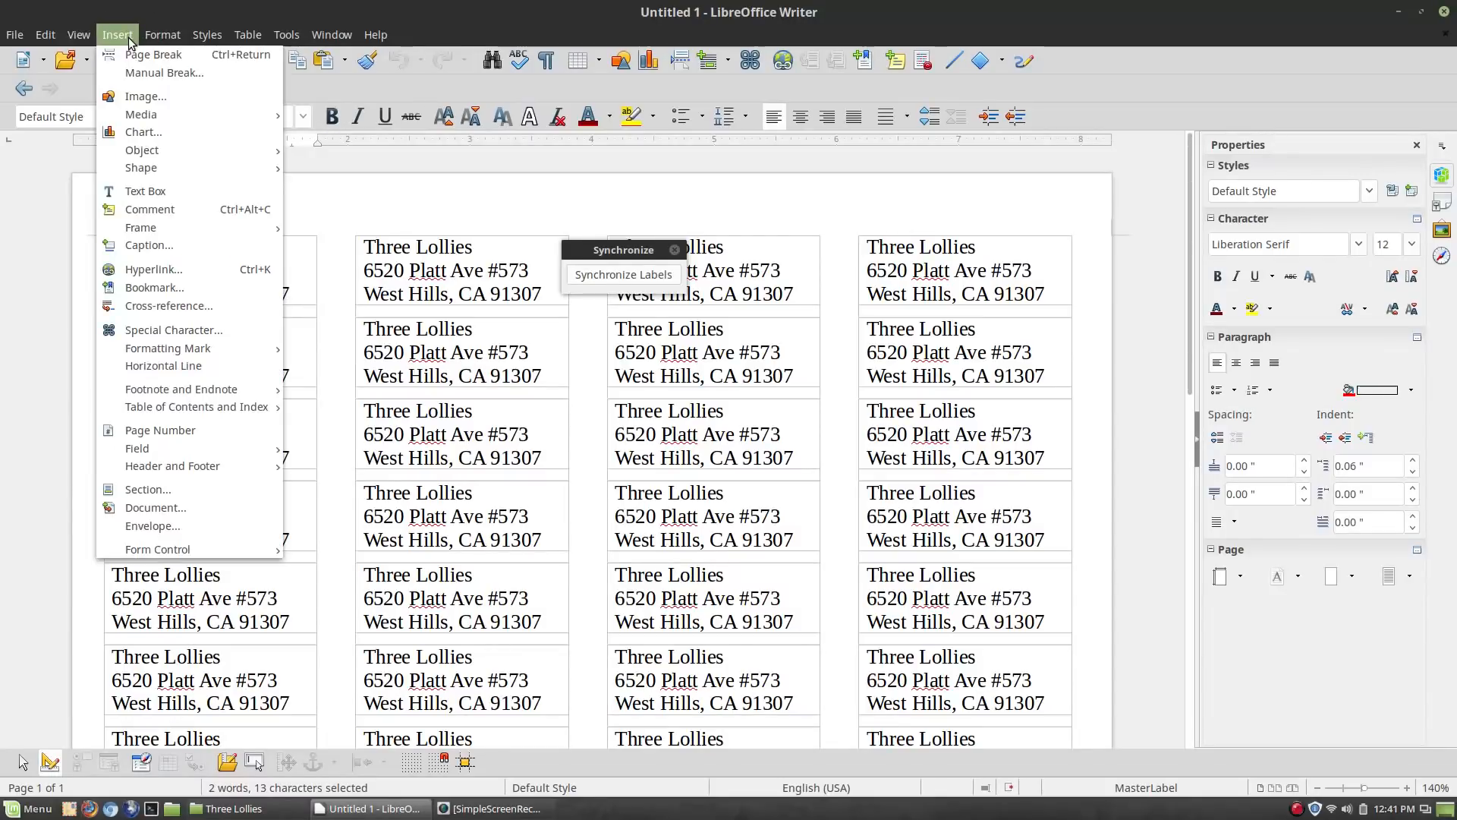
{"action": "left_click", "coordinate": [146, 97]}
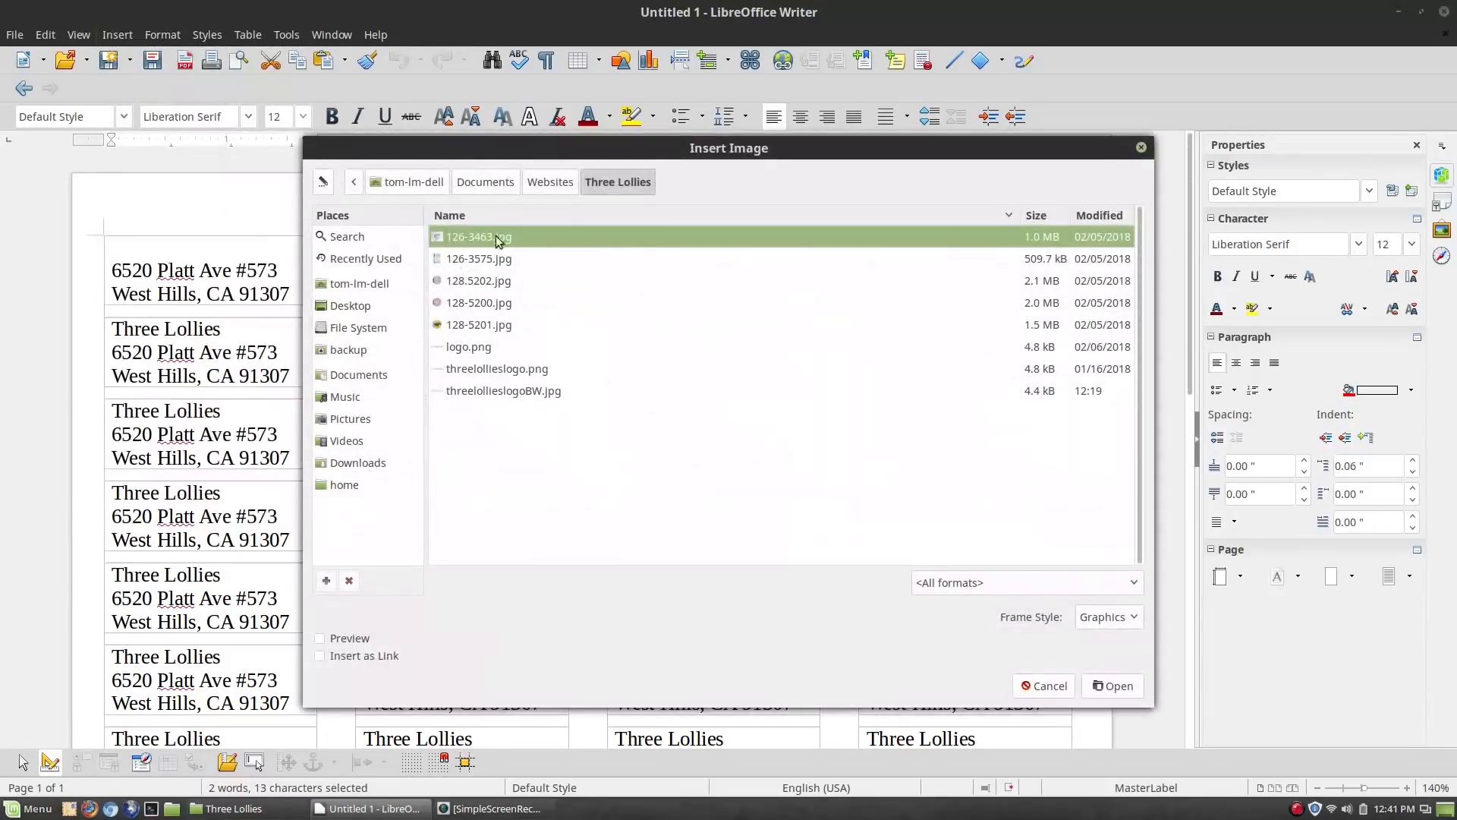
{"action": "left_click", "coordinate": [502, 391]}
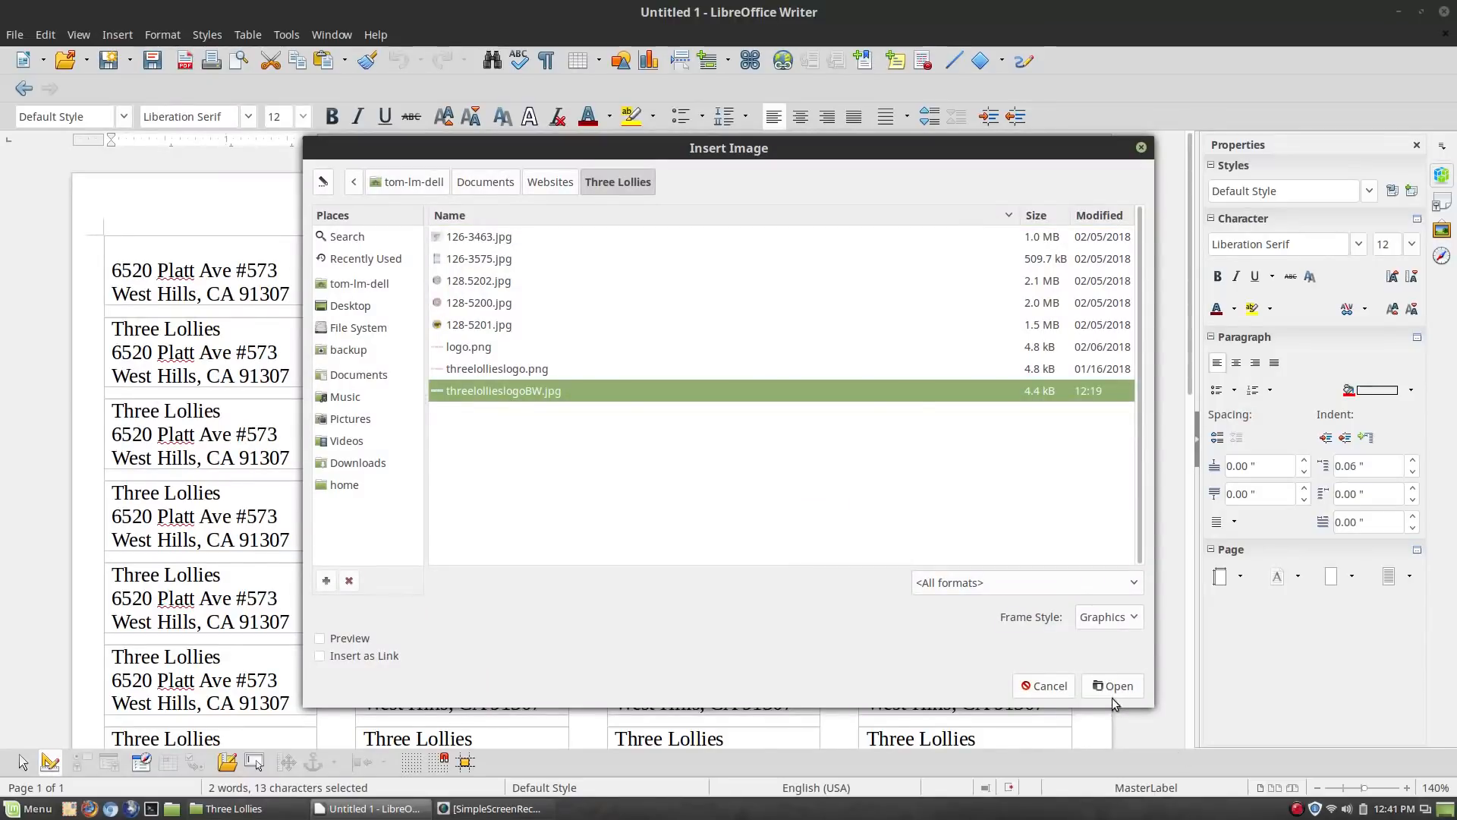
{"action": "left_click", "coordinate": [1114, 685]}
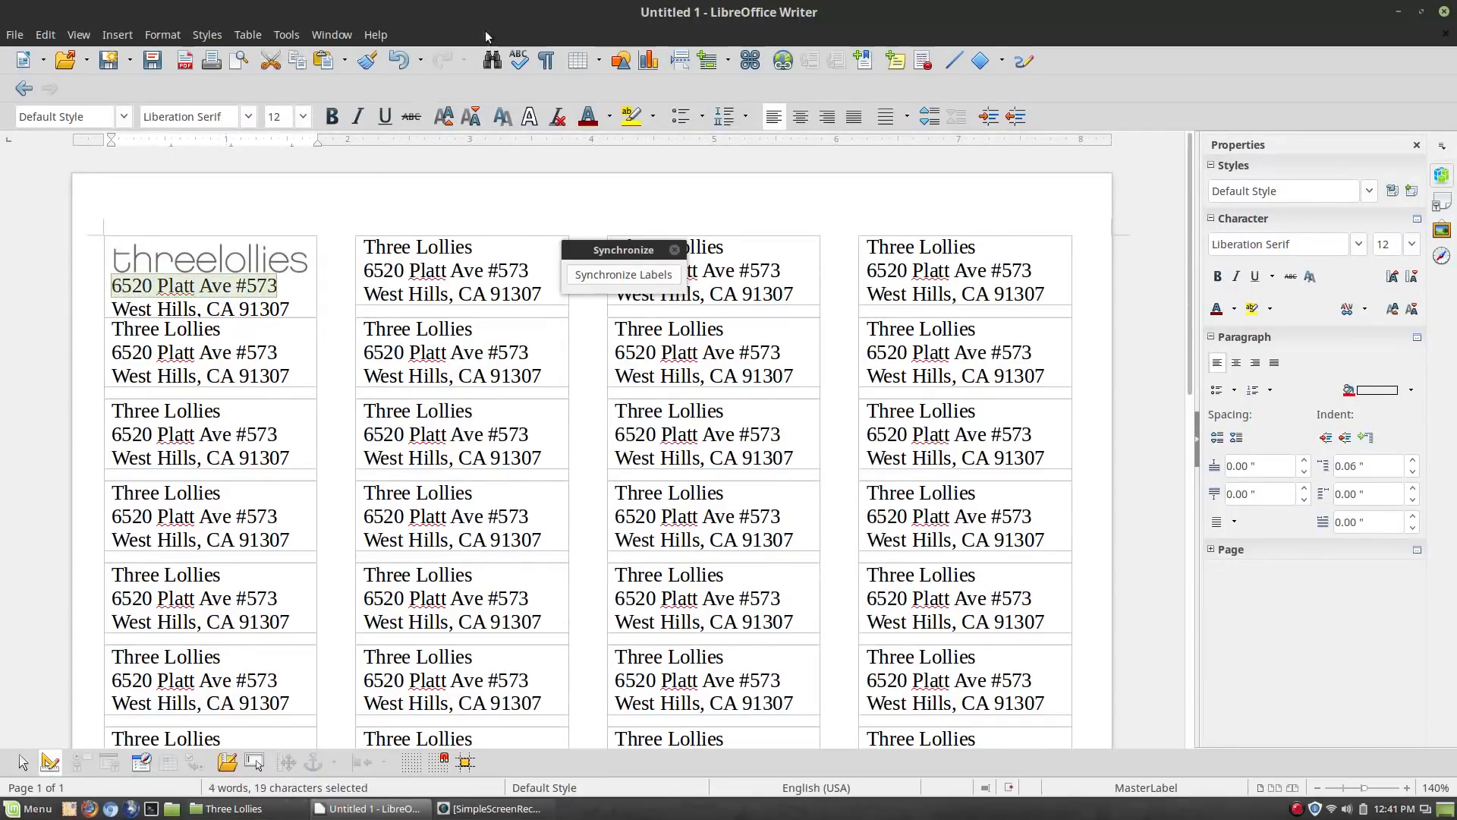
Shrink the address lines to size 11 and select both to center them under the logo
{"action": "left_click", "coordinate": [302, 115]}
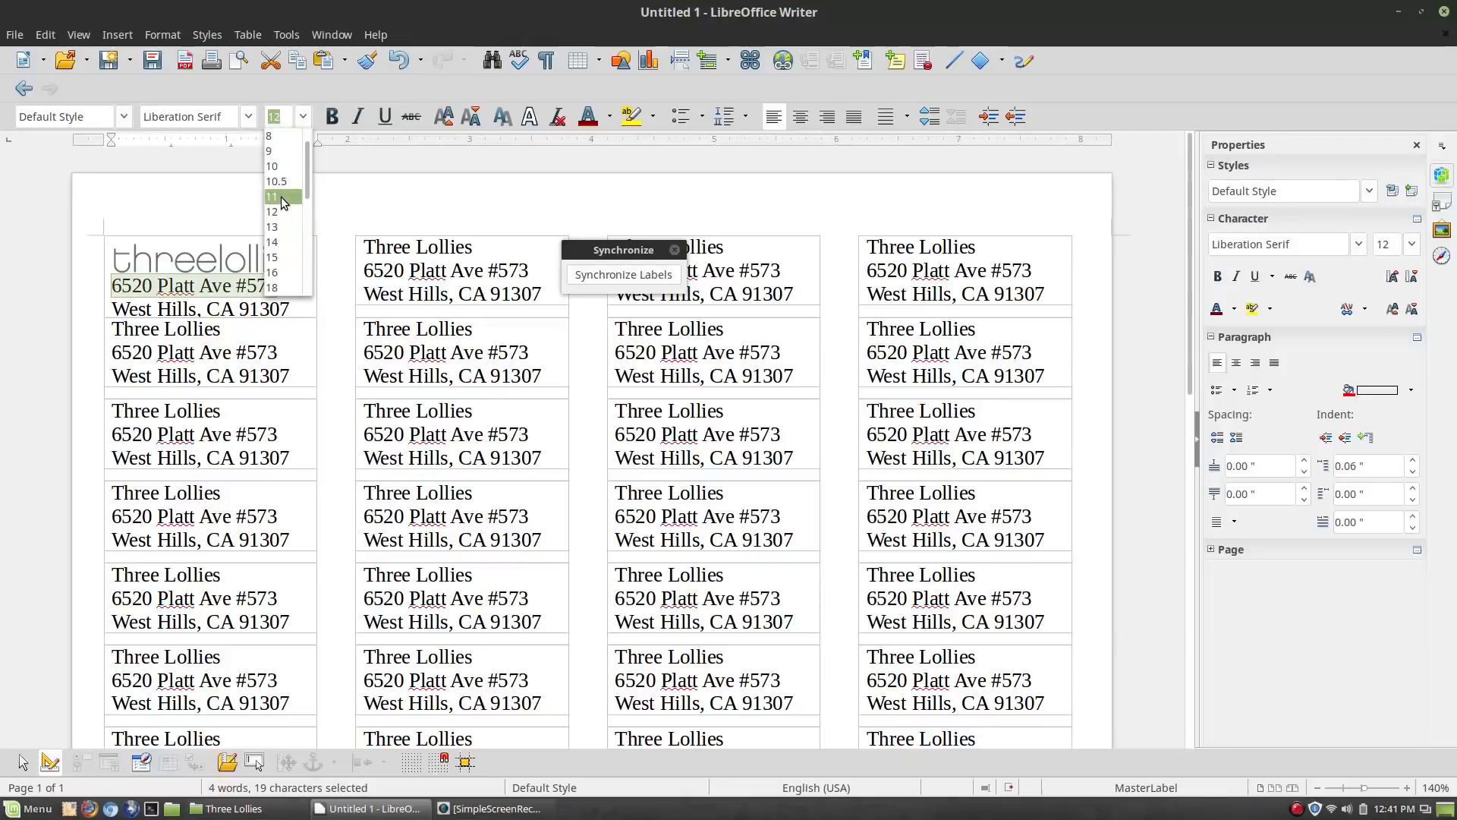
{"action": "left_click", "coordinate": [271, 196]}
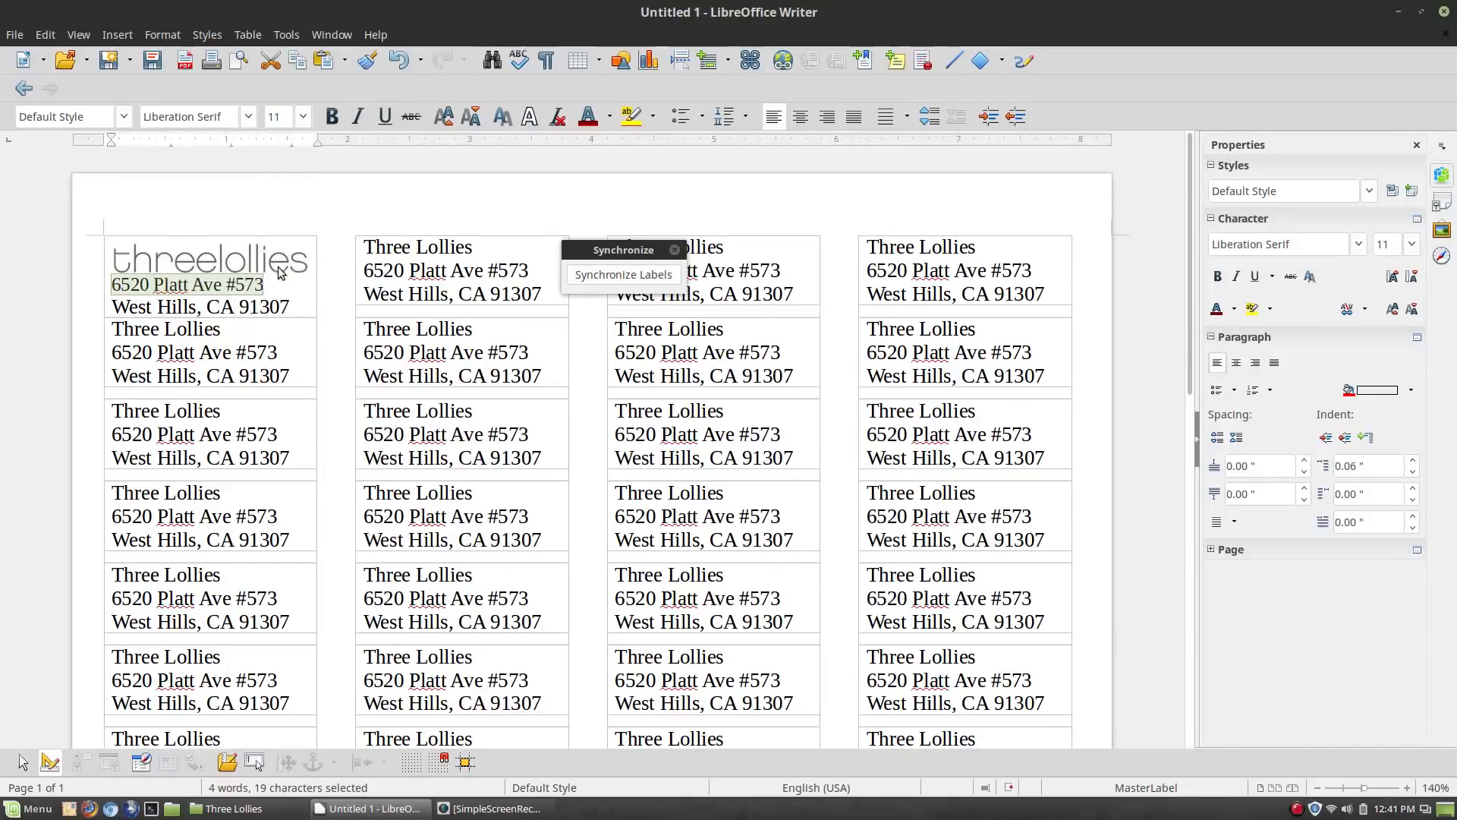
{"action": "left_click", "coordinate": [149, 285]}
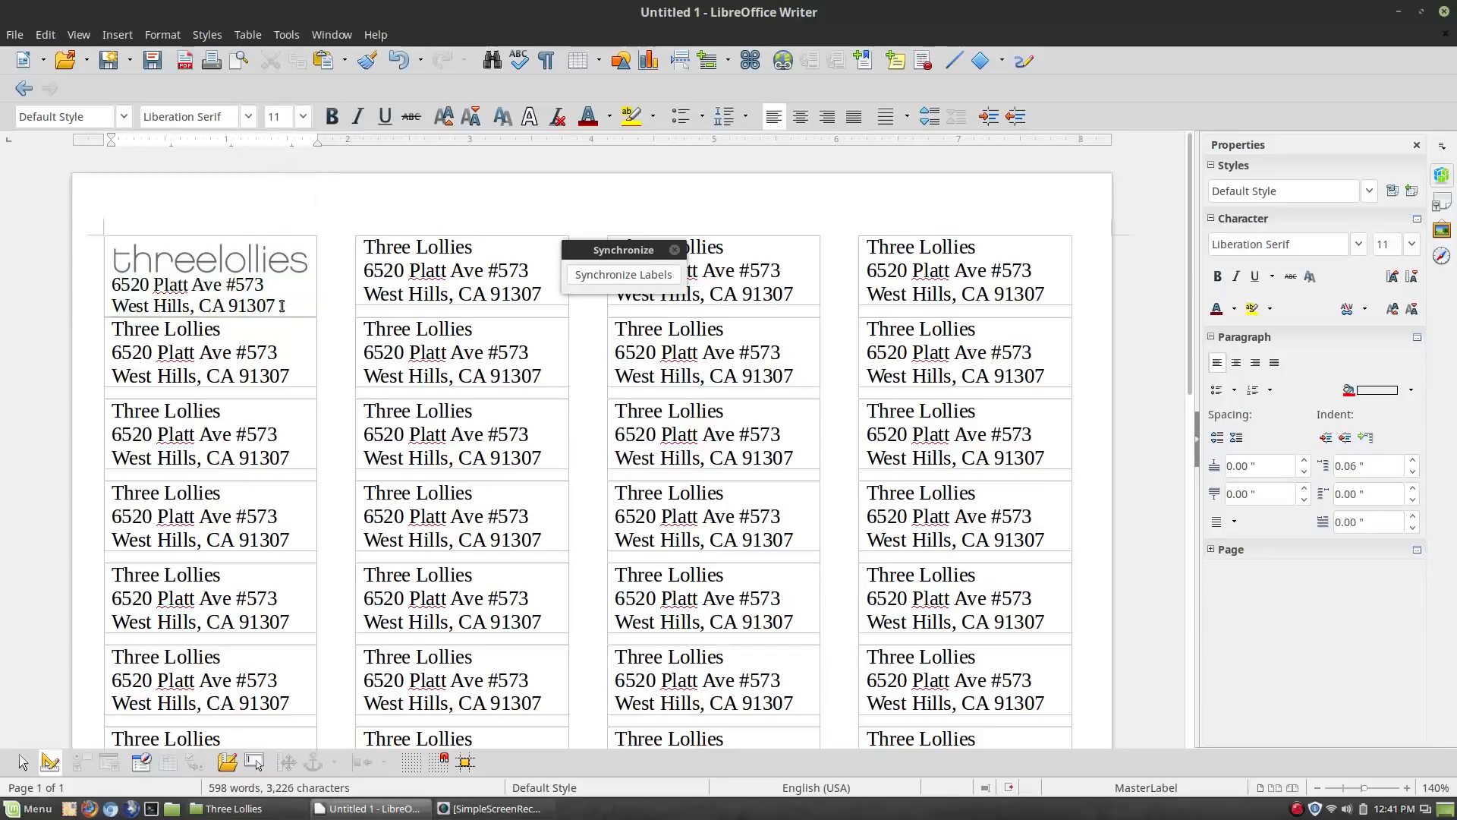
{"action": "left_click_drag", "start_coordinate": [88, 270], "coordinate": [284, 305]}
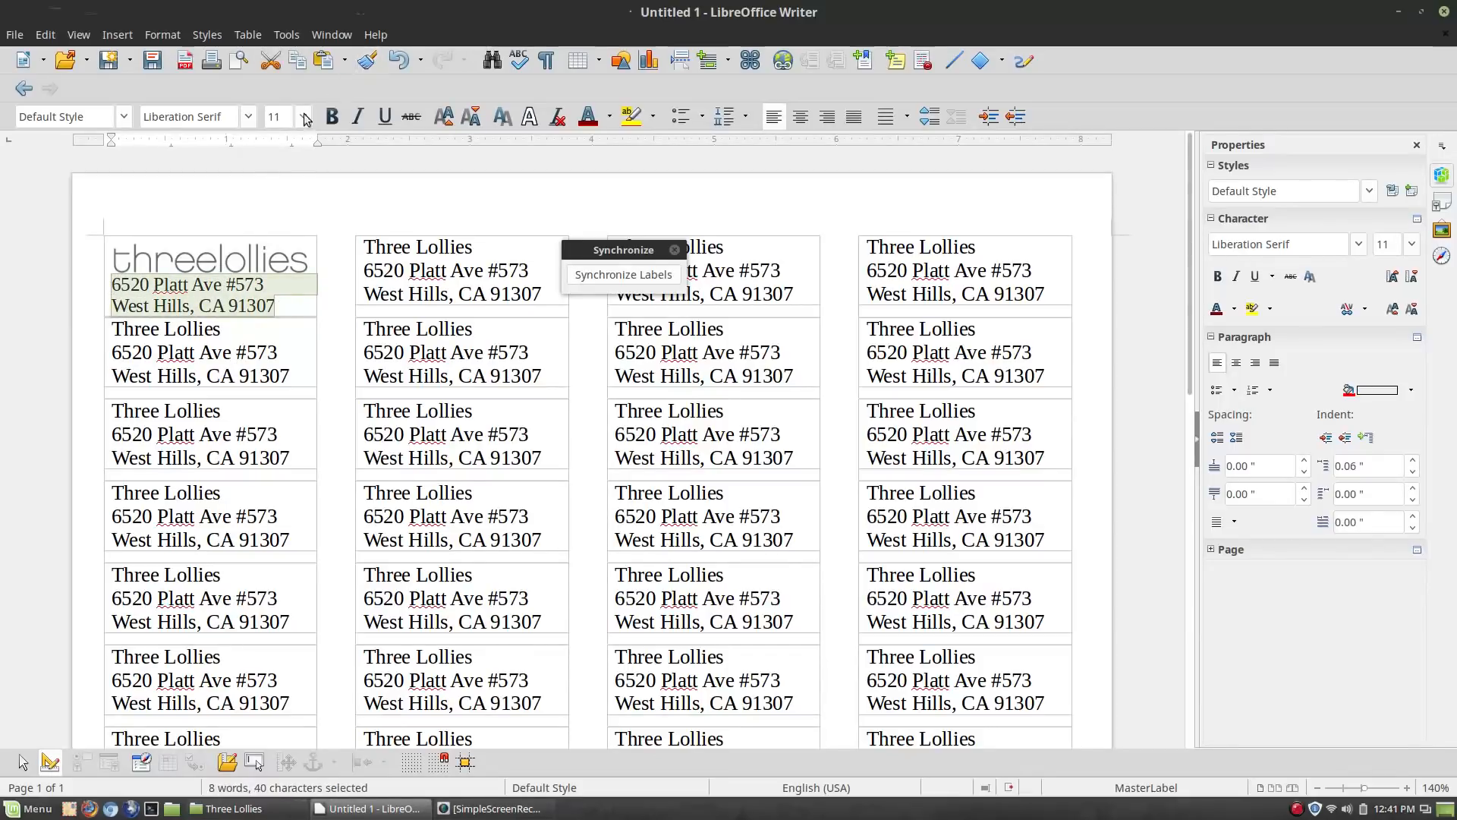
{"action": "left_click", "coordinate": [305, 115]}
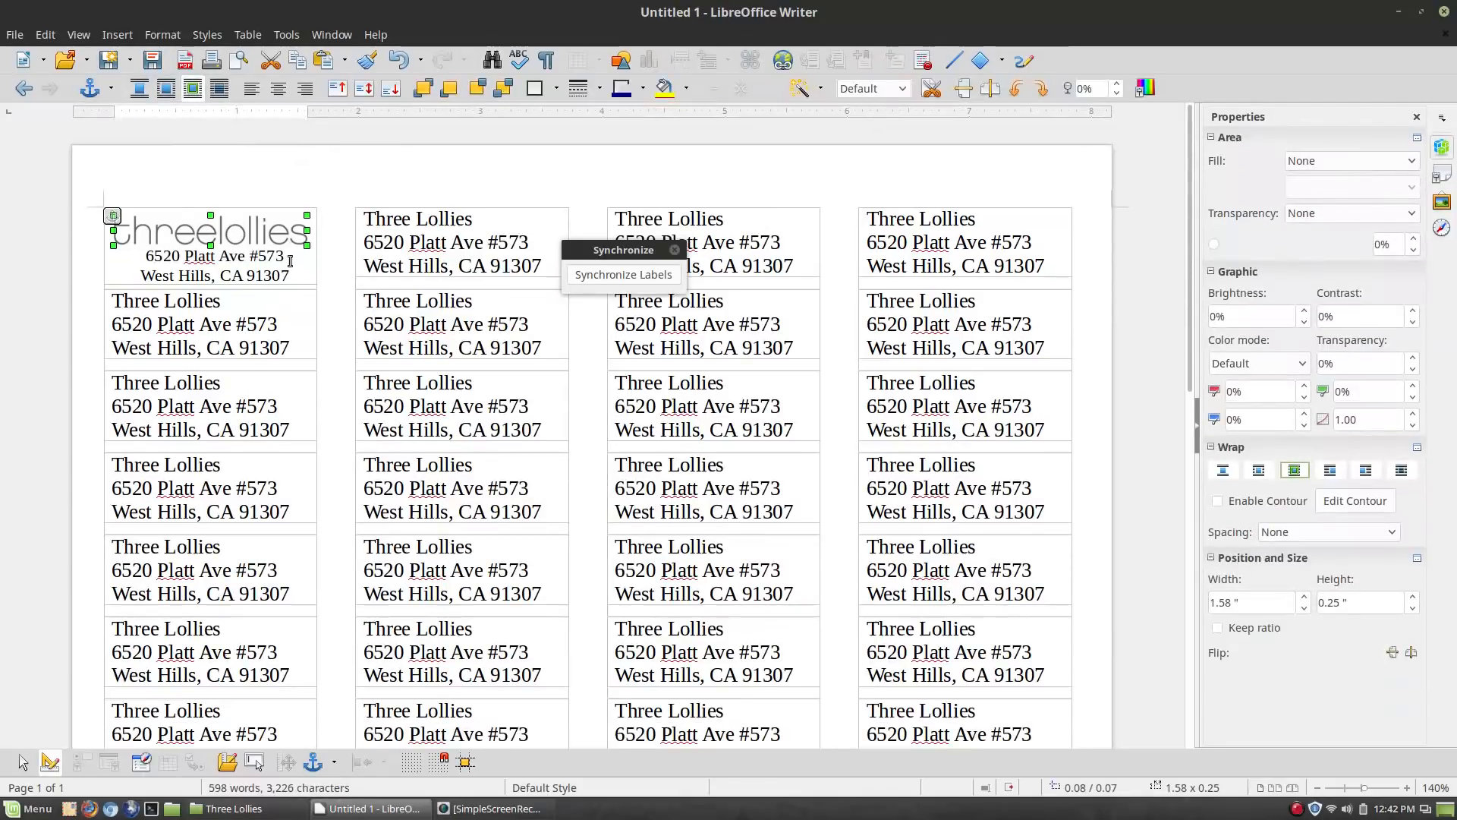
Synchronize the logo-and-address layout to every label on the sheet
{"action": "left_click", "coordinate": [622, 273]}
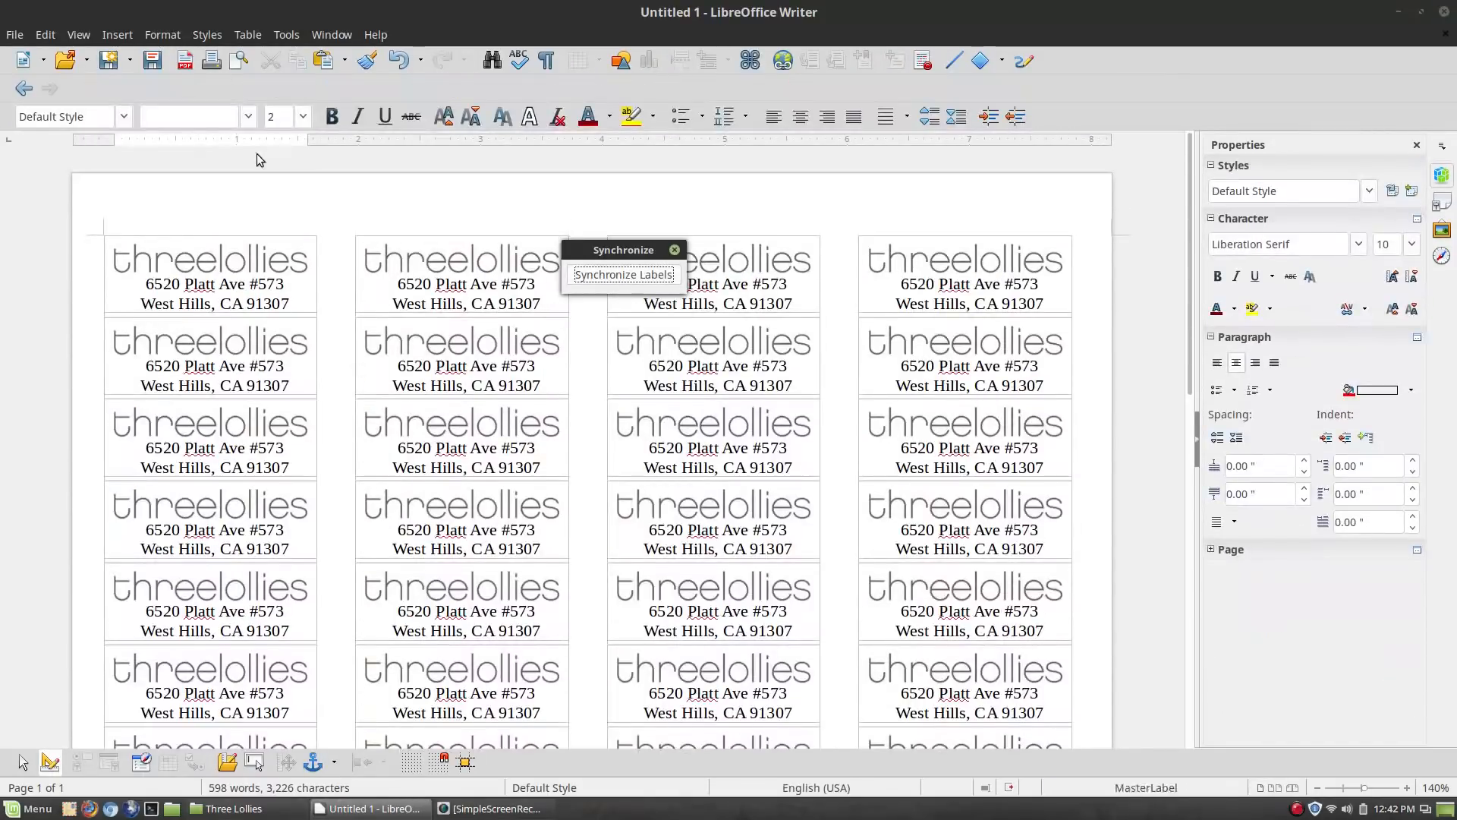
{"action": "left_click", "coordinate": [210, 231]}
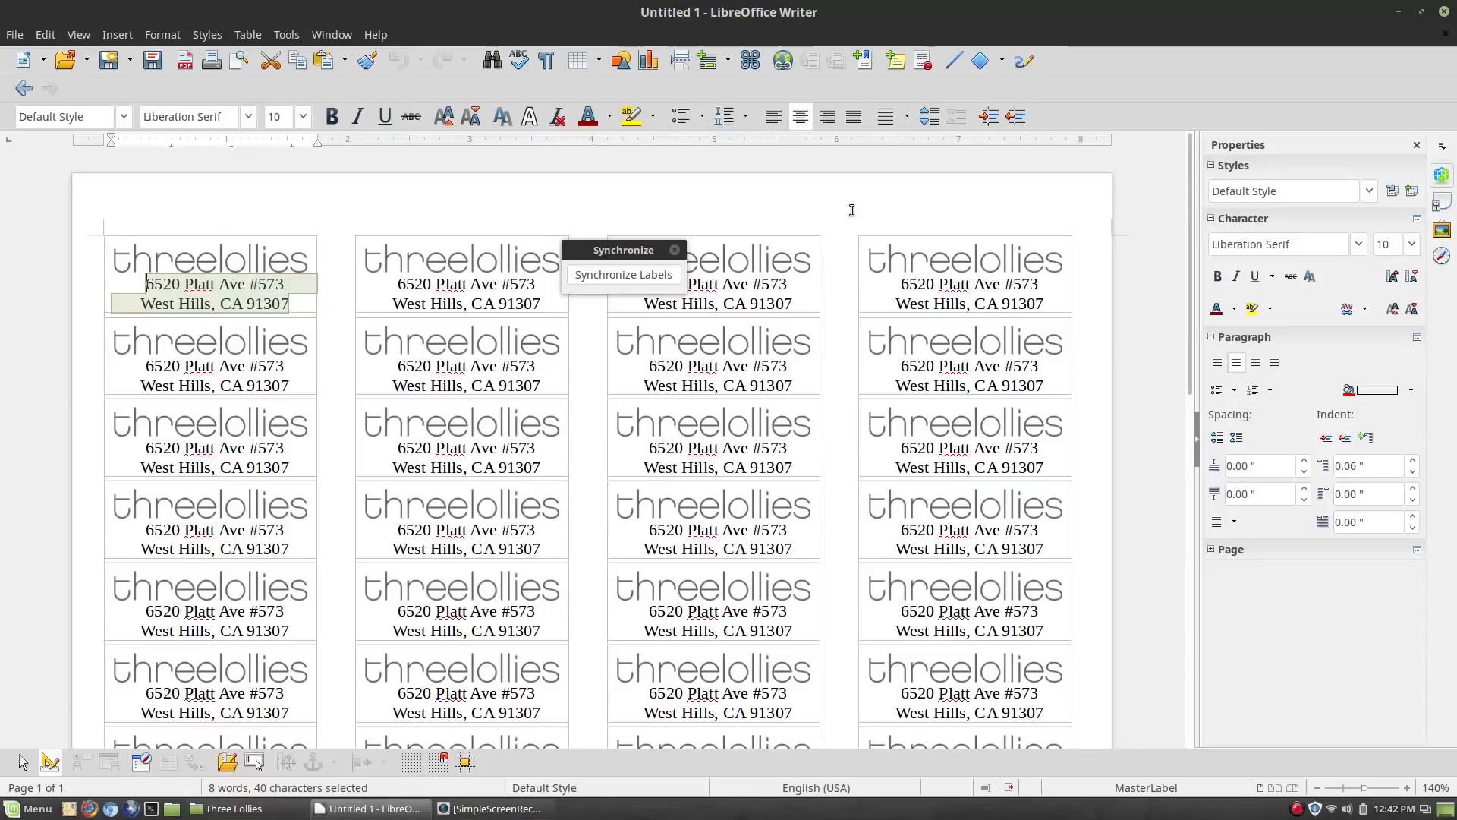
{"action": "mouse_move", "coordinate": [929, 115]}
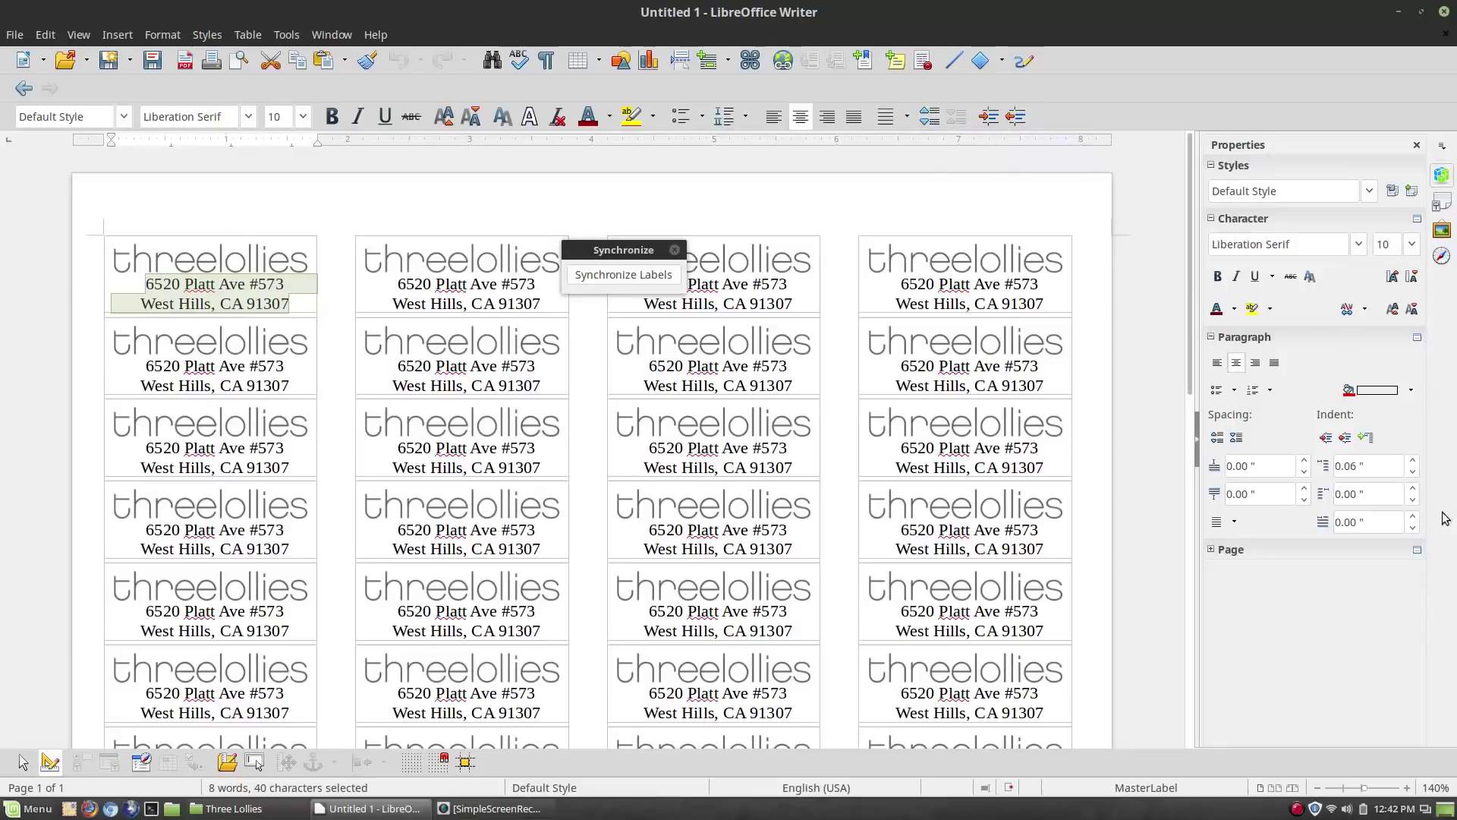
{"action": "mouse_move", "coordinate": [1302, 475]}
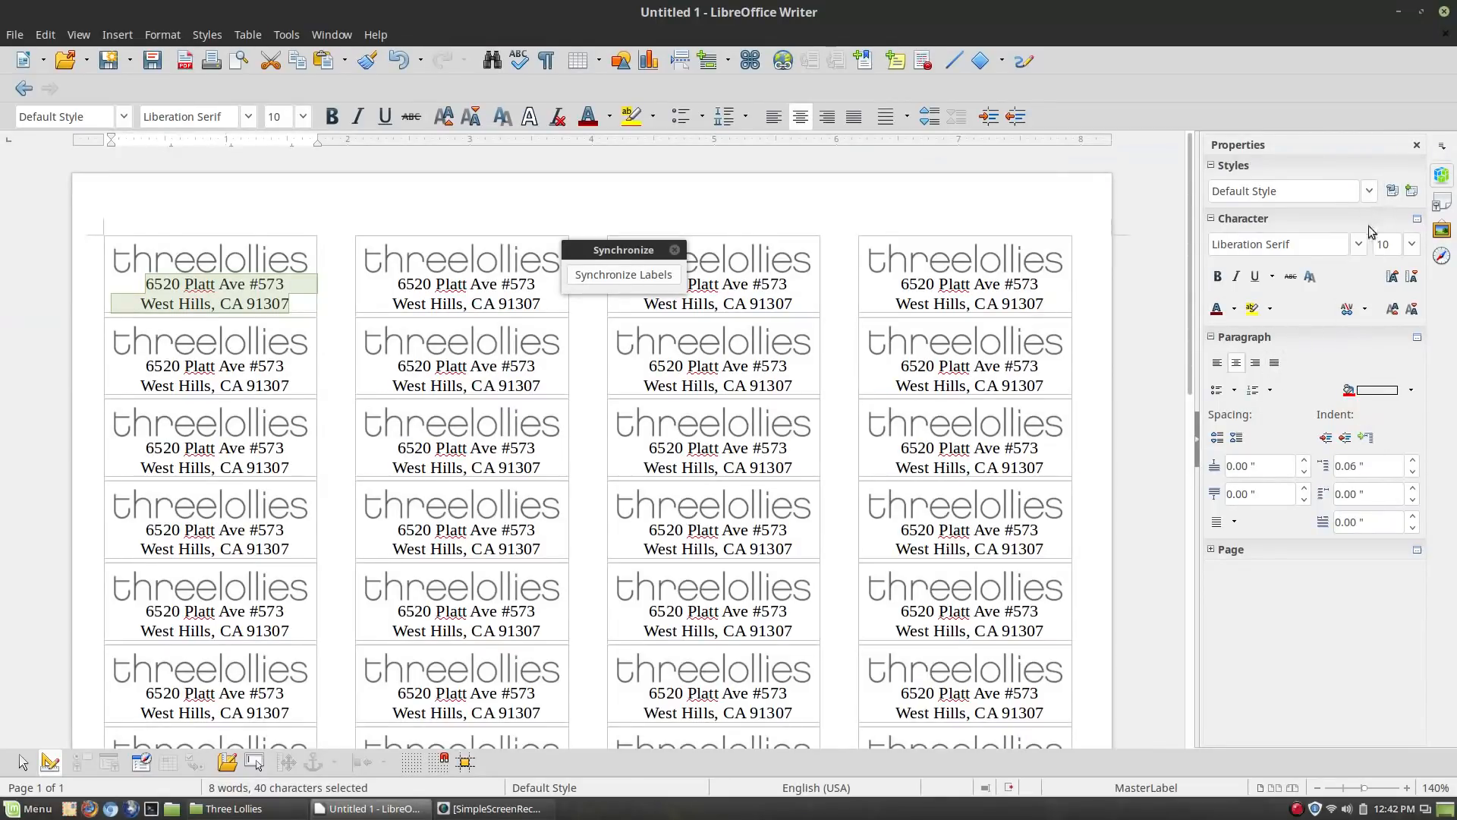
{"action": "mouse_move", "coordinate": [1212, 196]}
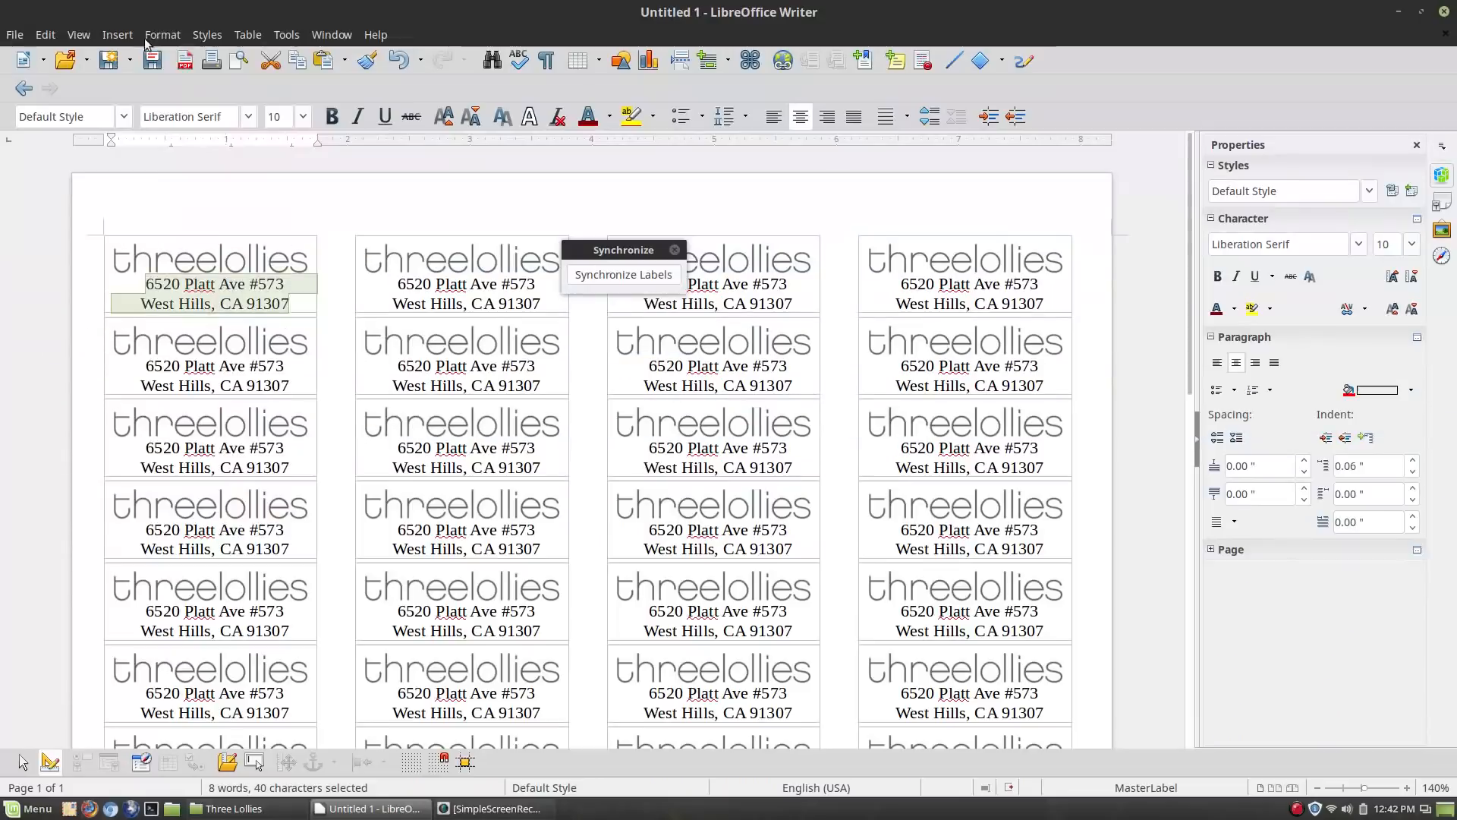
{"action": "left_click", "coordinate": [163, 34]}
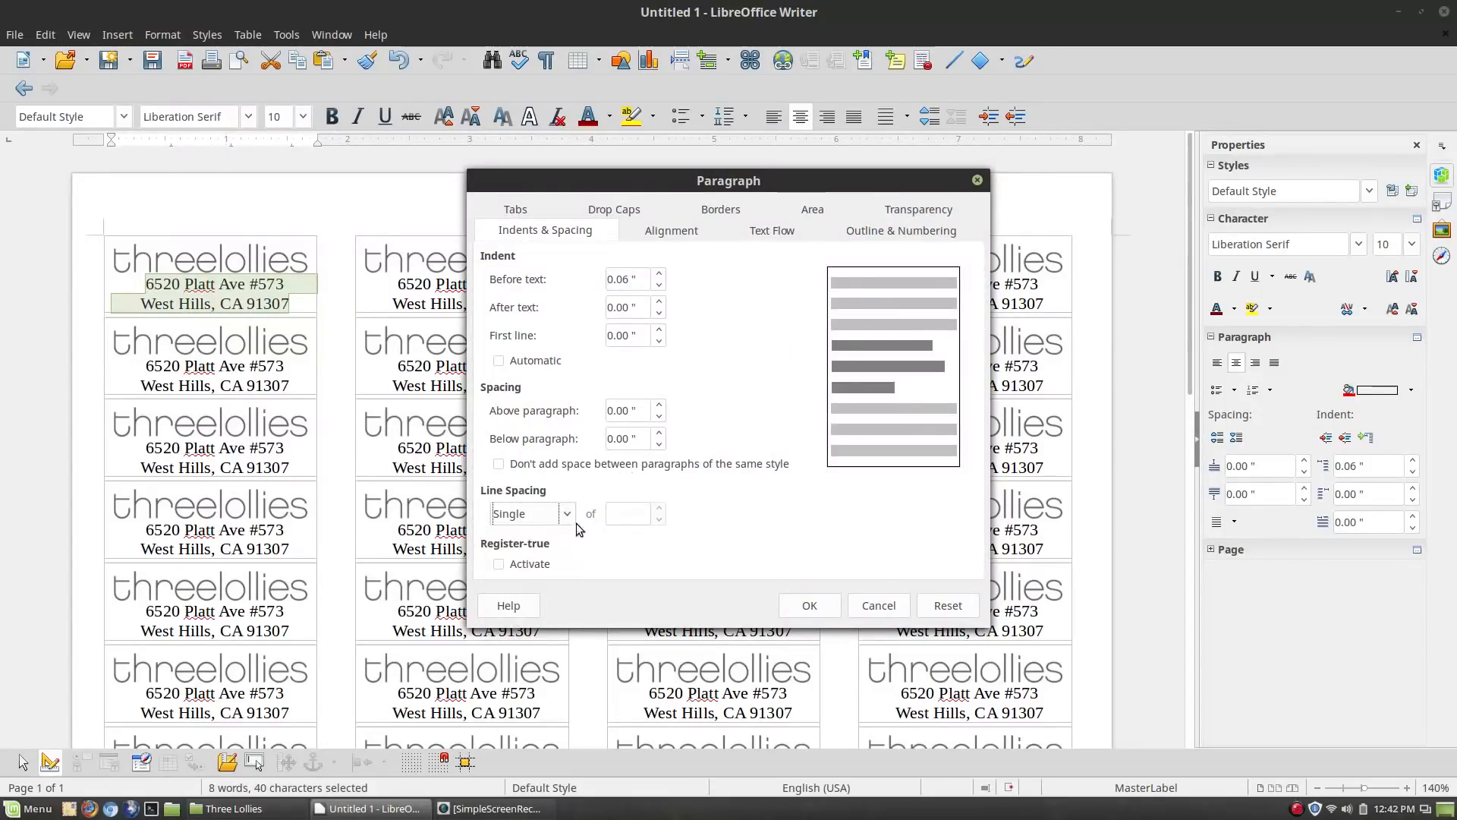
Switch the address lines to Fixed line spacing and reduce the fixed height
{"action": "left_click", "coordinate": [567, 513]}
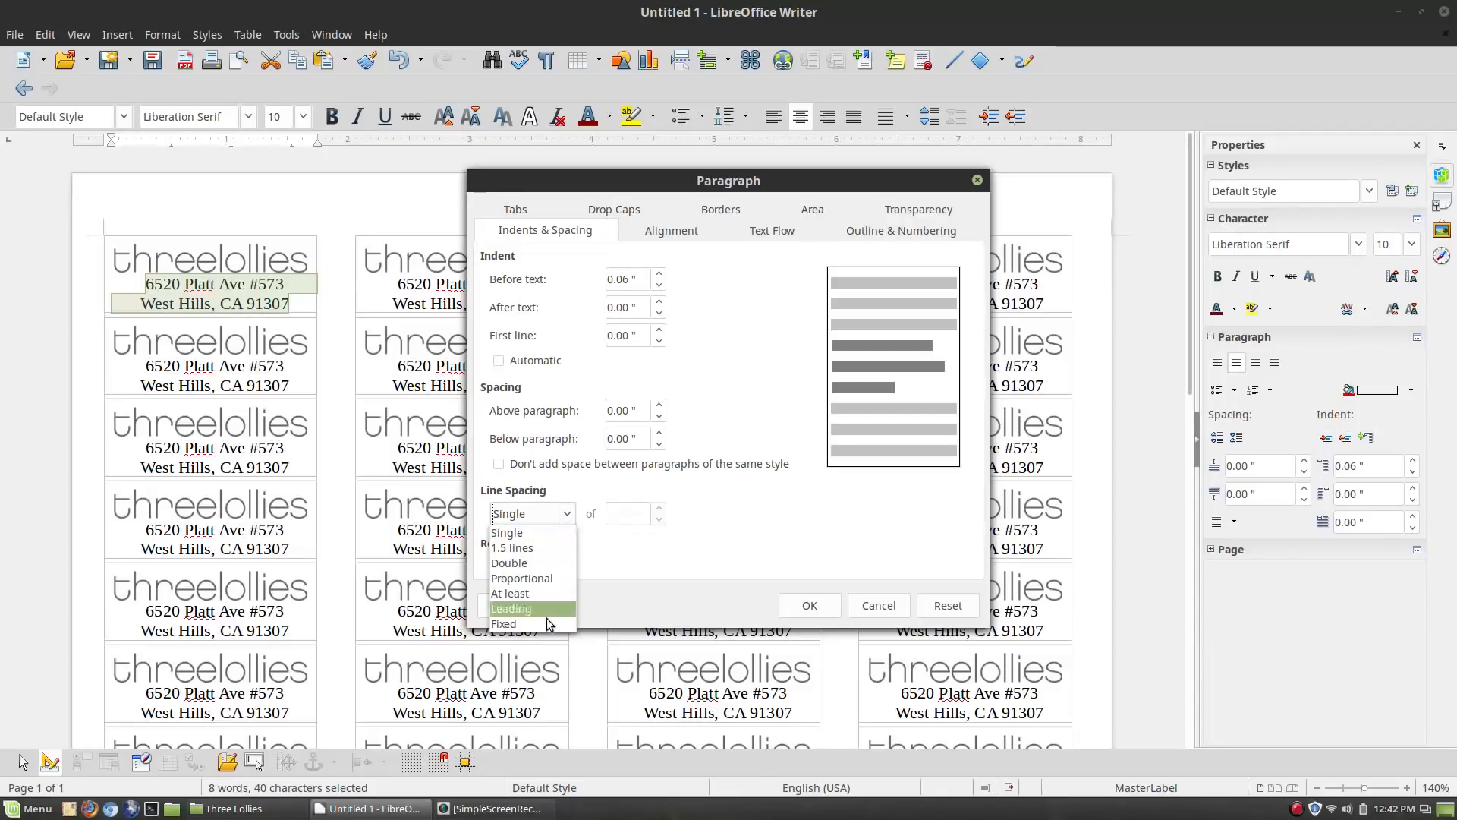
{"action": "left_click", "coordinate": [503, 624]}
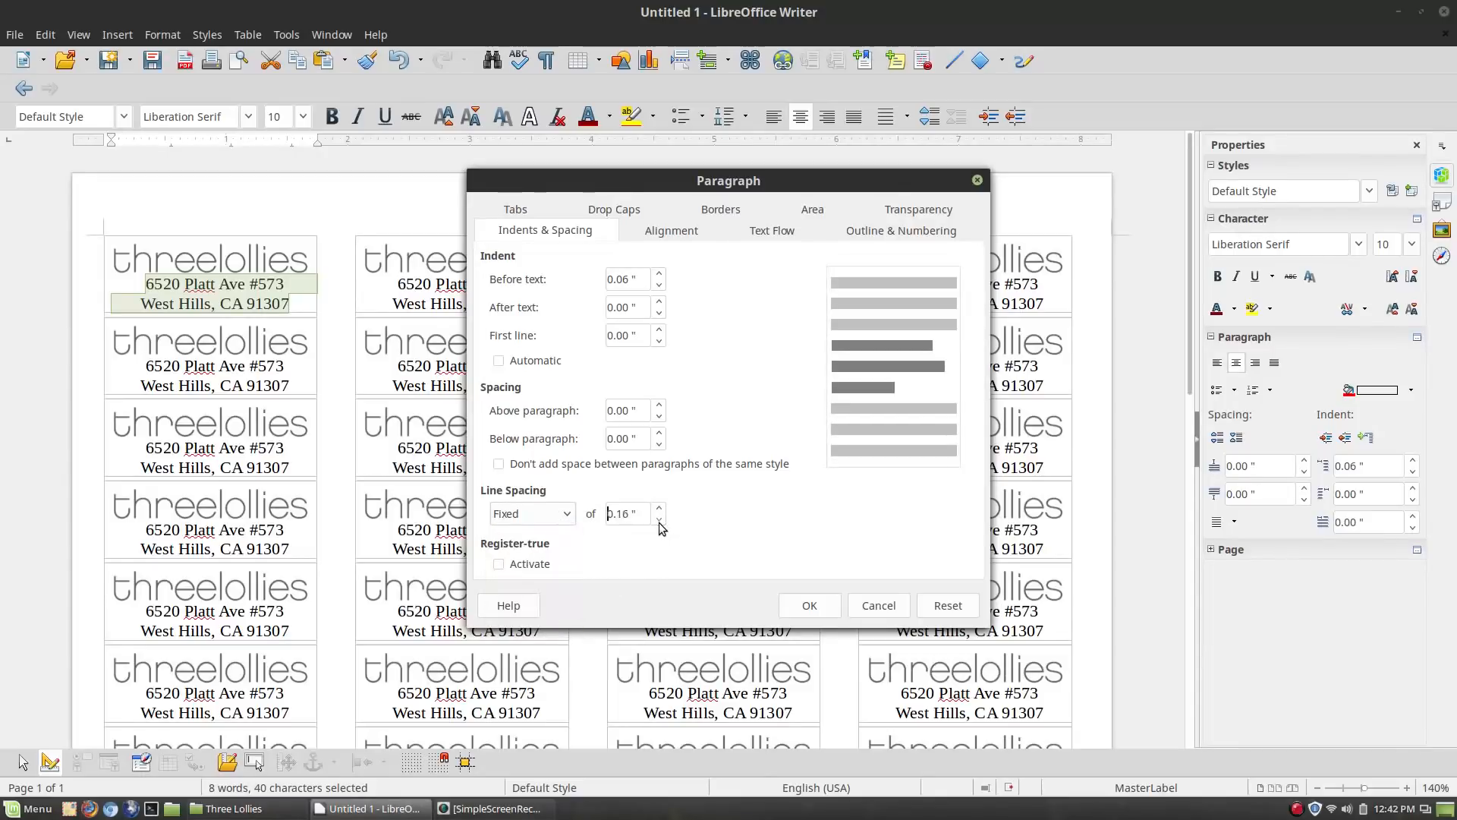
{"action": "left_click", "coordinate": [659, 519]}
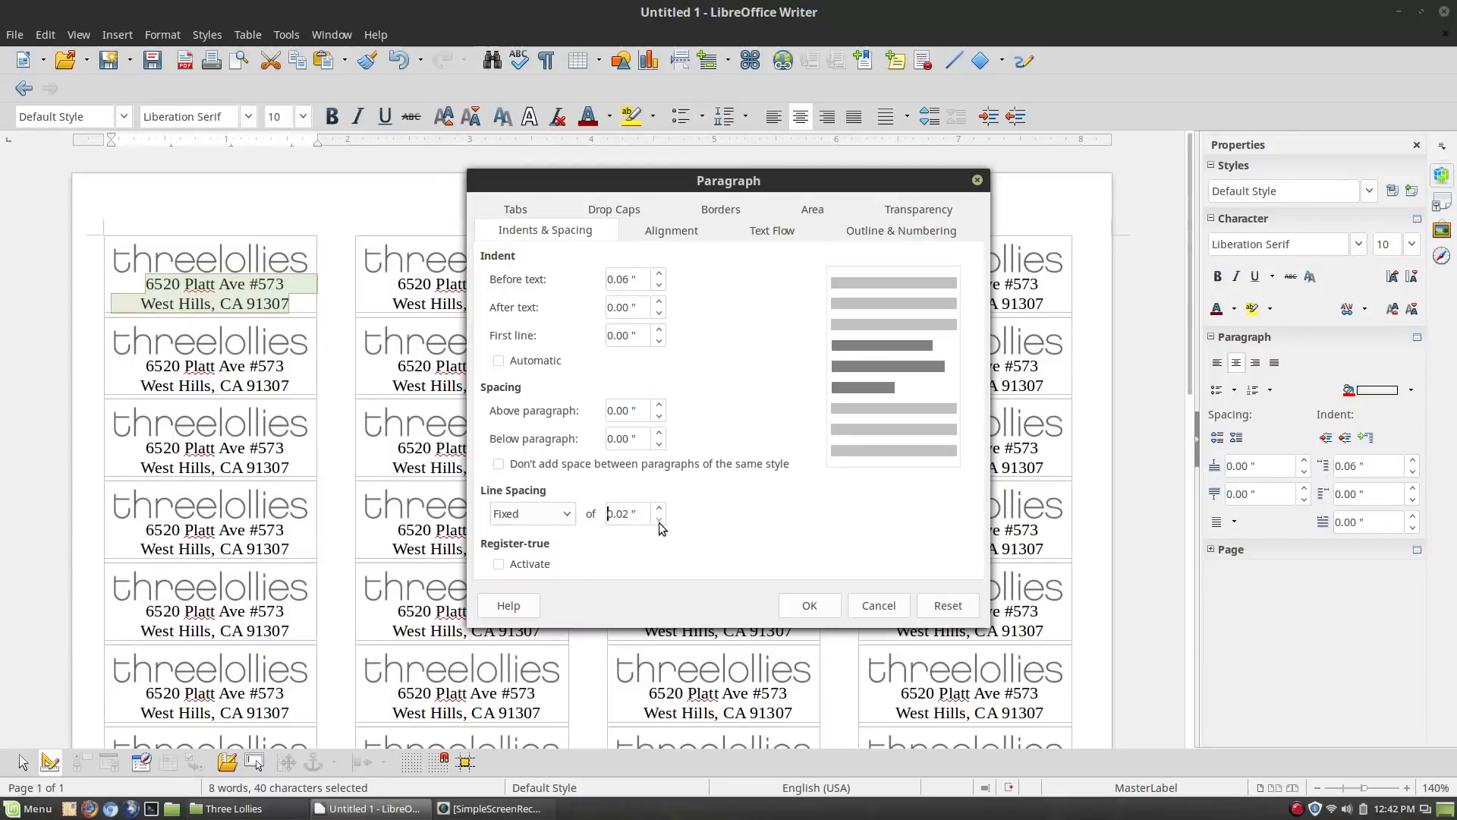
{"action": "mouse_move", "coordinate": [853, 623]}
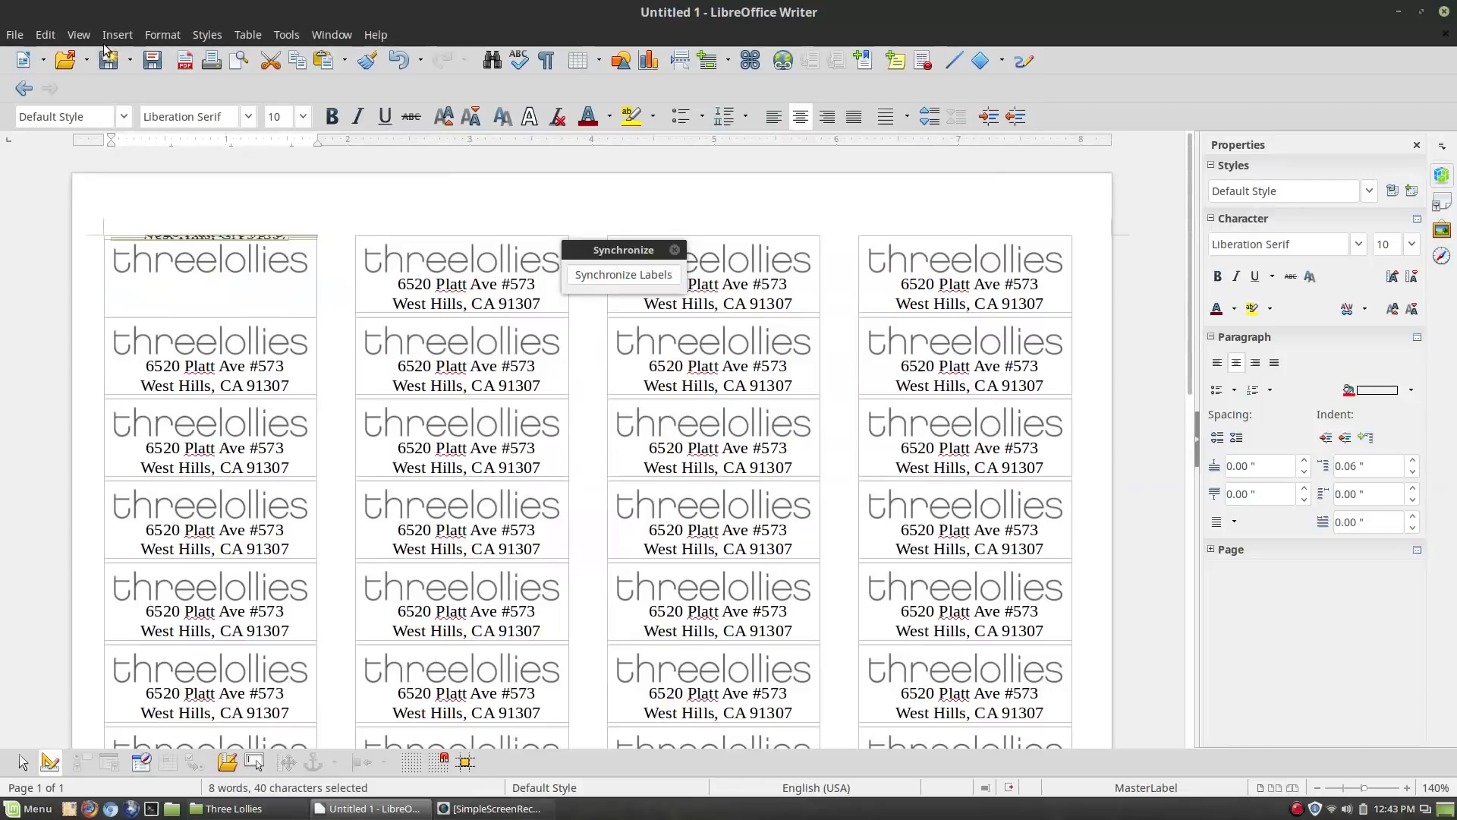
{"action": "left_click", "coordinate": [161, 34]}
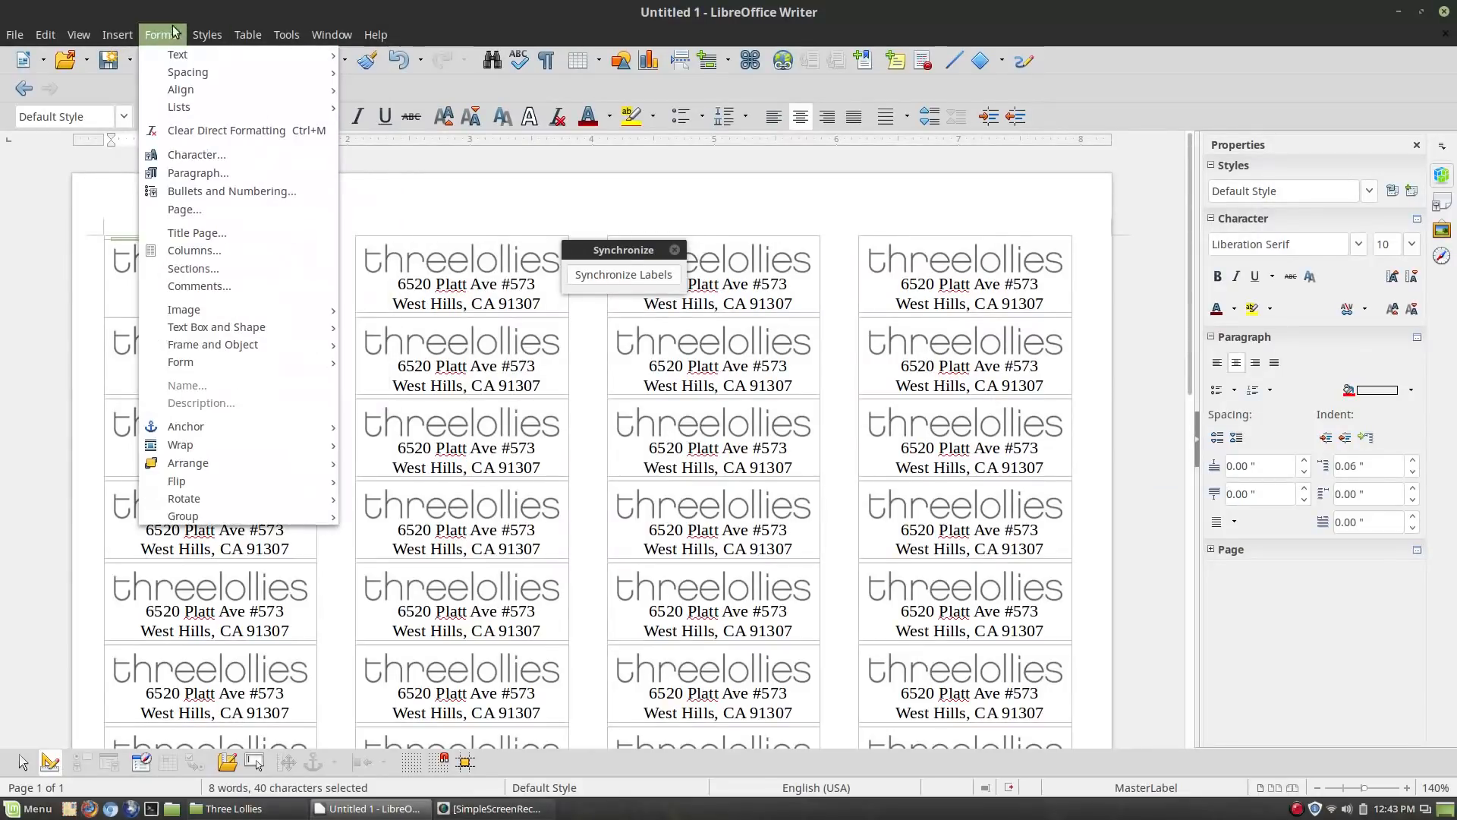
{"action": "left_click", "coordinate": [199, 171]}
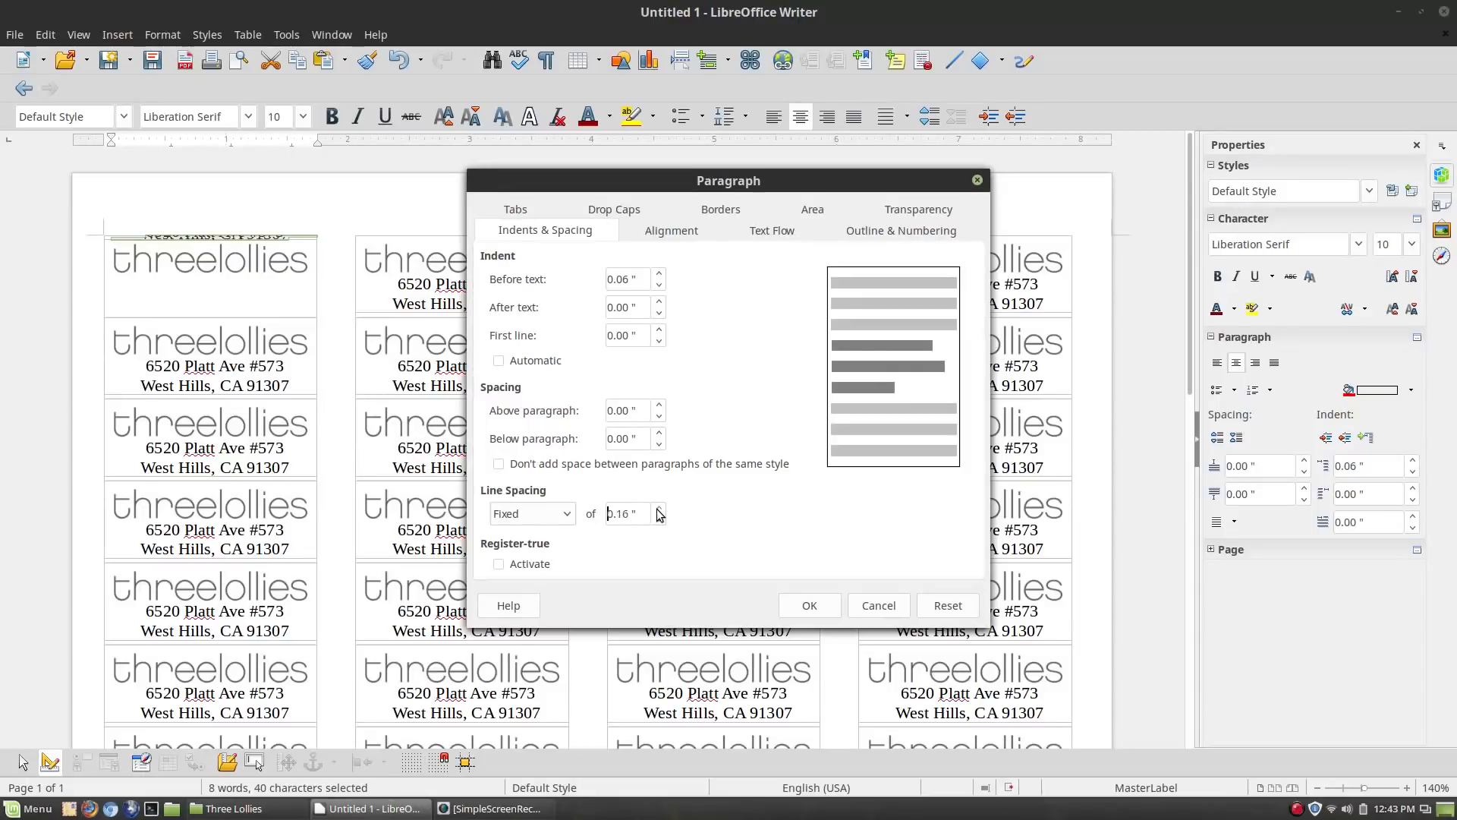
{"action": "left_click", "coordinate": [809, 604]}
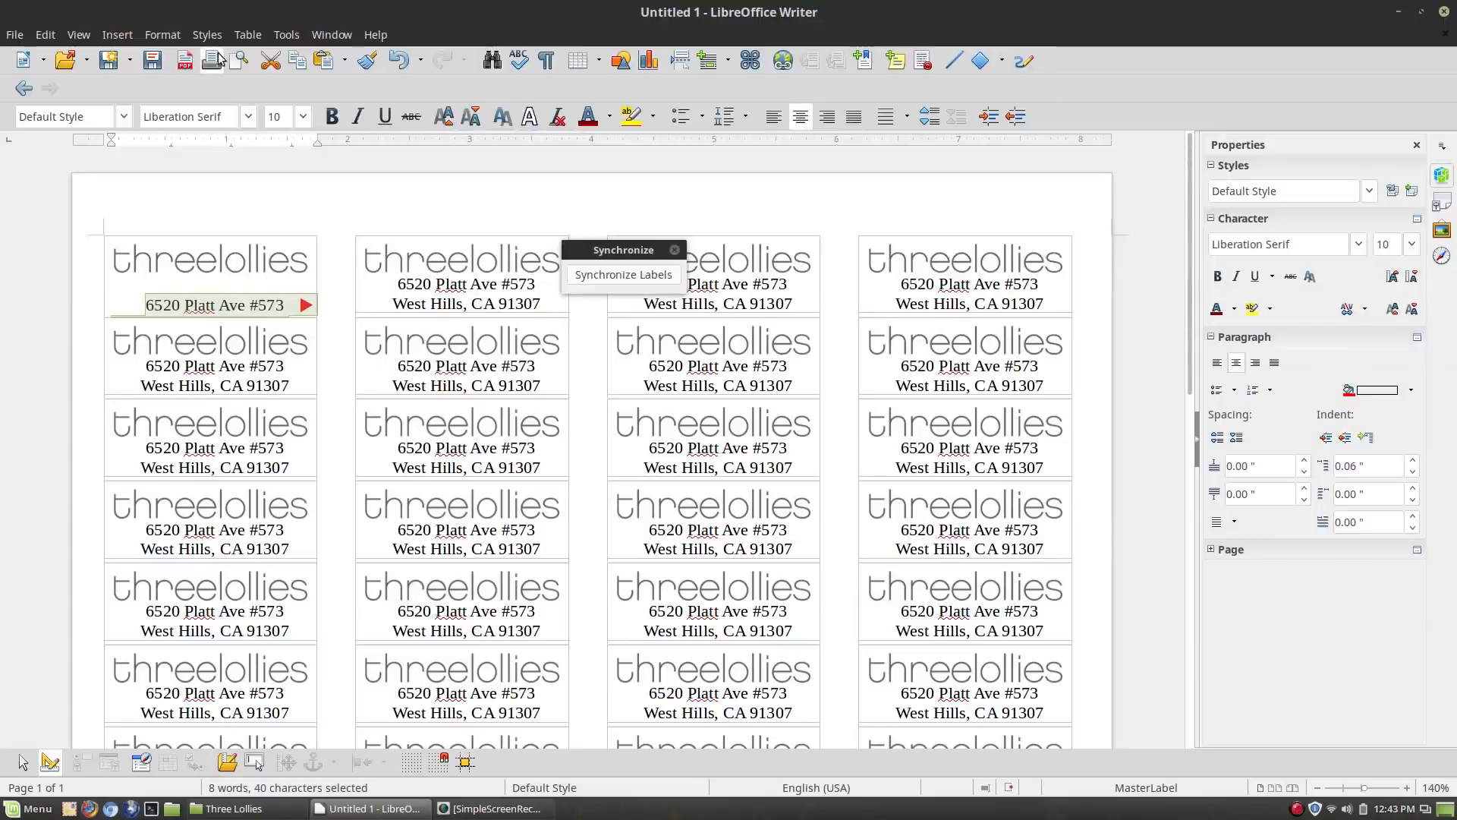
Lower the fixed line height further and set the Before-text indent to 0
{"action": "left_click", "coordinate": [162, 33]}
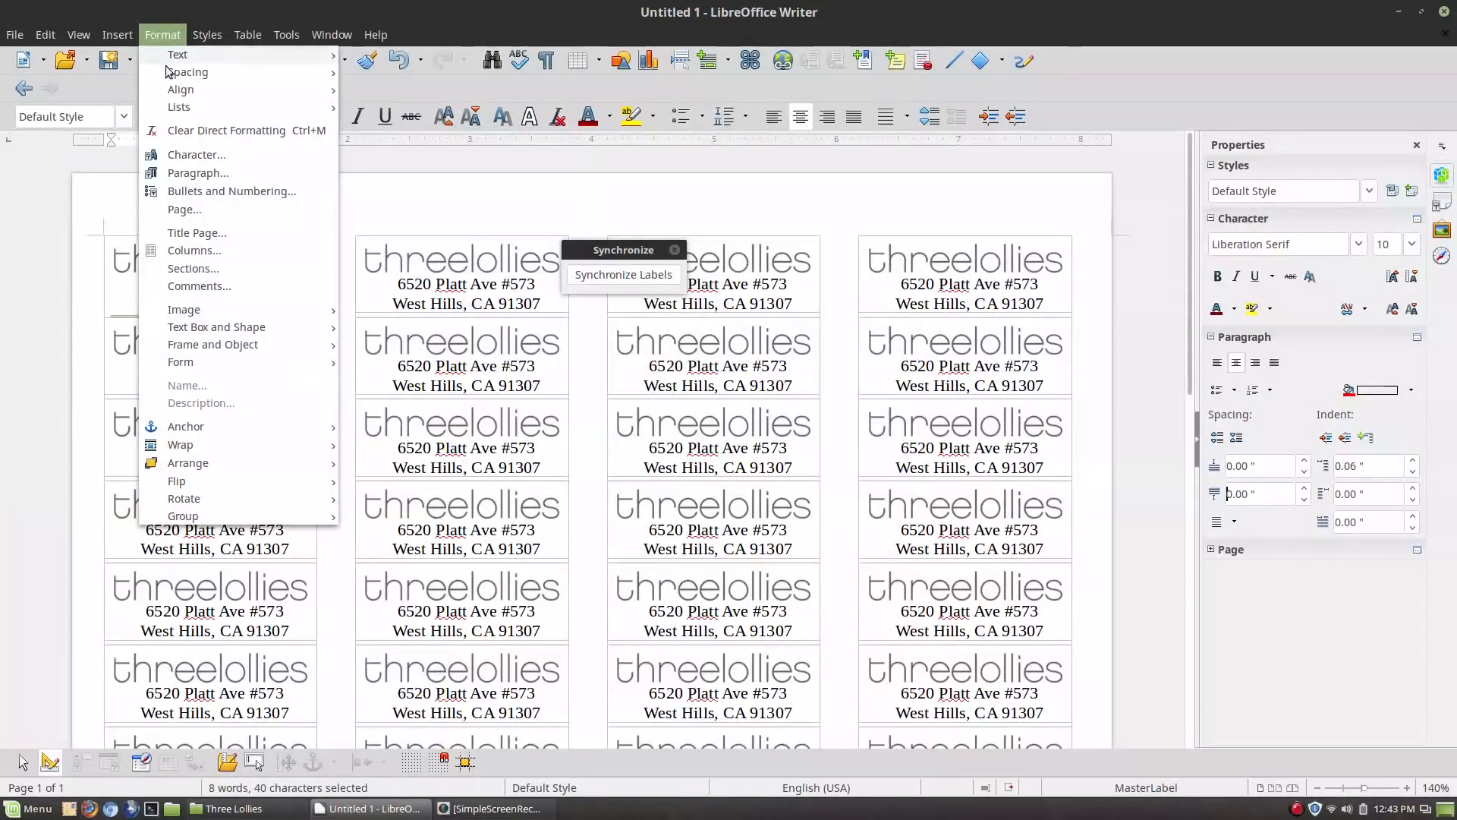
{"action": "left_click", "coordinate": [199, 173]}
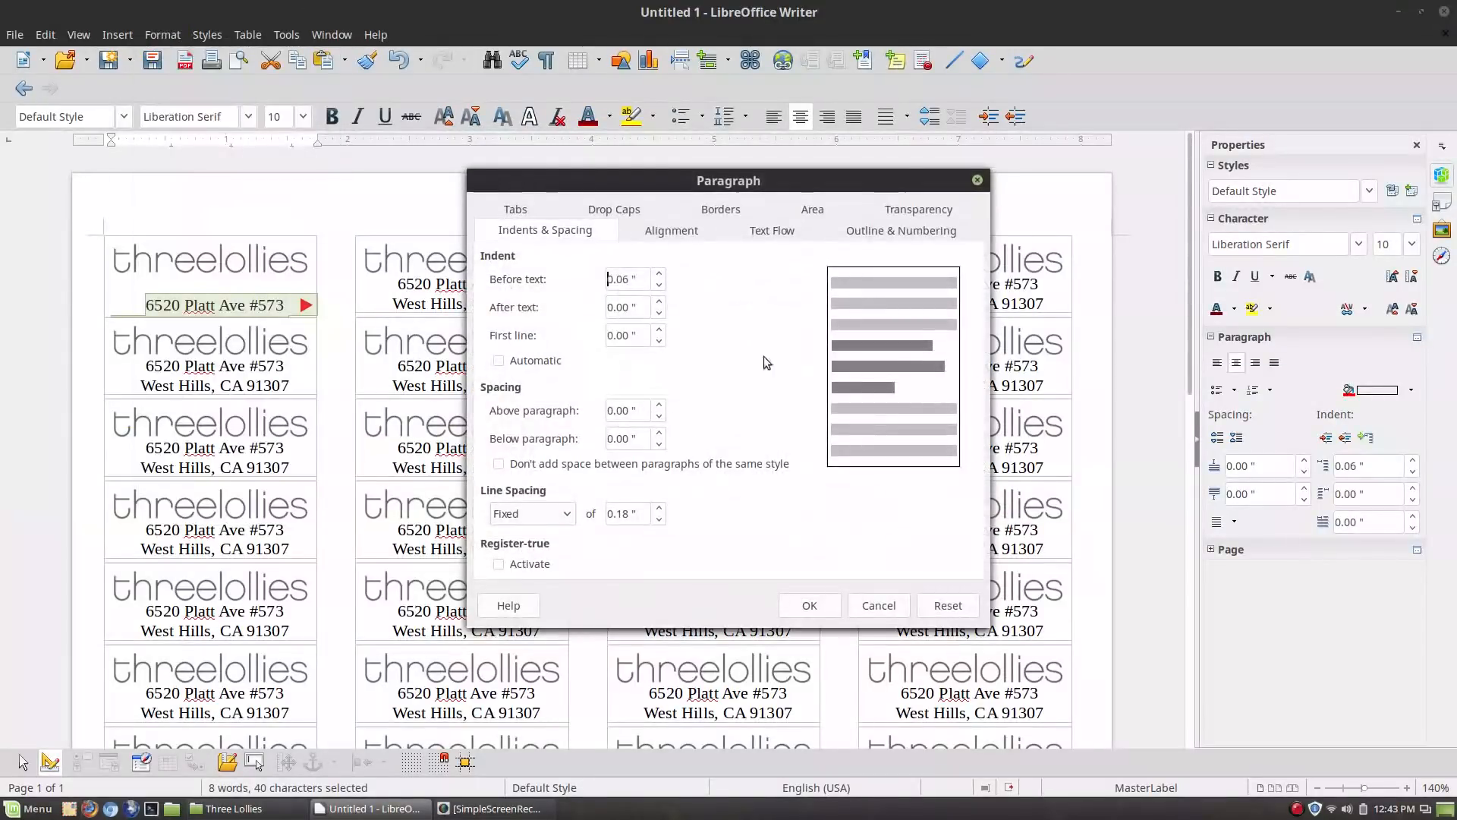
{"action": "left_click", "coordinate": [659, 519]}
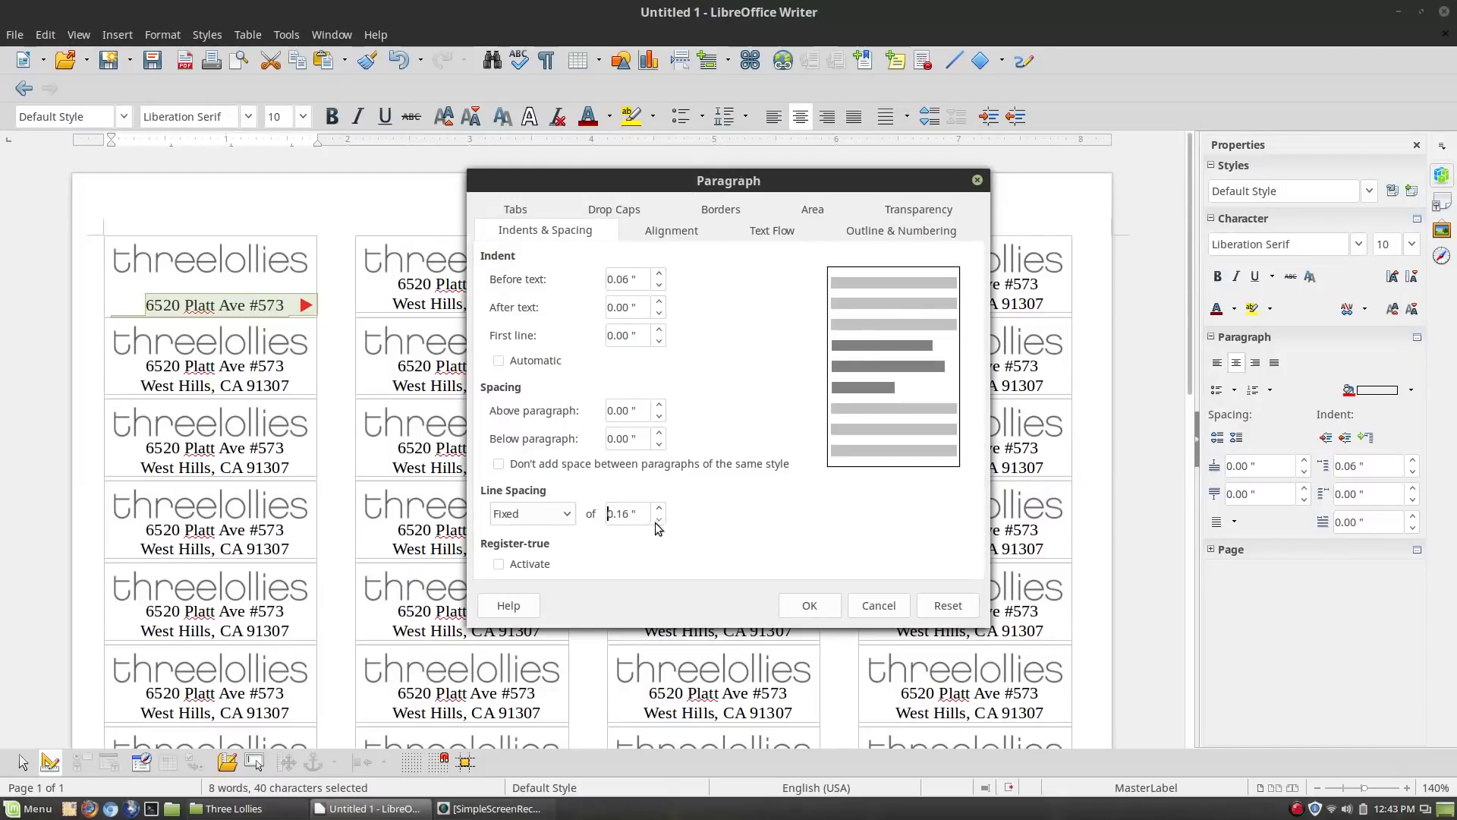
{"action": "left_click", "coordinate": [659, 520]}
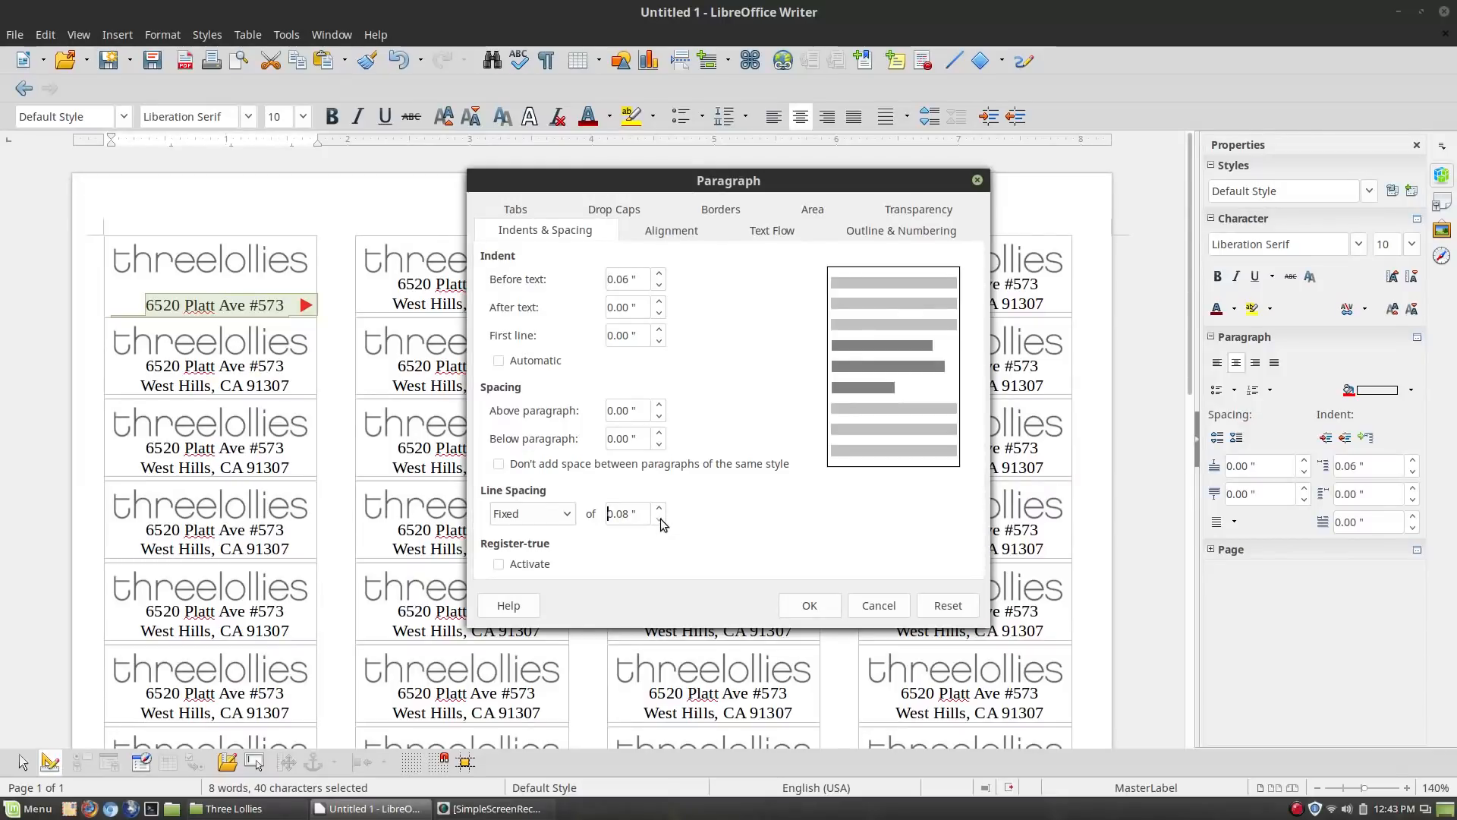
{"action": "mouse_move", "coordinate": [649, 293]}
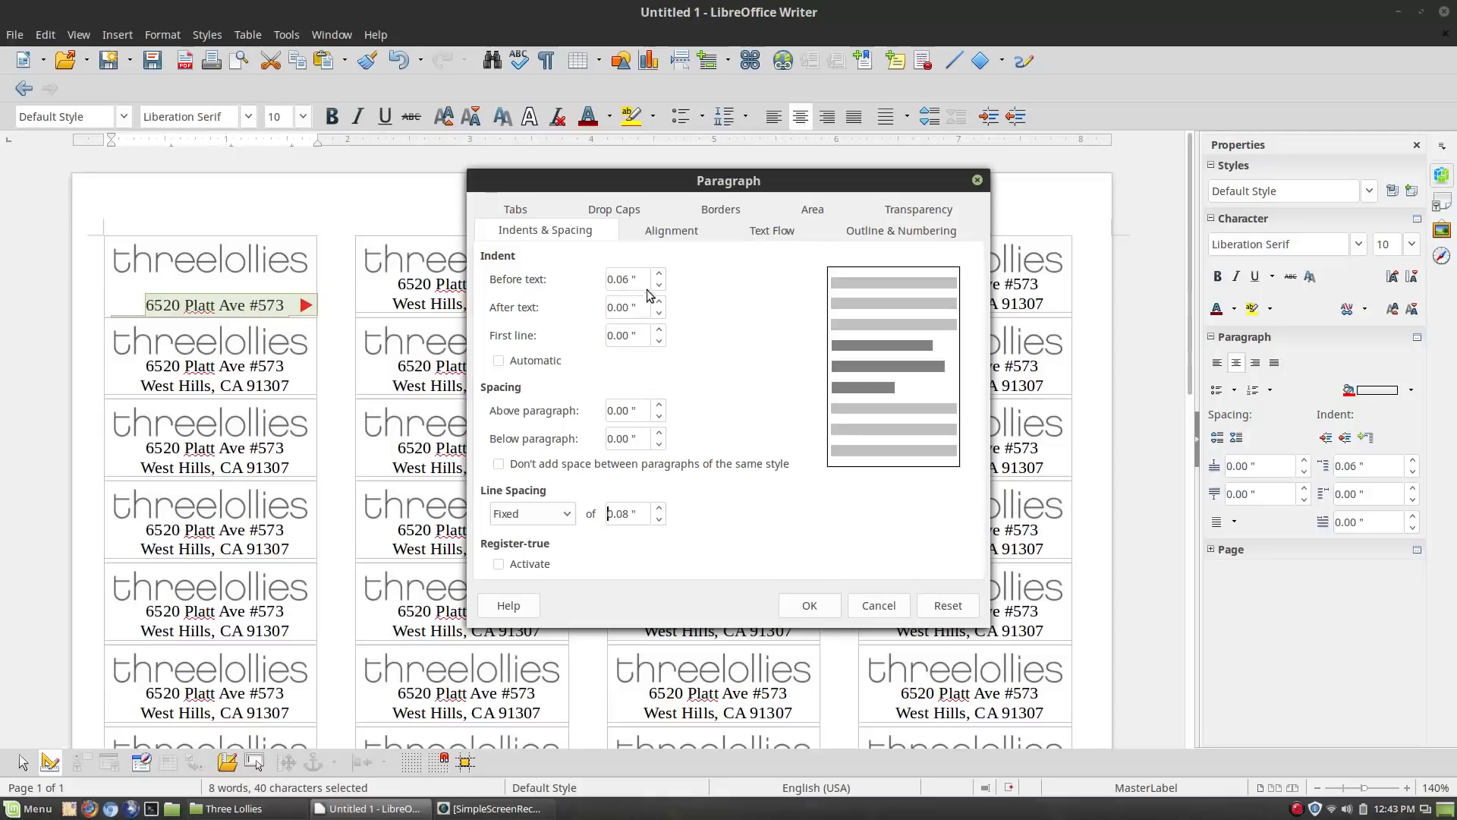
{"action": "left_click", "coordinate": [659, 286]}
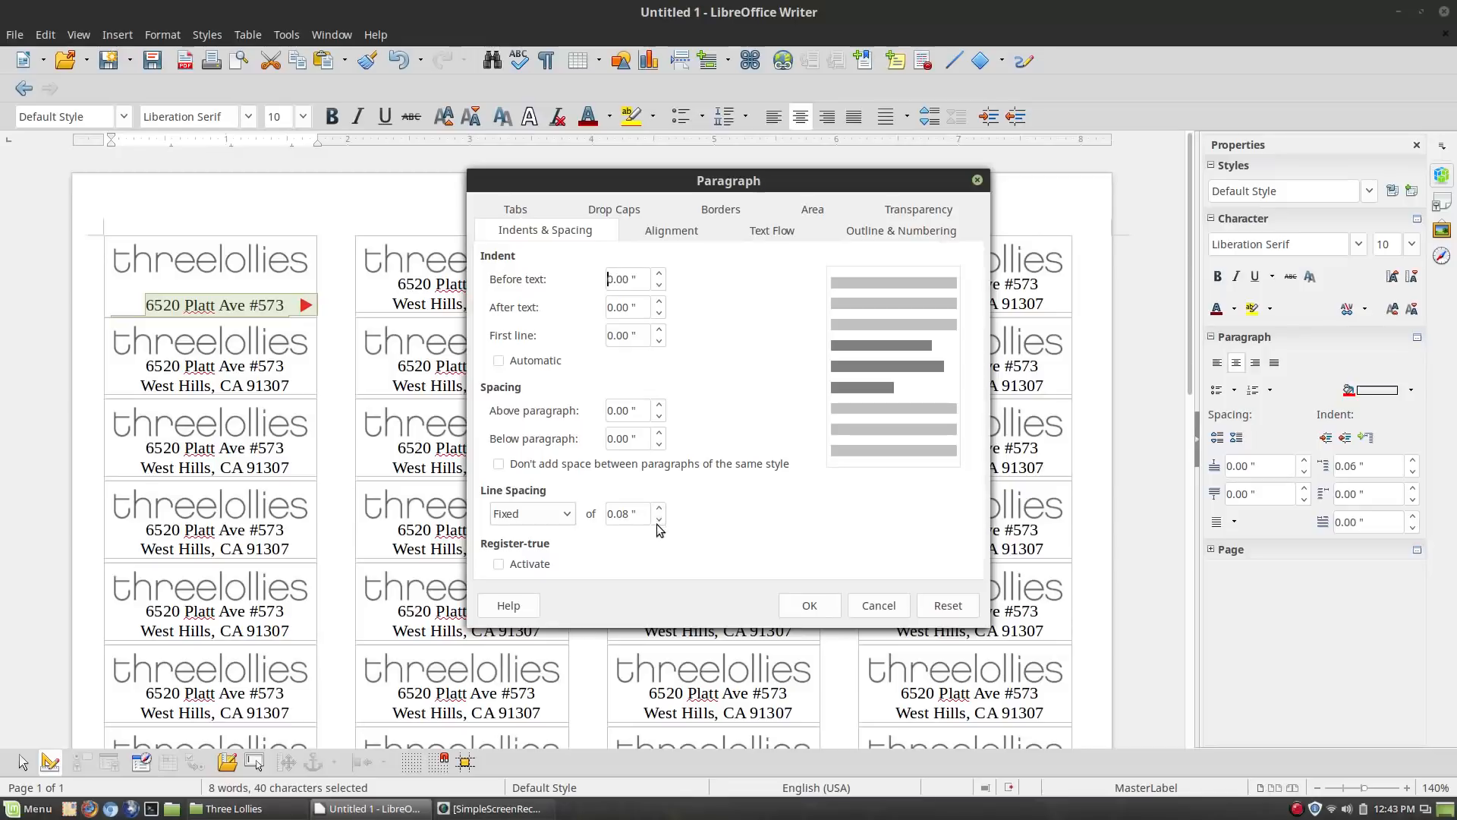
{"action": "left_click", "coordinate": [809, 604]}
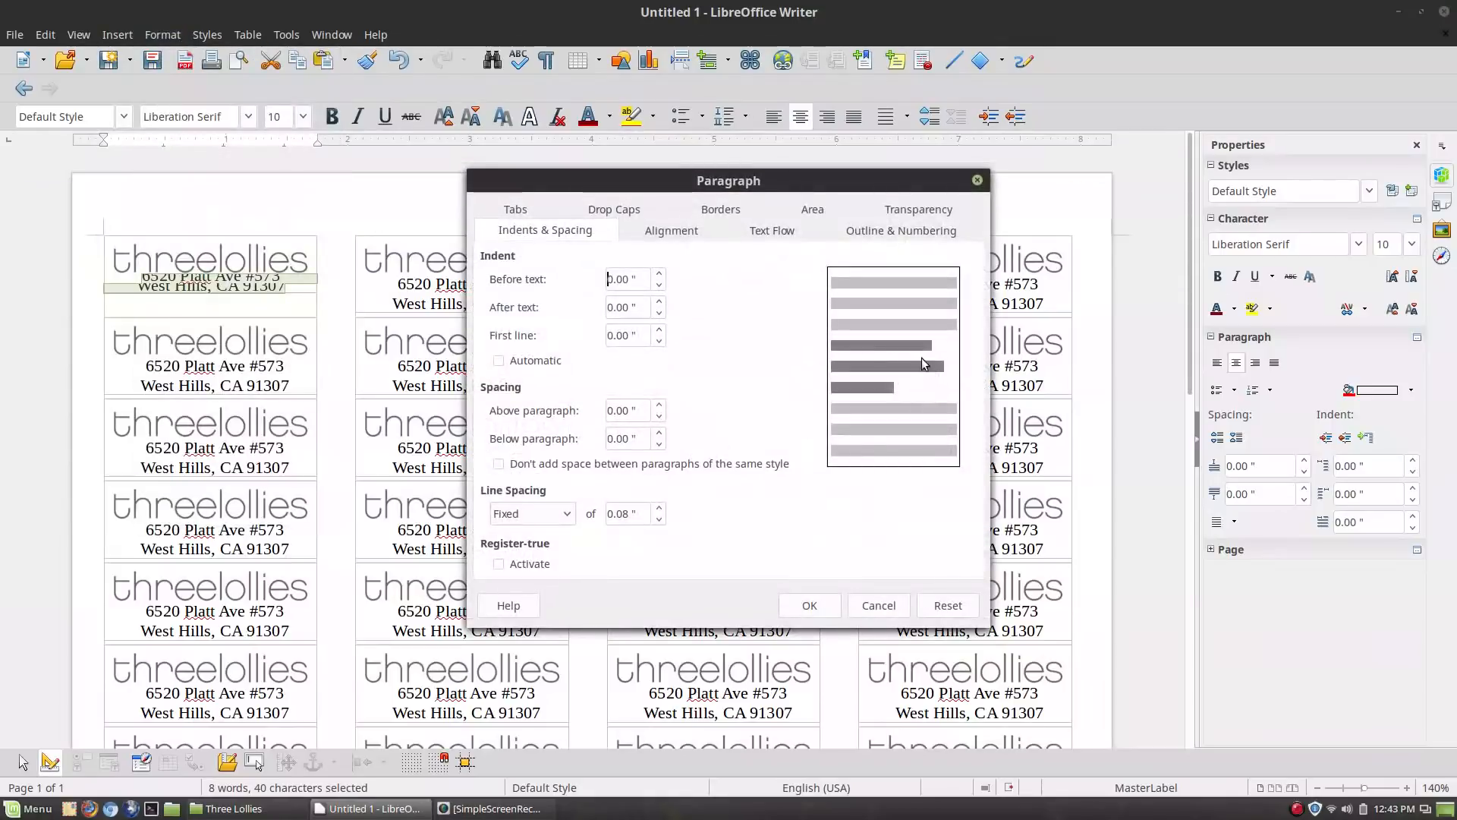
{"action": "mouse_move", "coordinate": [753, 413]}
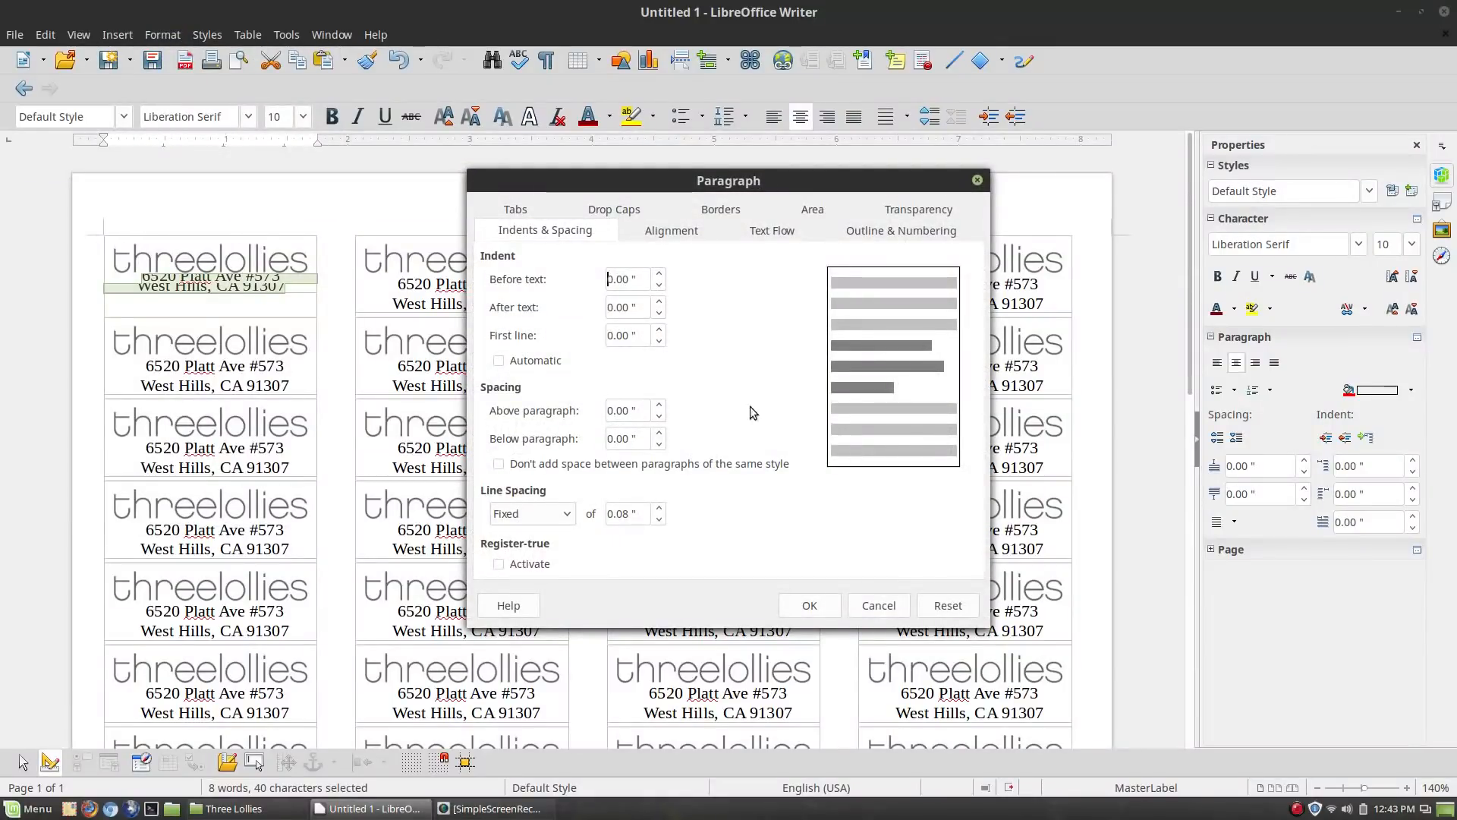
{"action": "left_click", "coordinate": [659, 510]}
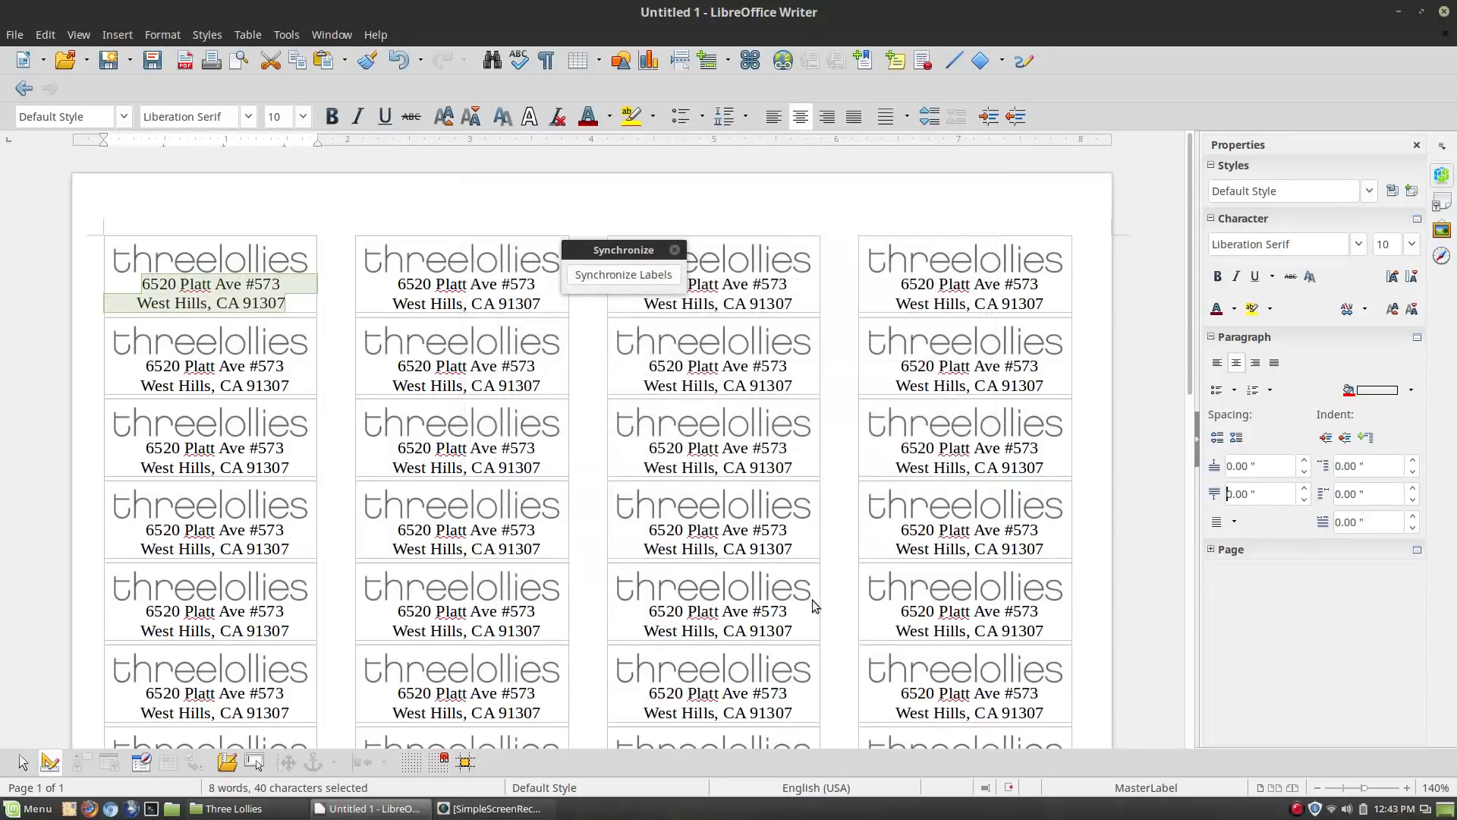
{"action": "mouse_move", "coordinate": [95, 12]}
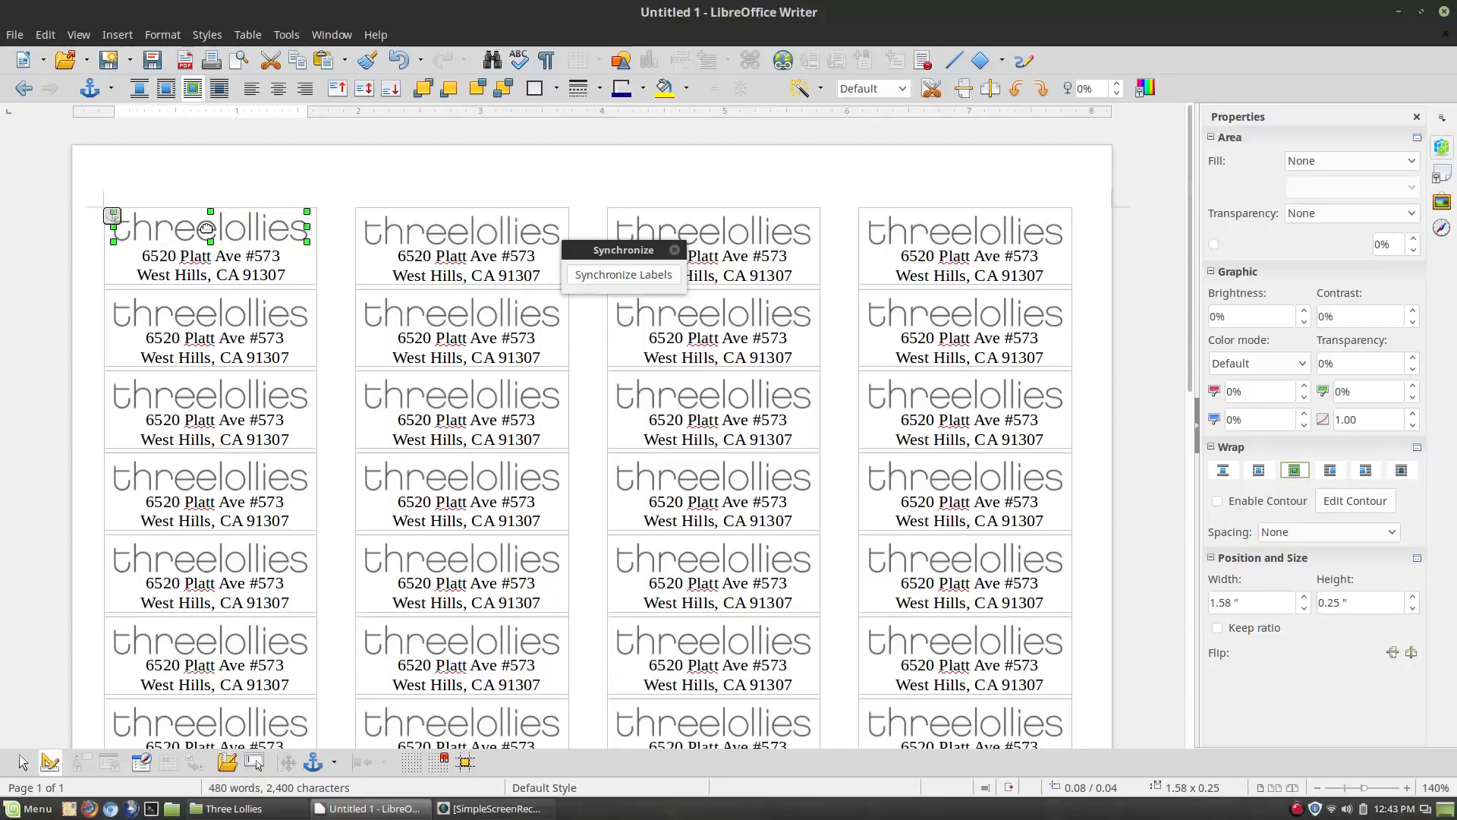
{"action": "mouse_move", "coordinate": [211, 241]}
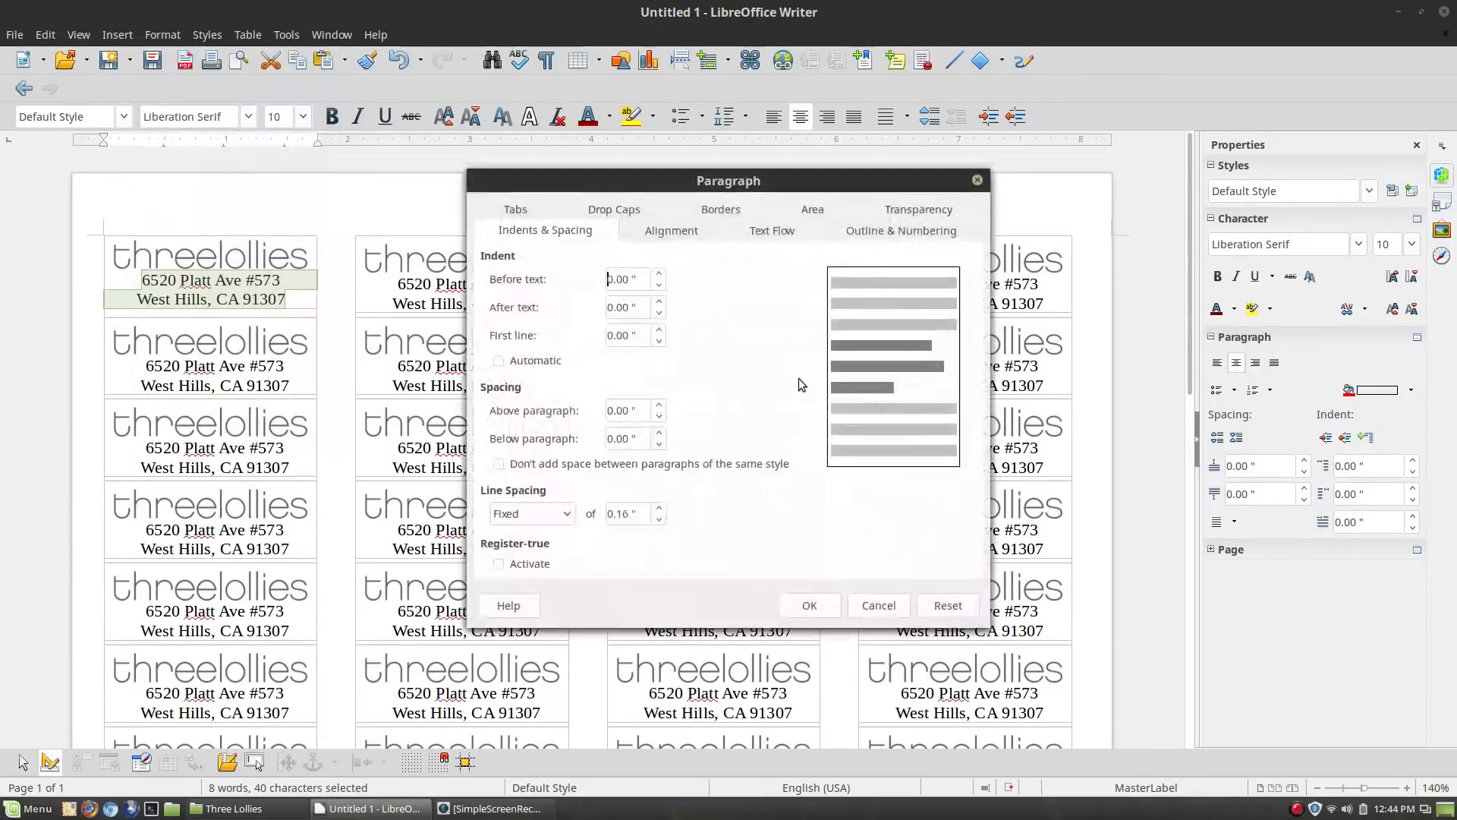
Set the fixed line spacing to 0.15" and synchronize all labels to the first
{"action": "left_click", "coordinate": [658, 507]}
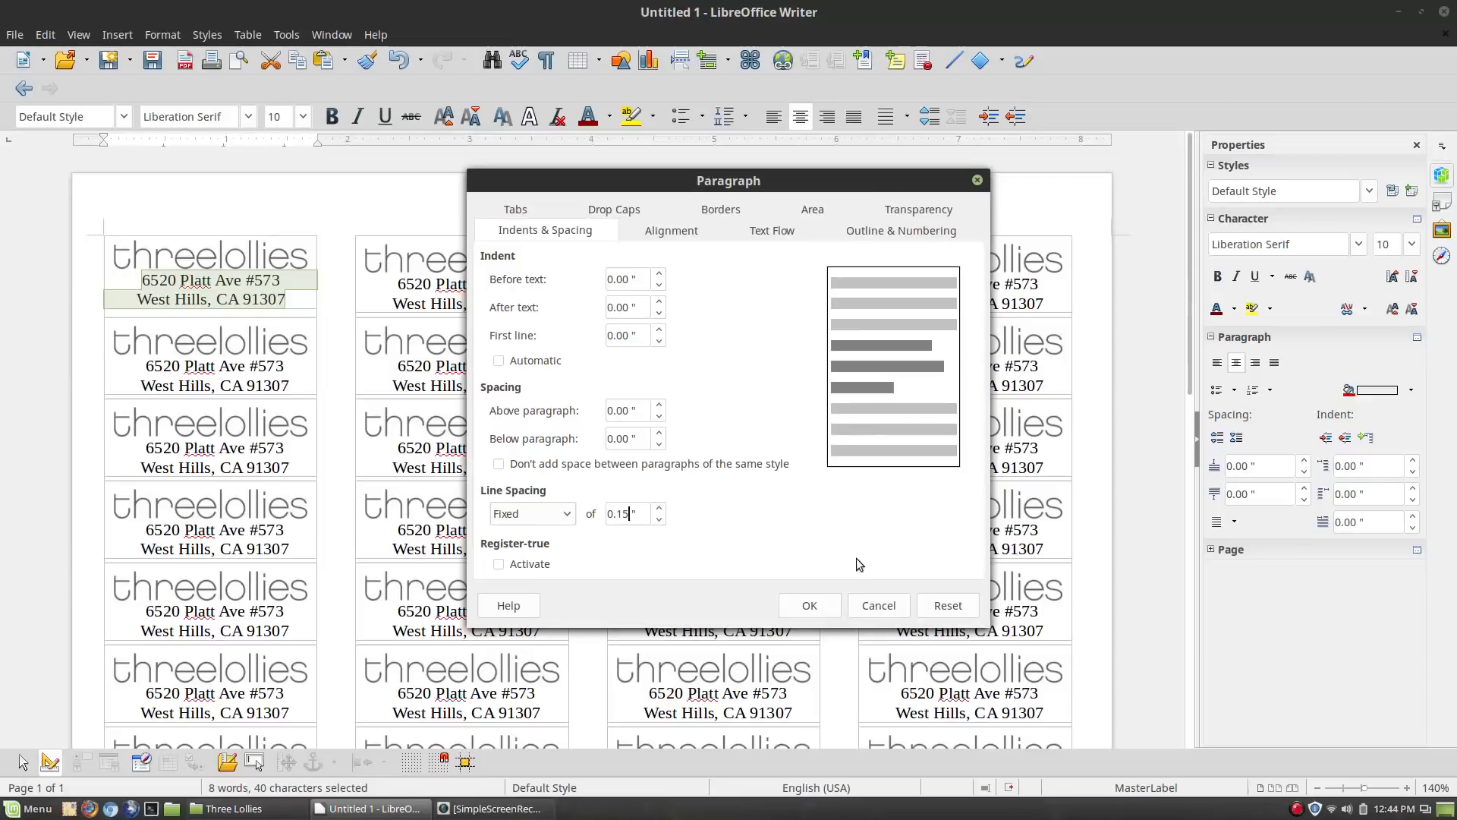
{"action": "left_click", "coordinate": [809, 604]}
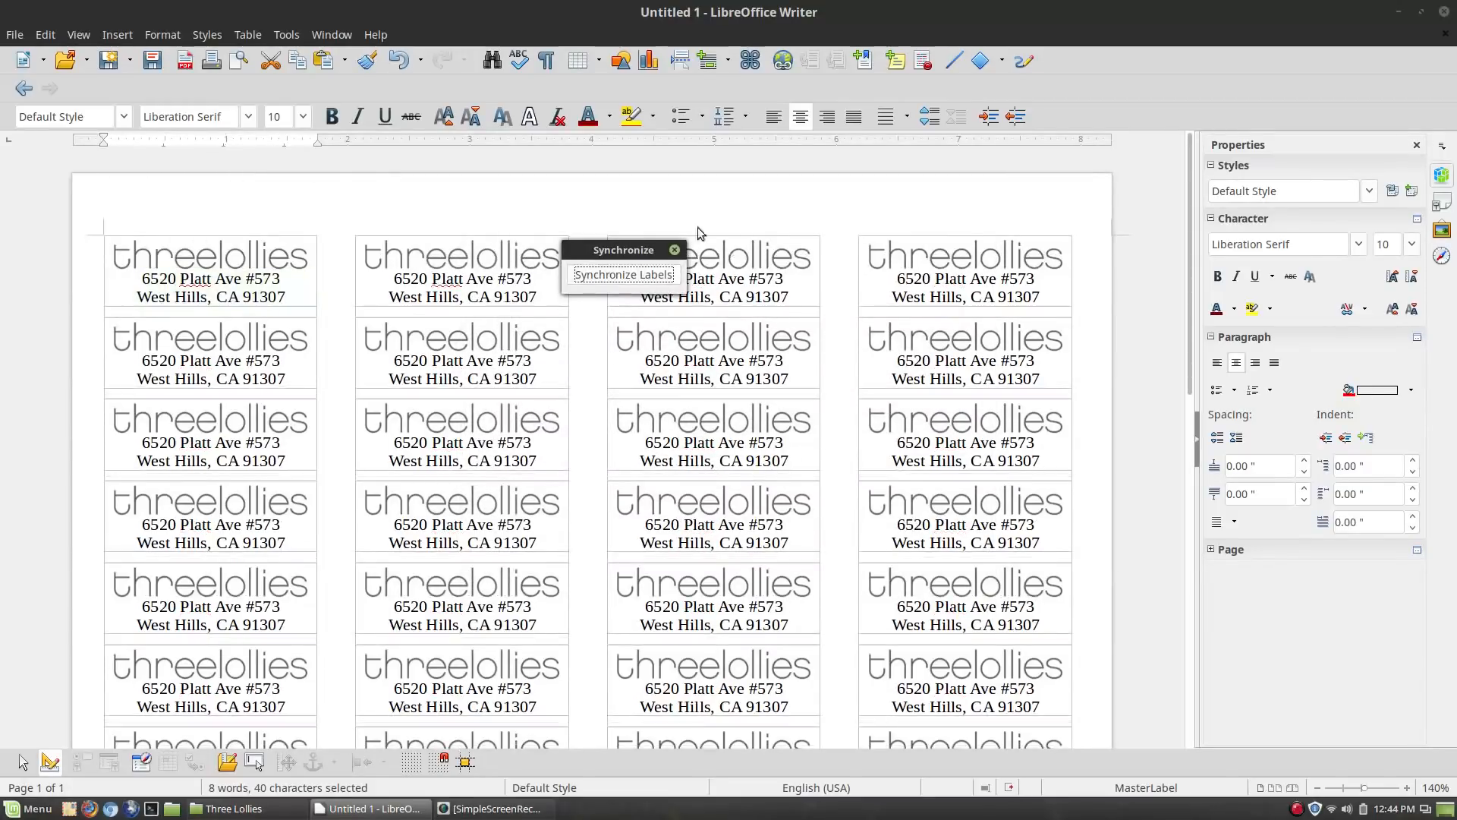
{"action": "mouse_move", "coordinate": [211, 61]}
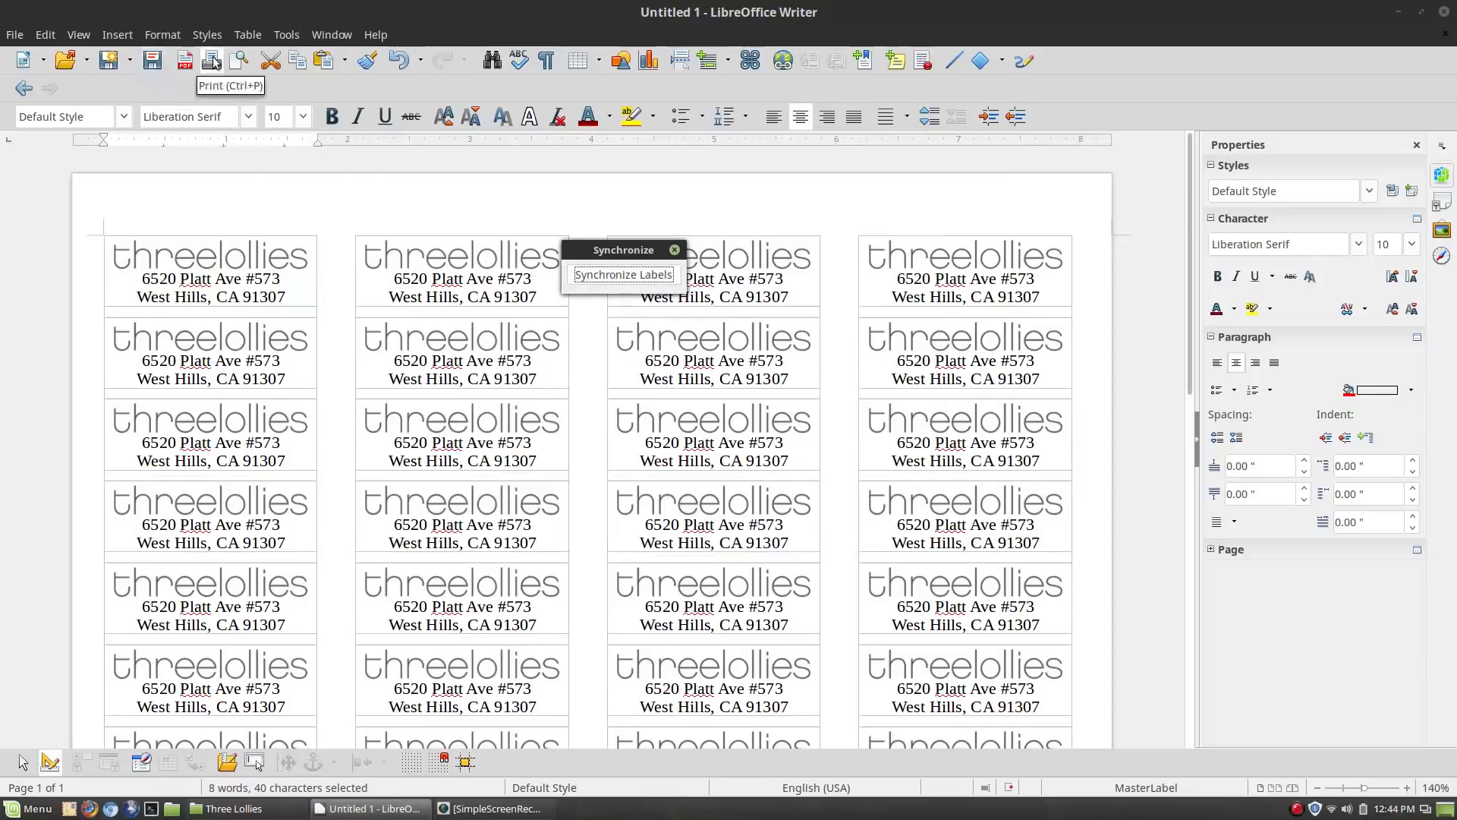
Print the label sheet to the Brother printer and dismiss the print filter error
{"action": "left_click", "coordinate": [211, 59]}
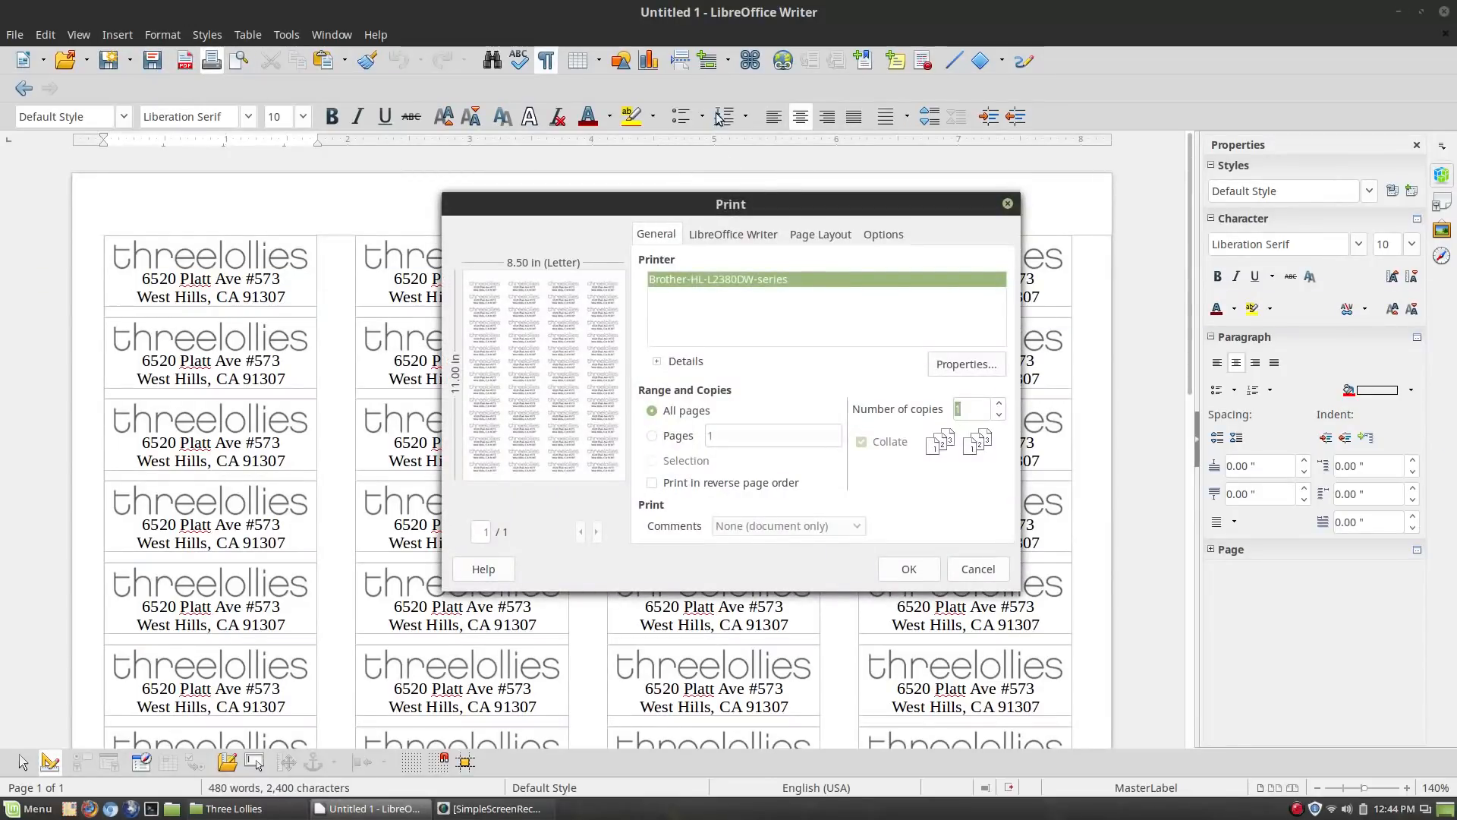
{"action": "left_click", "coordinate": [907, 568]}
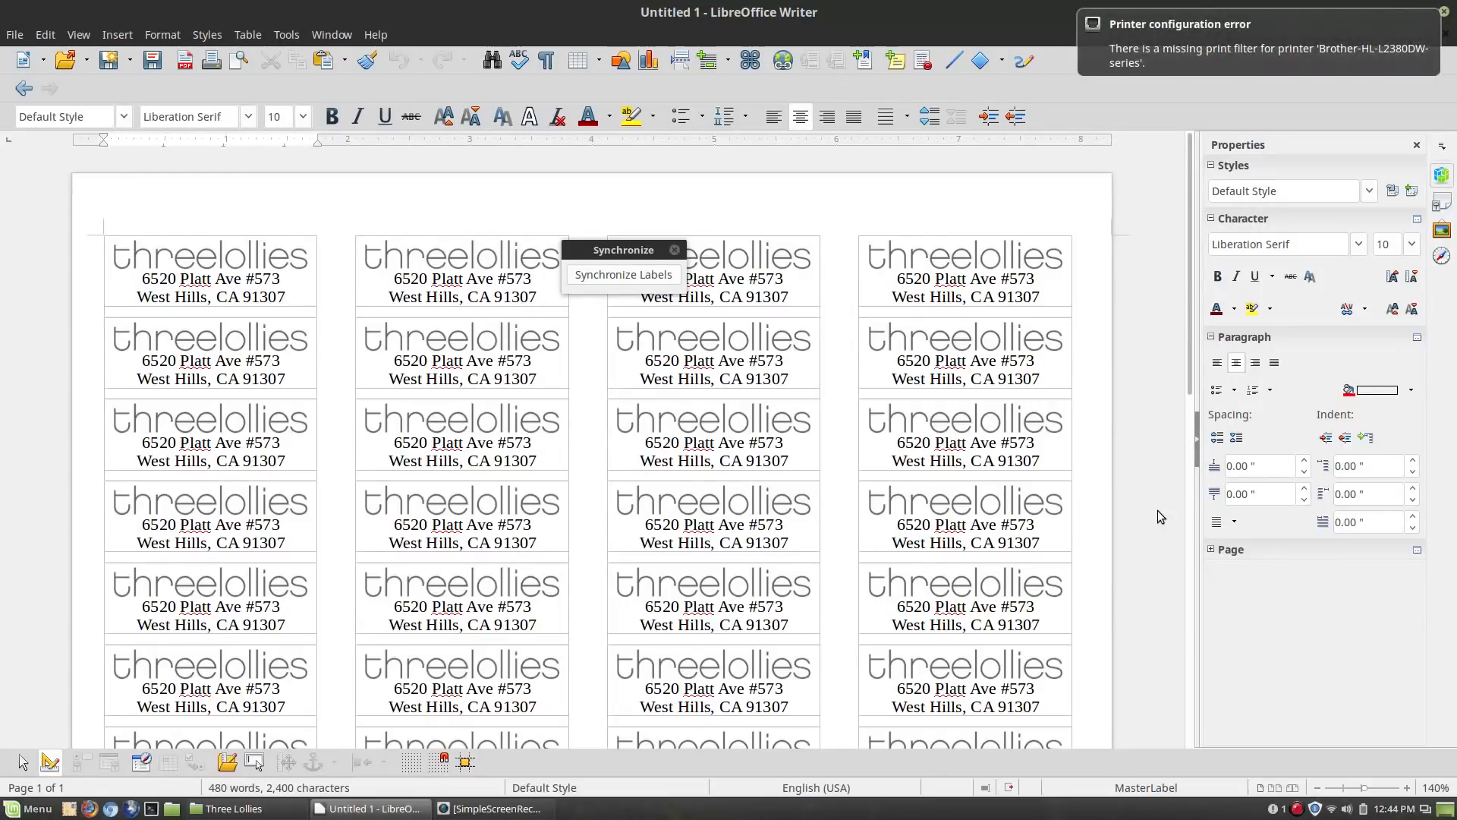
{"action": "left_click", "coordinate": [286, 298]}
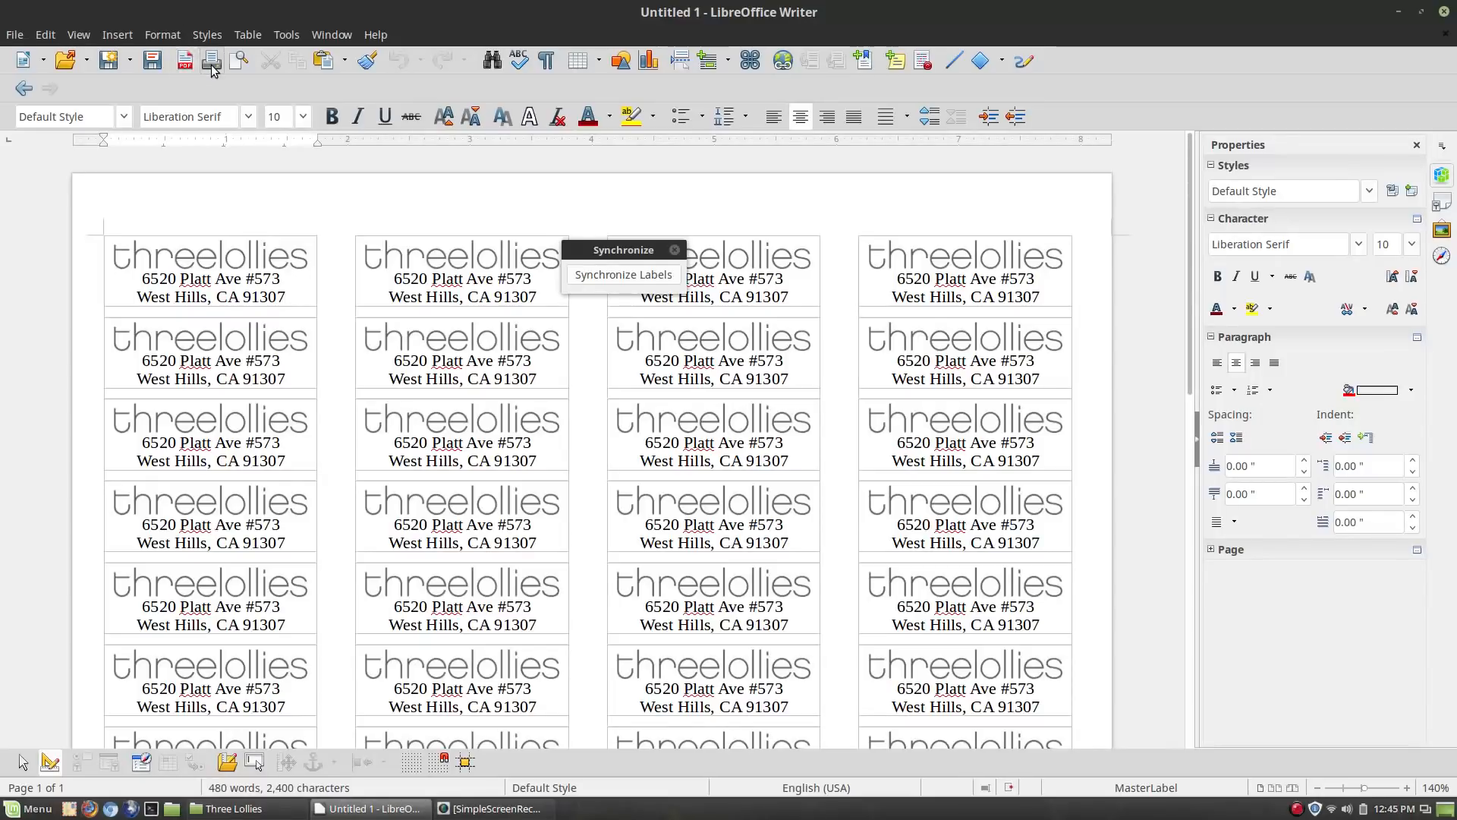
{"action": "left_click", "coordinate": [211, 59]}
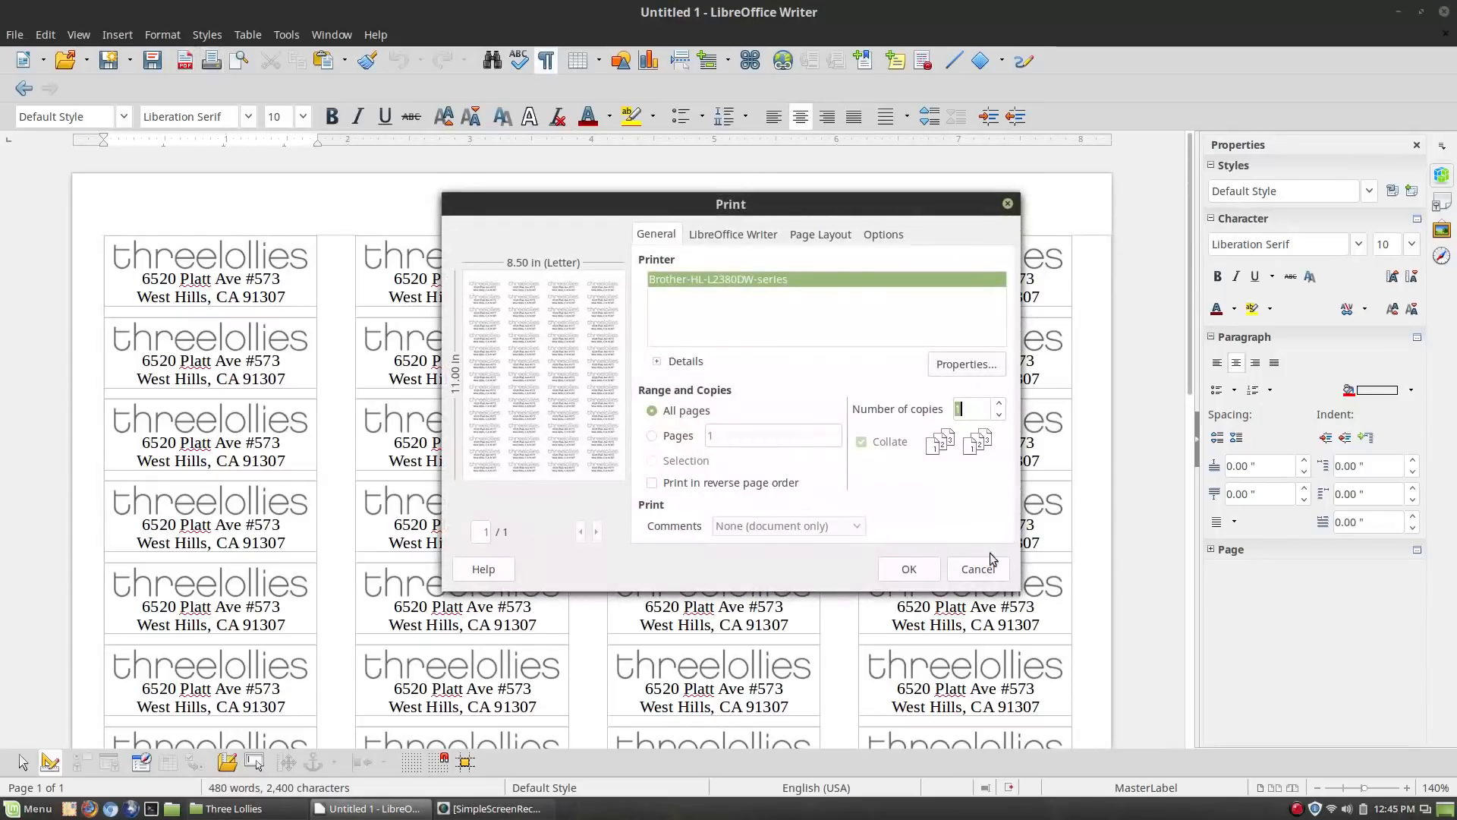
{"action": "left_click", "coordinate": [907, 568]}
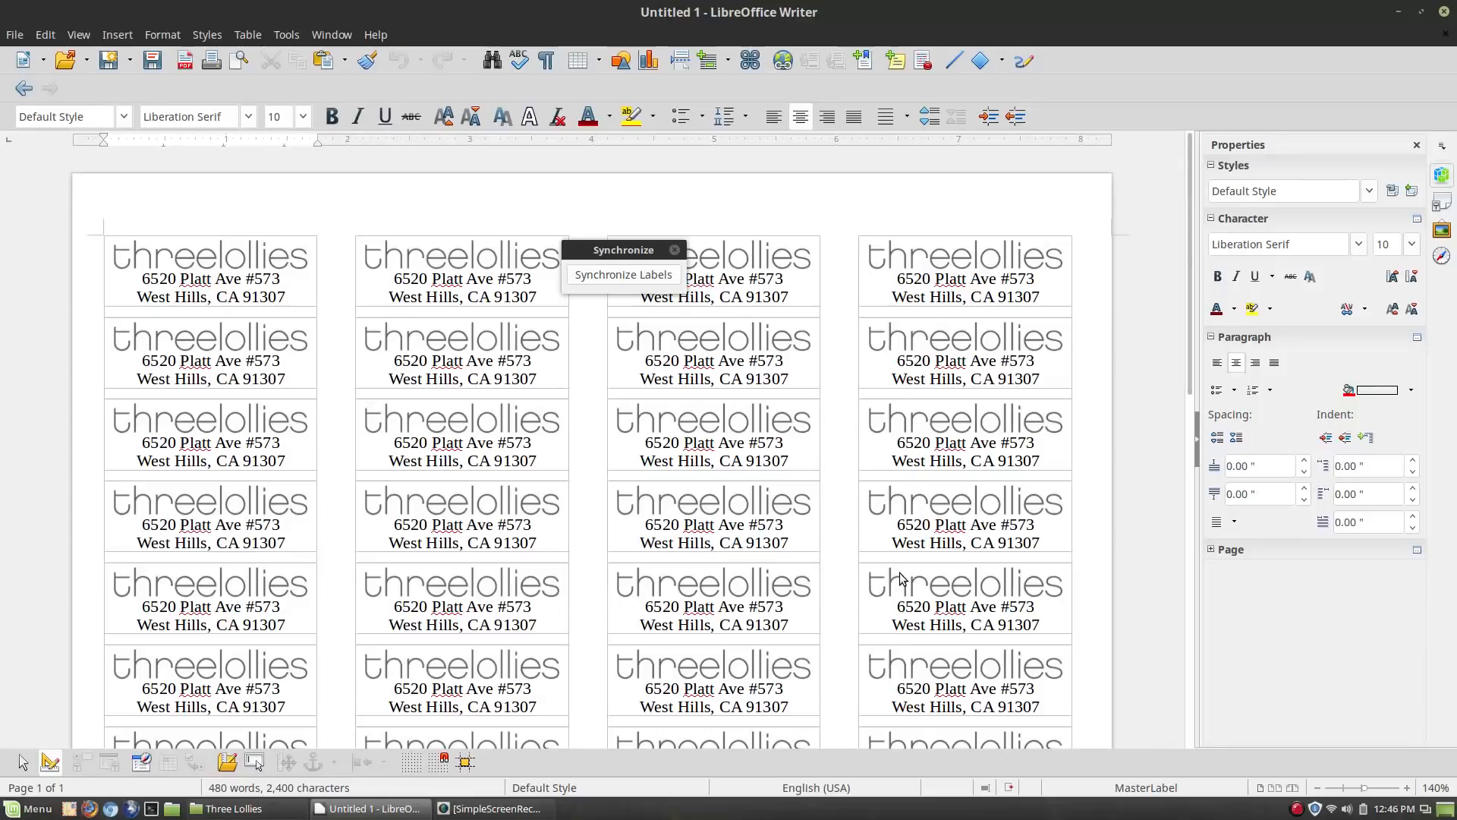
{"action": "left_click", "coordinate": [285, 297]}
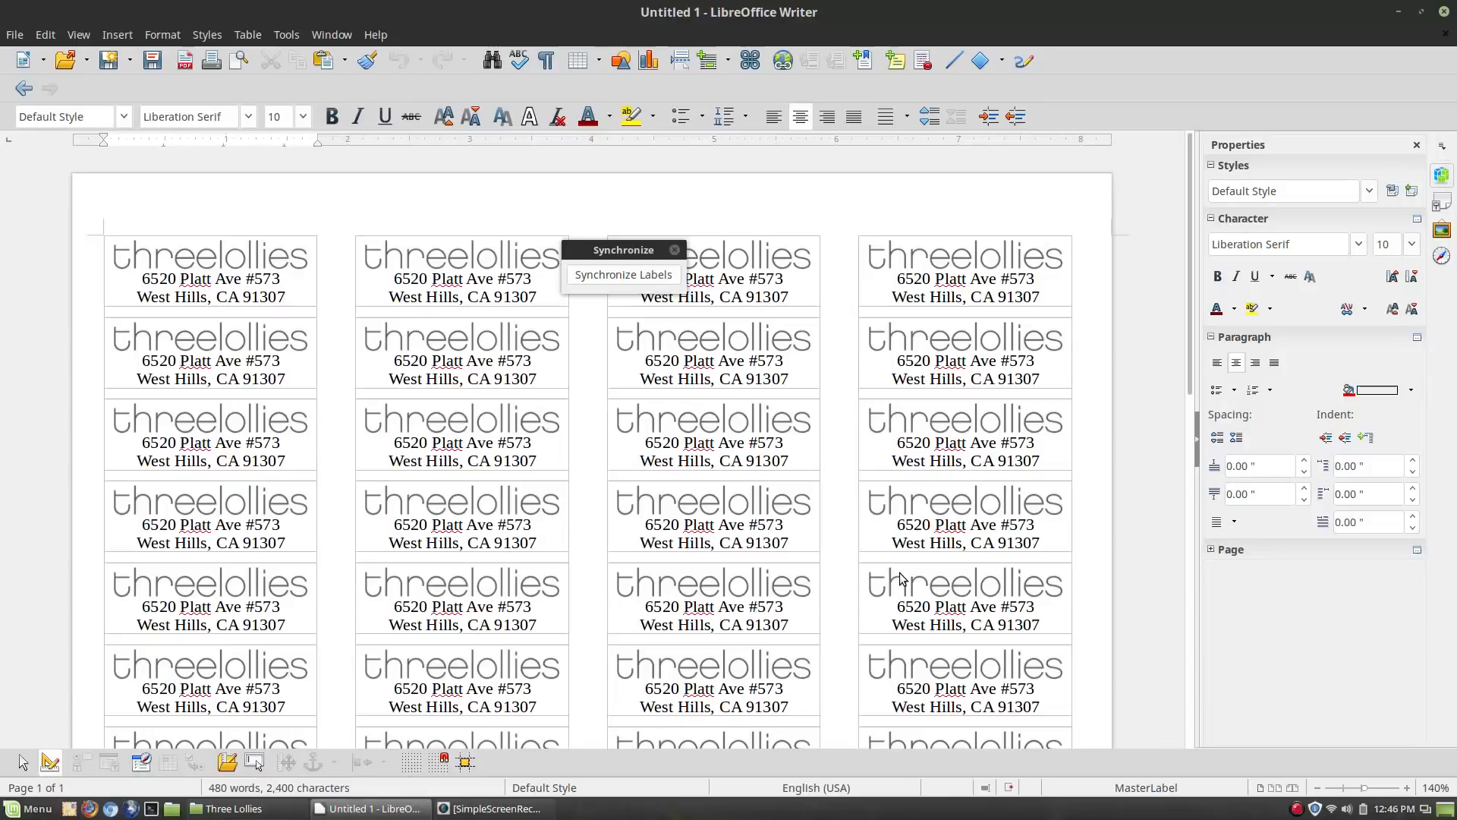
{"action": "left_click", "coordinate": [285, 297]}
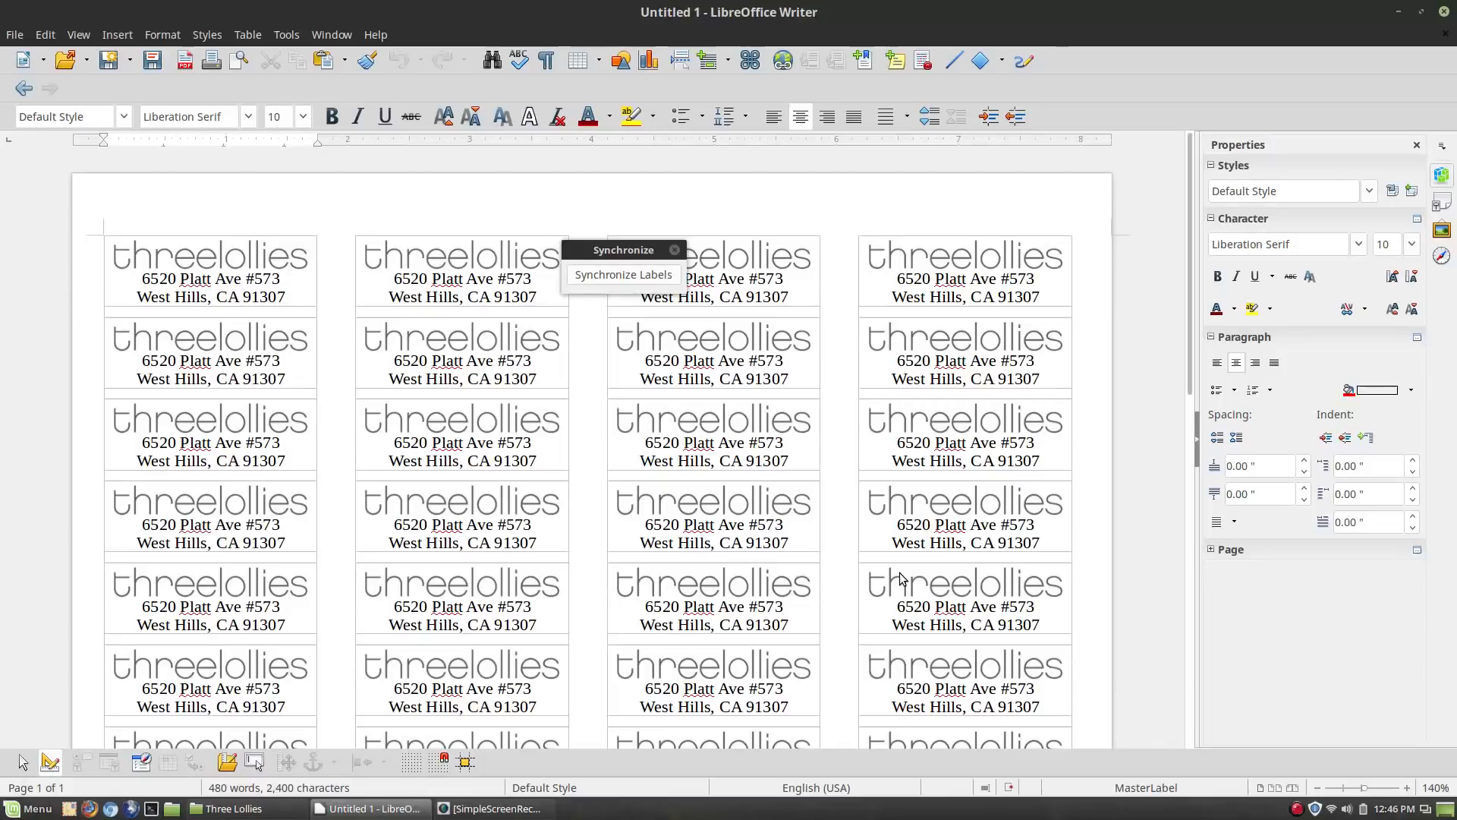
{"action": "mouse_move", "coordinate": [911, 256]}
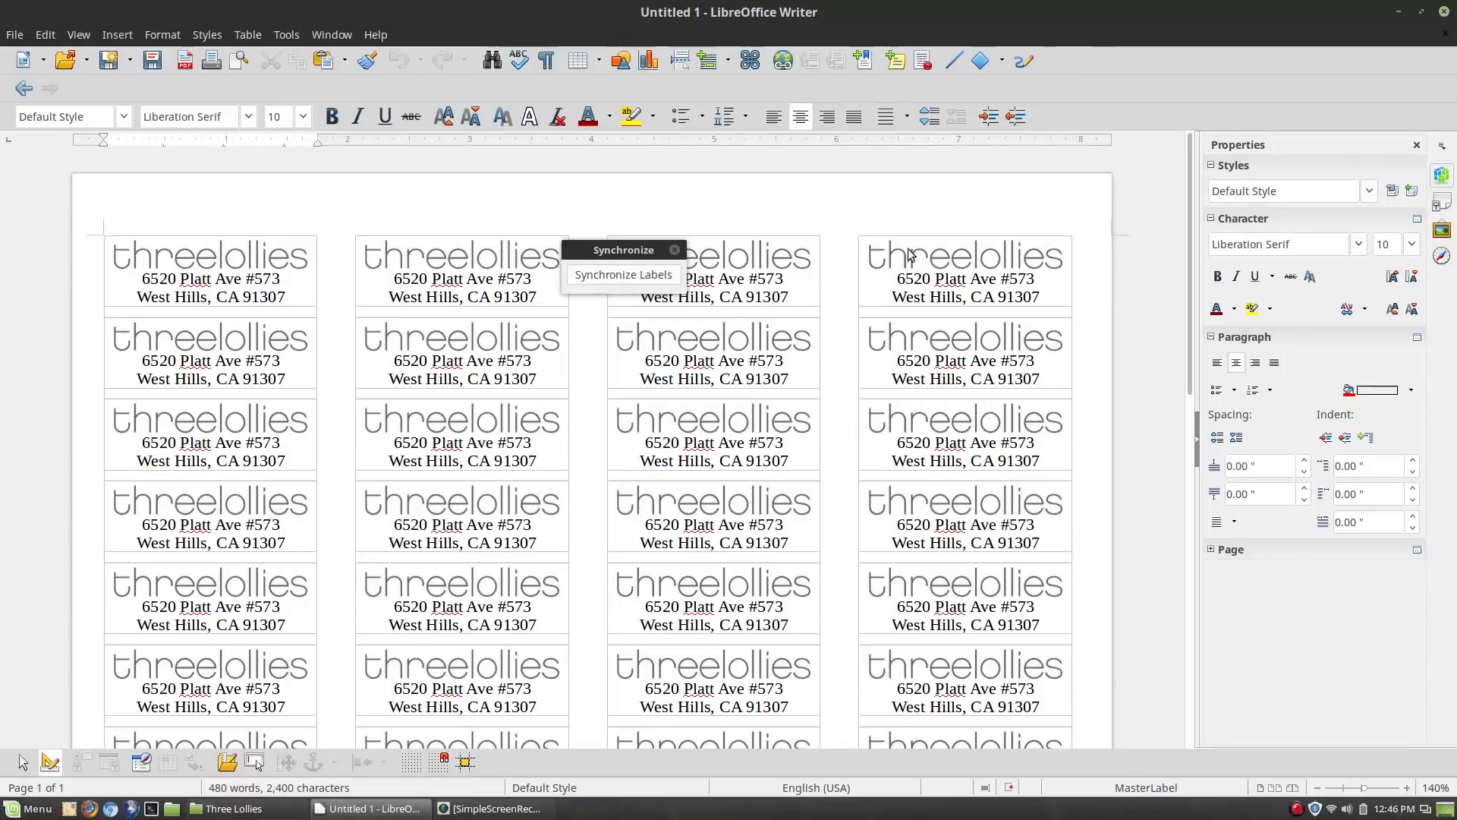